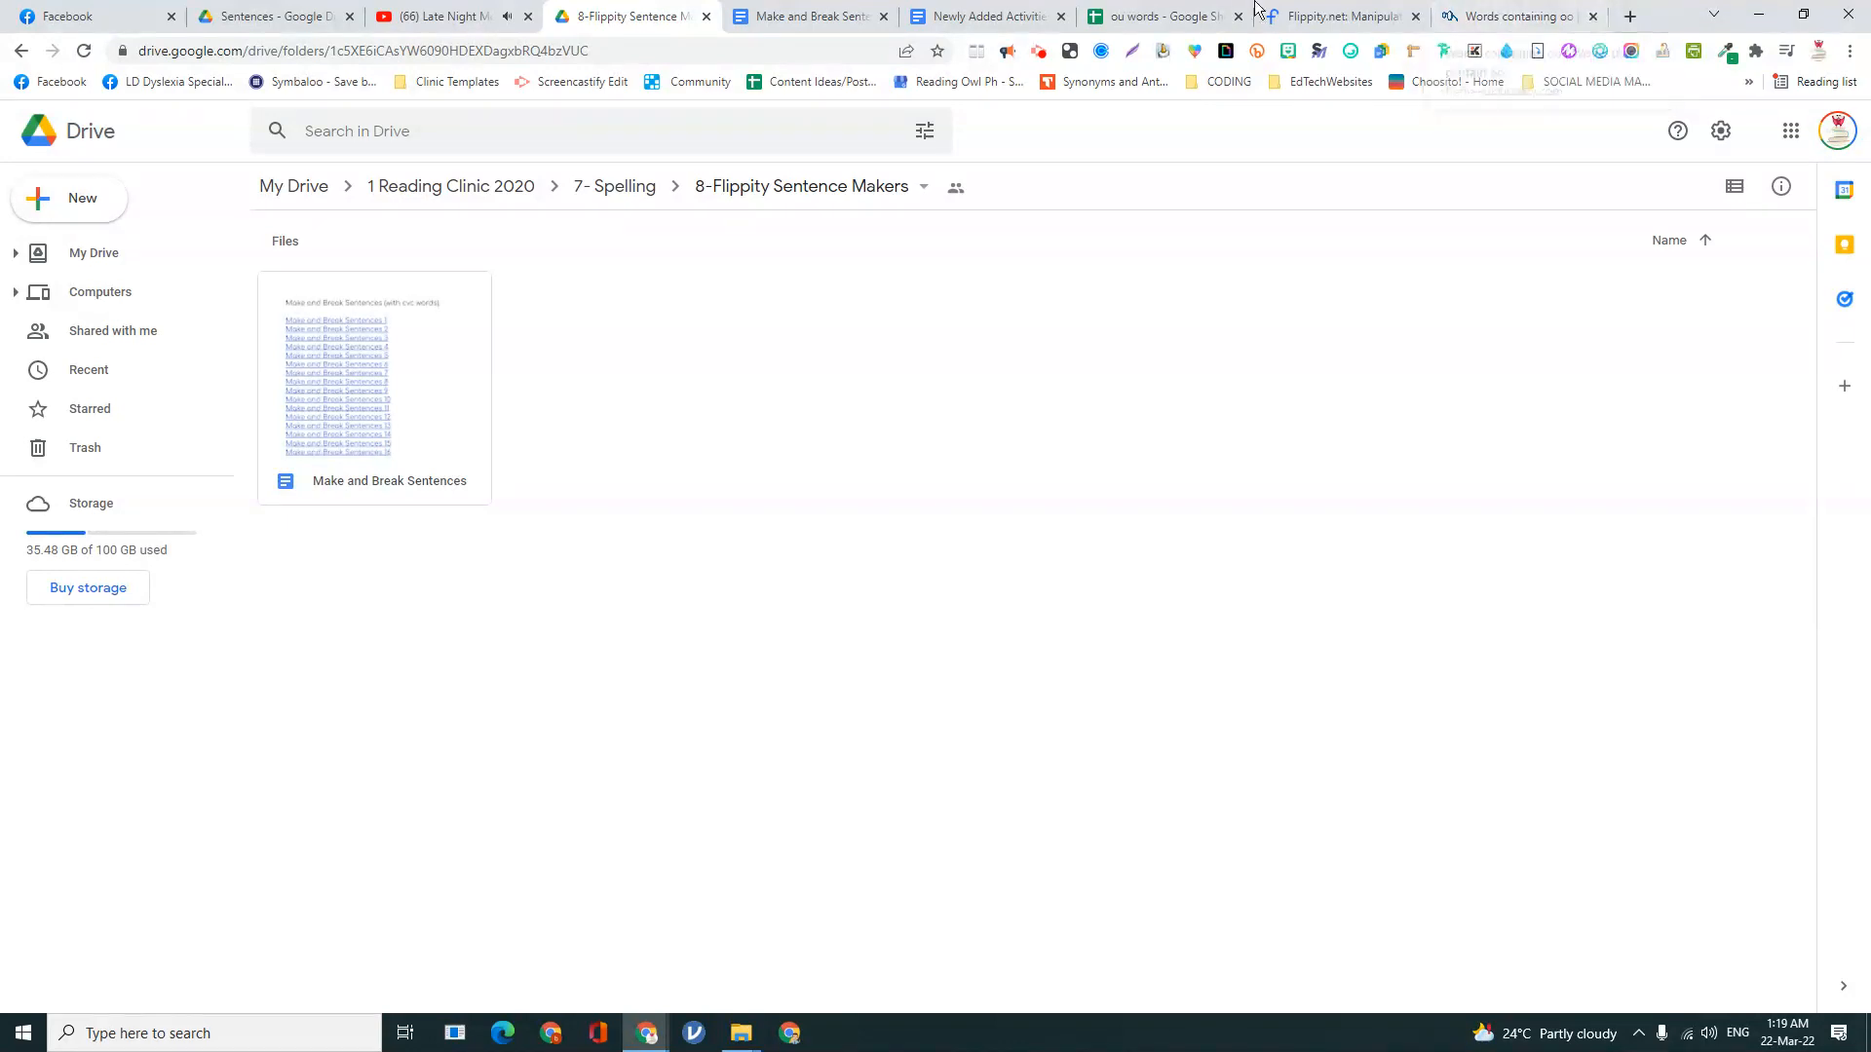
- Switch to the Newly Added Activities document and deselect the combined-sound entries
{"action": "left_click", "coordinate": [978, 15]}
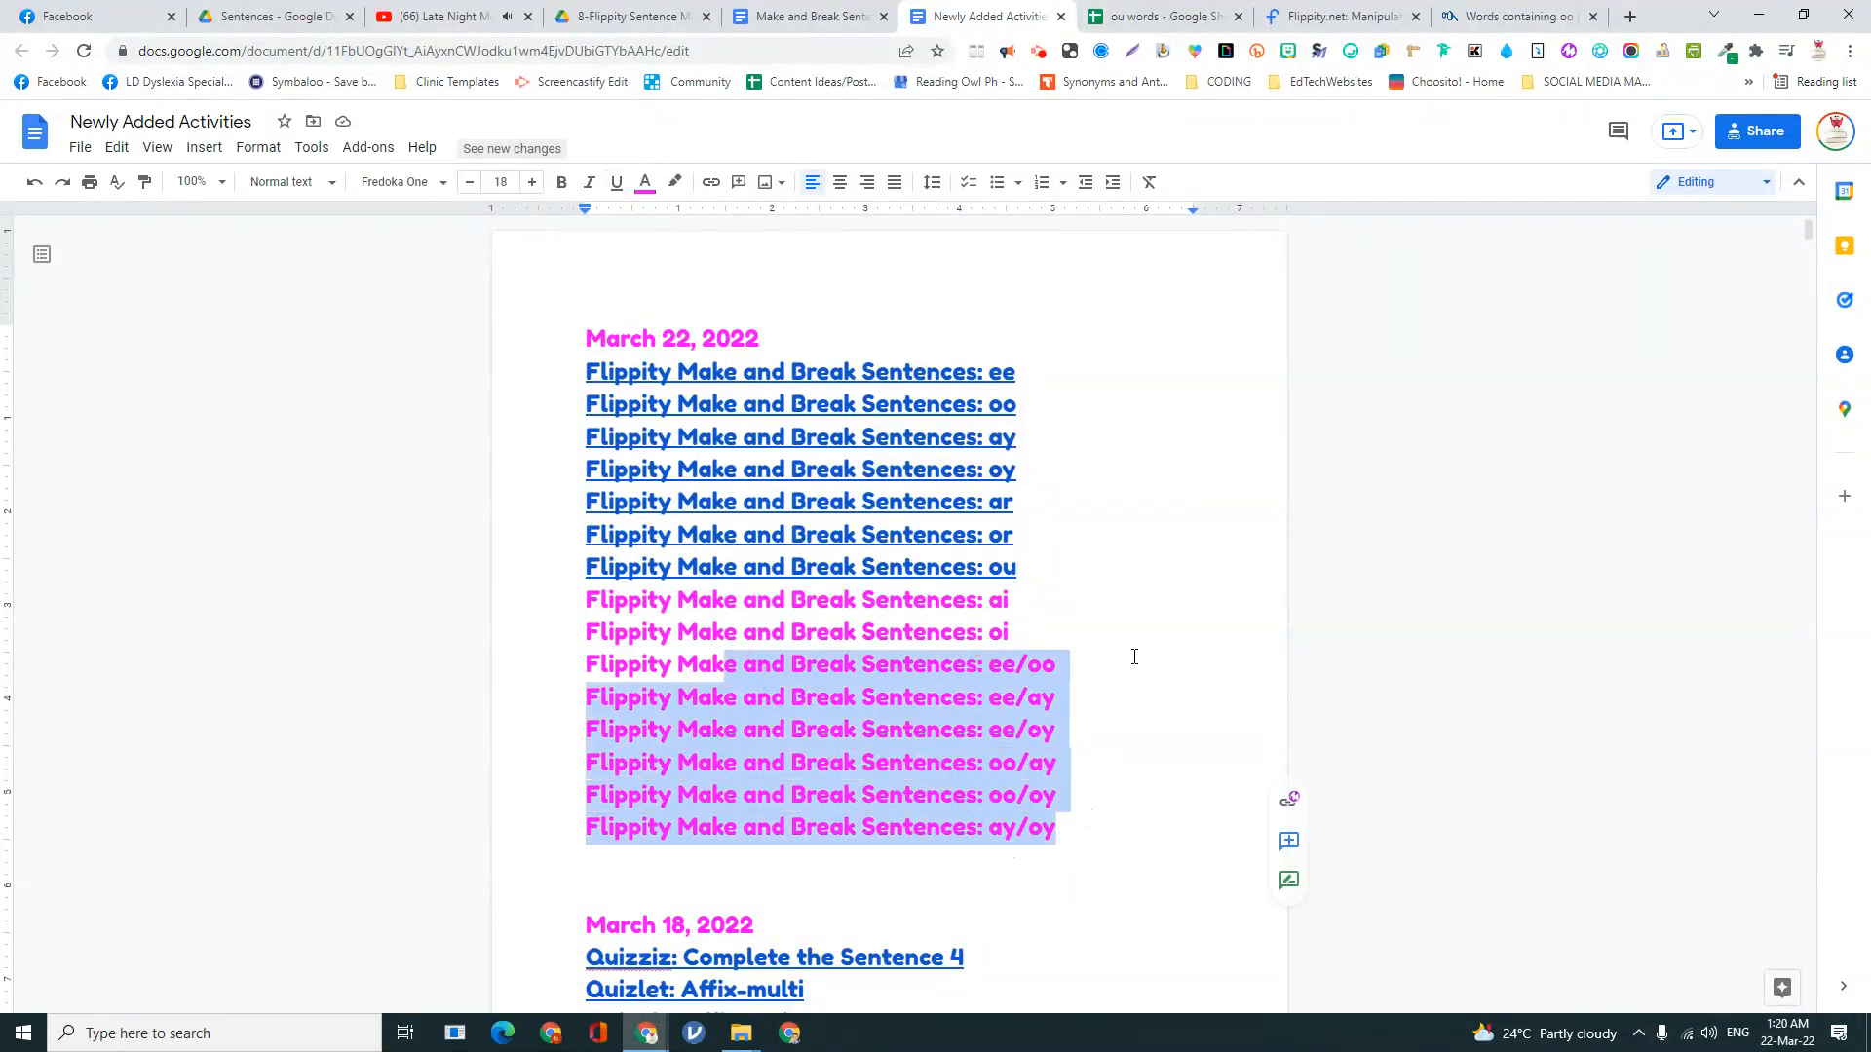
{"action": "left_click", "coordinate": [955, 664]}
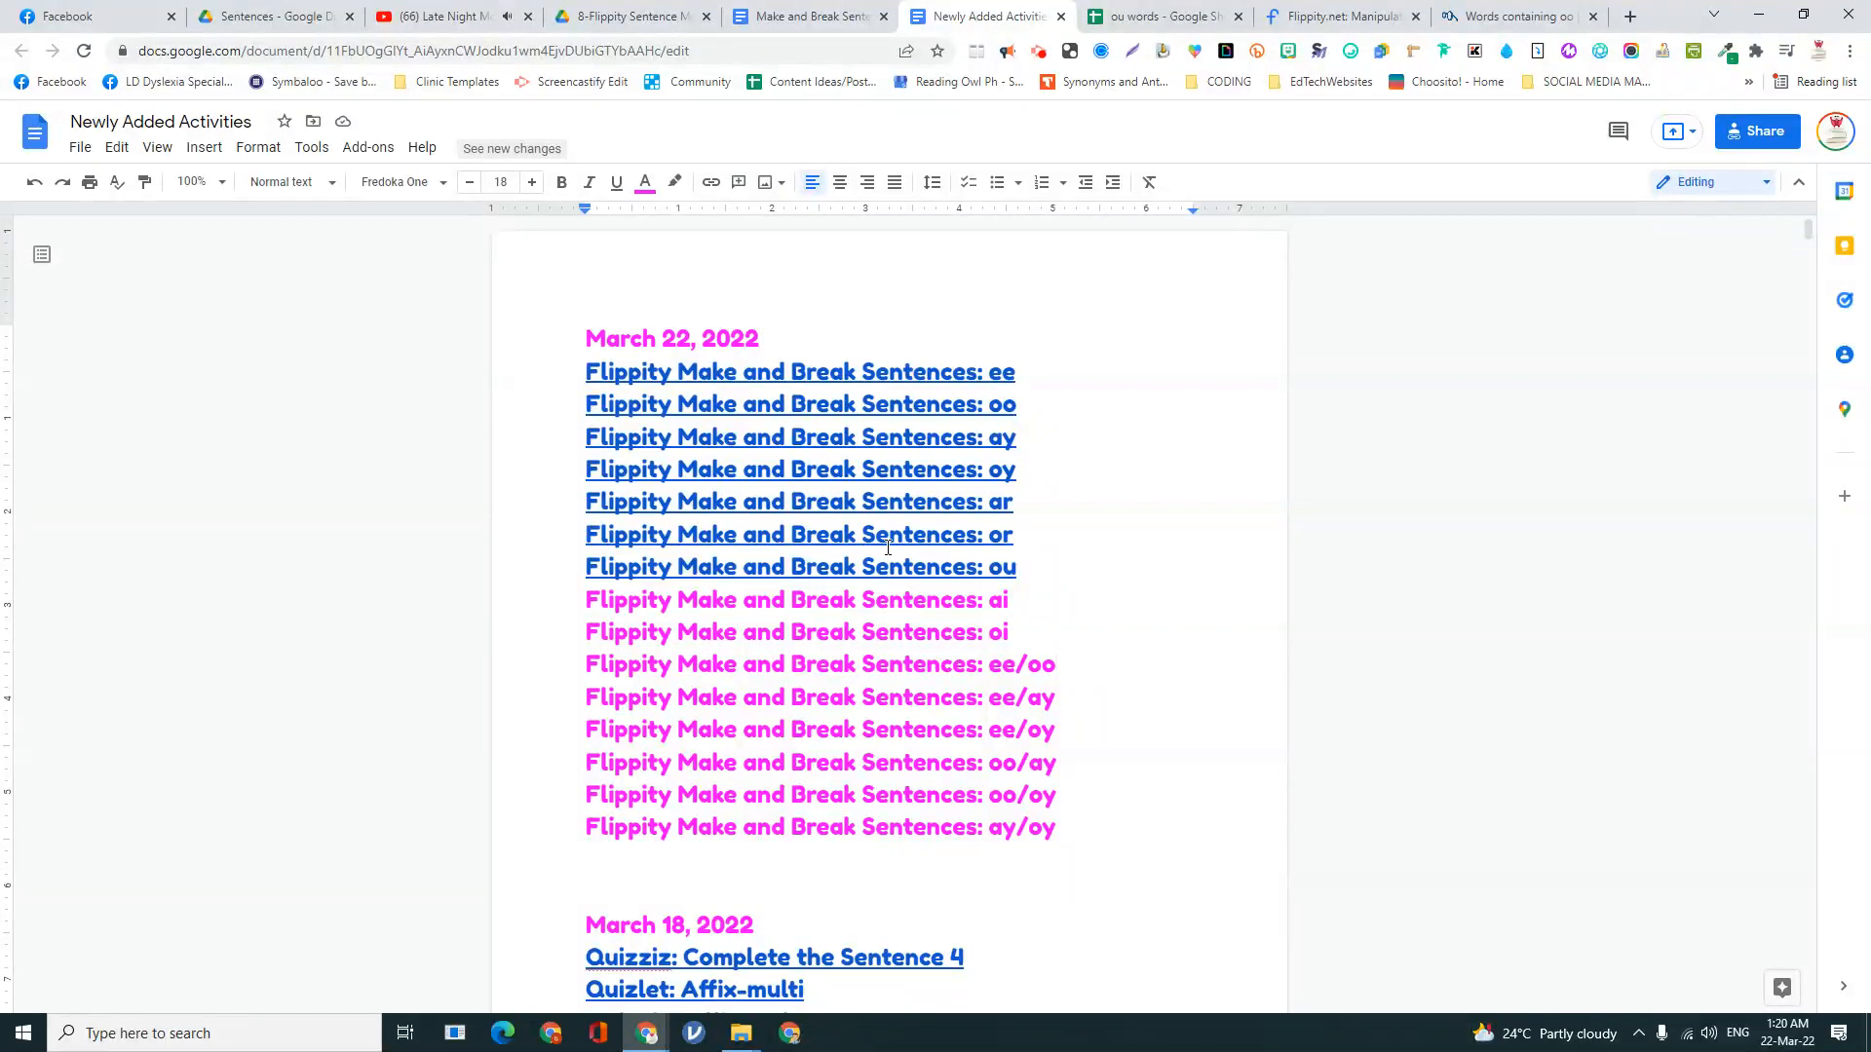
{"action": "mouse_move", "coordinate": [809, 15]}
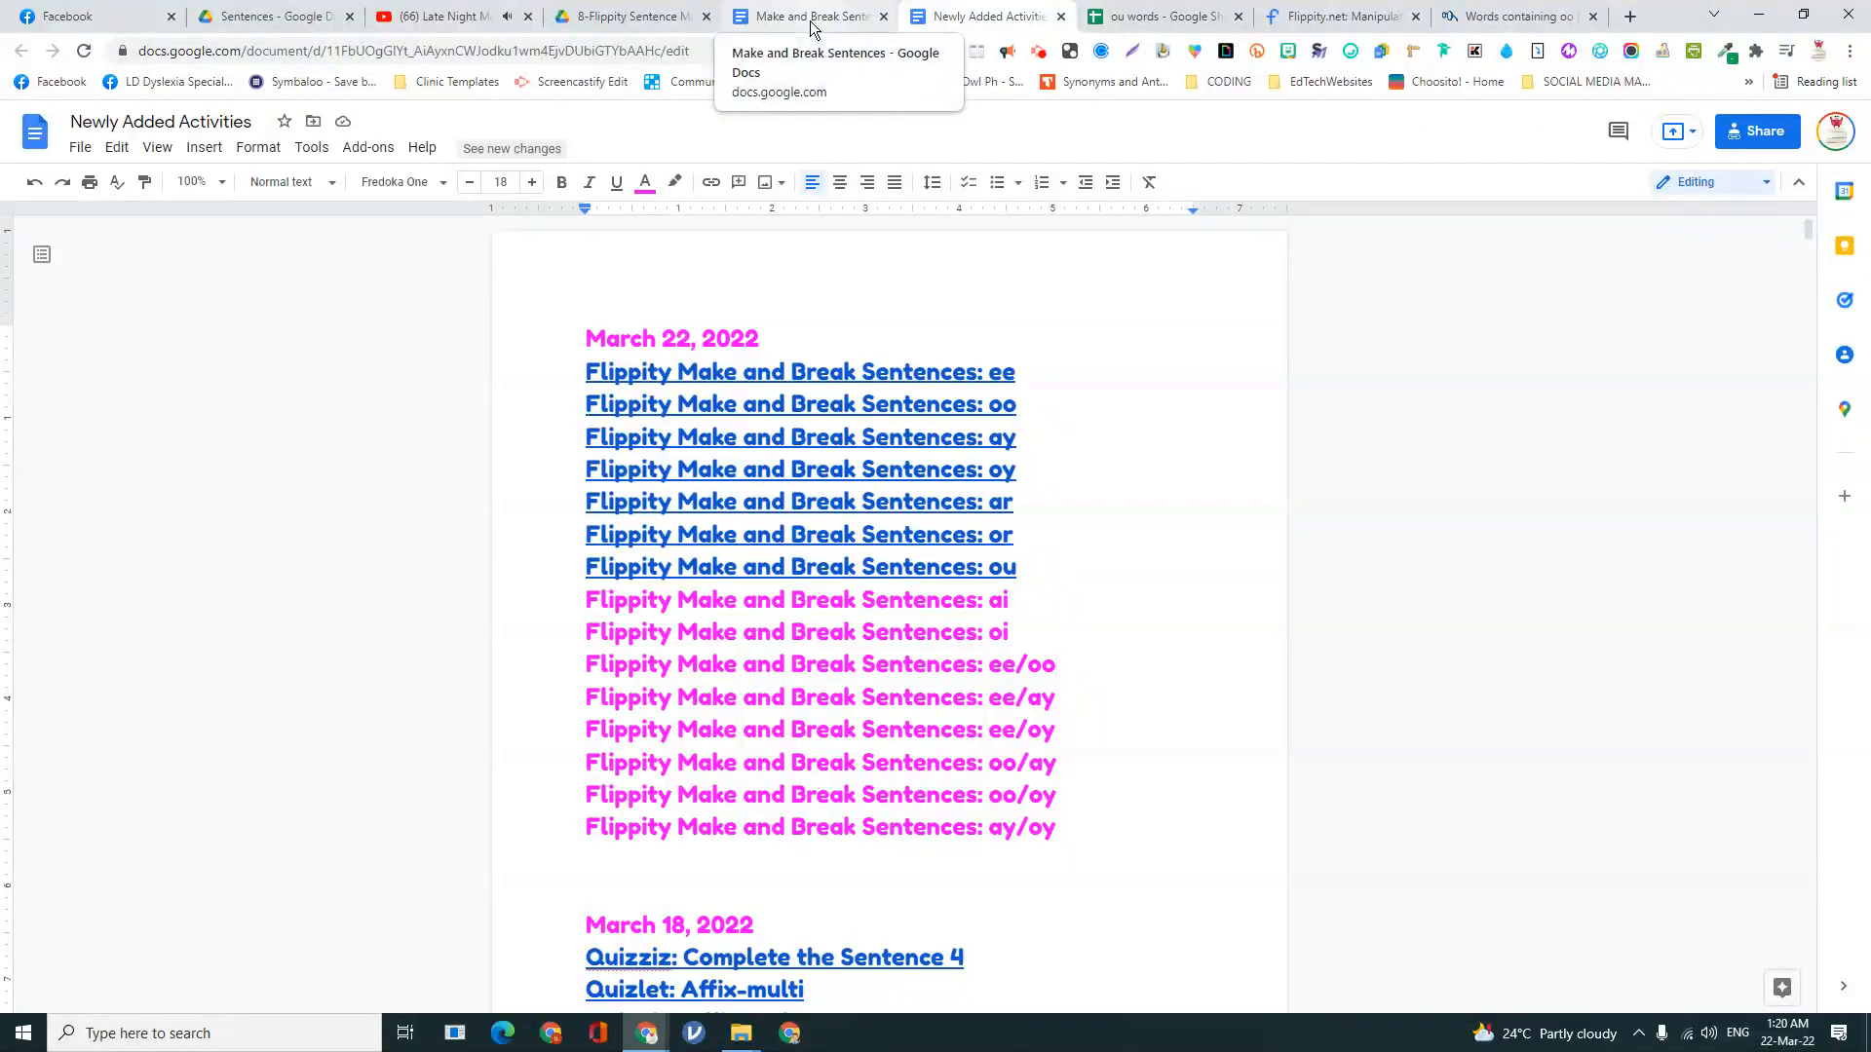
{"action": "left_click", "coordinate": [806, 15]}
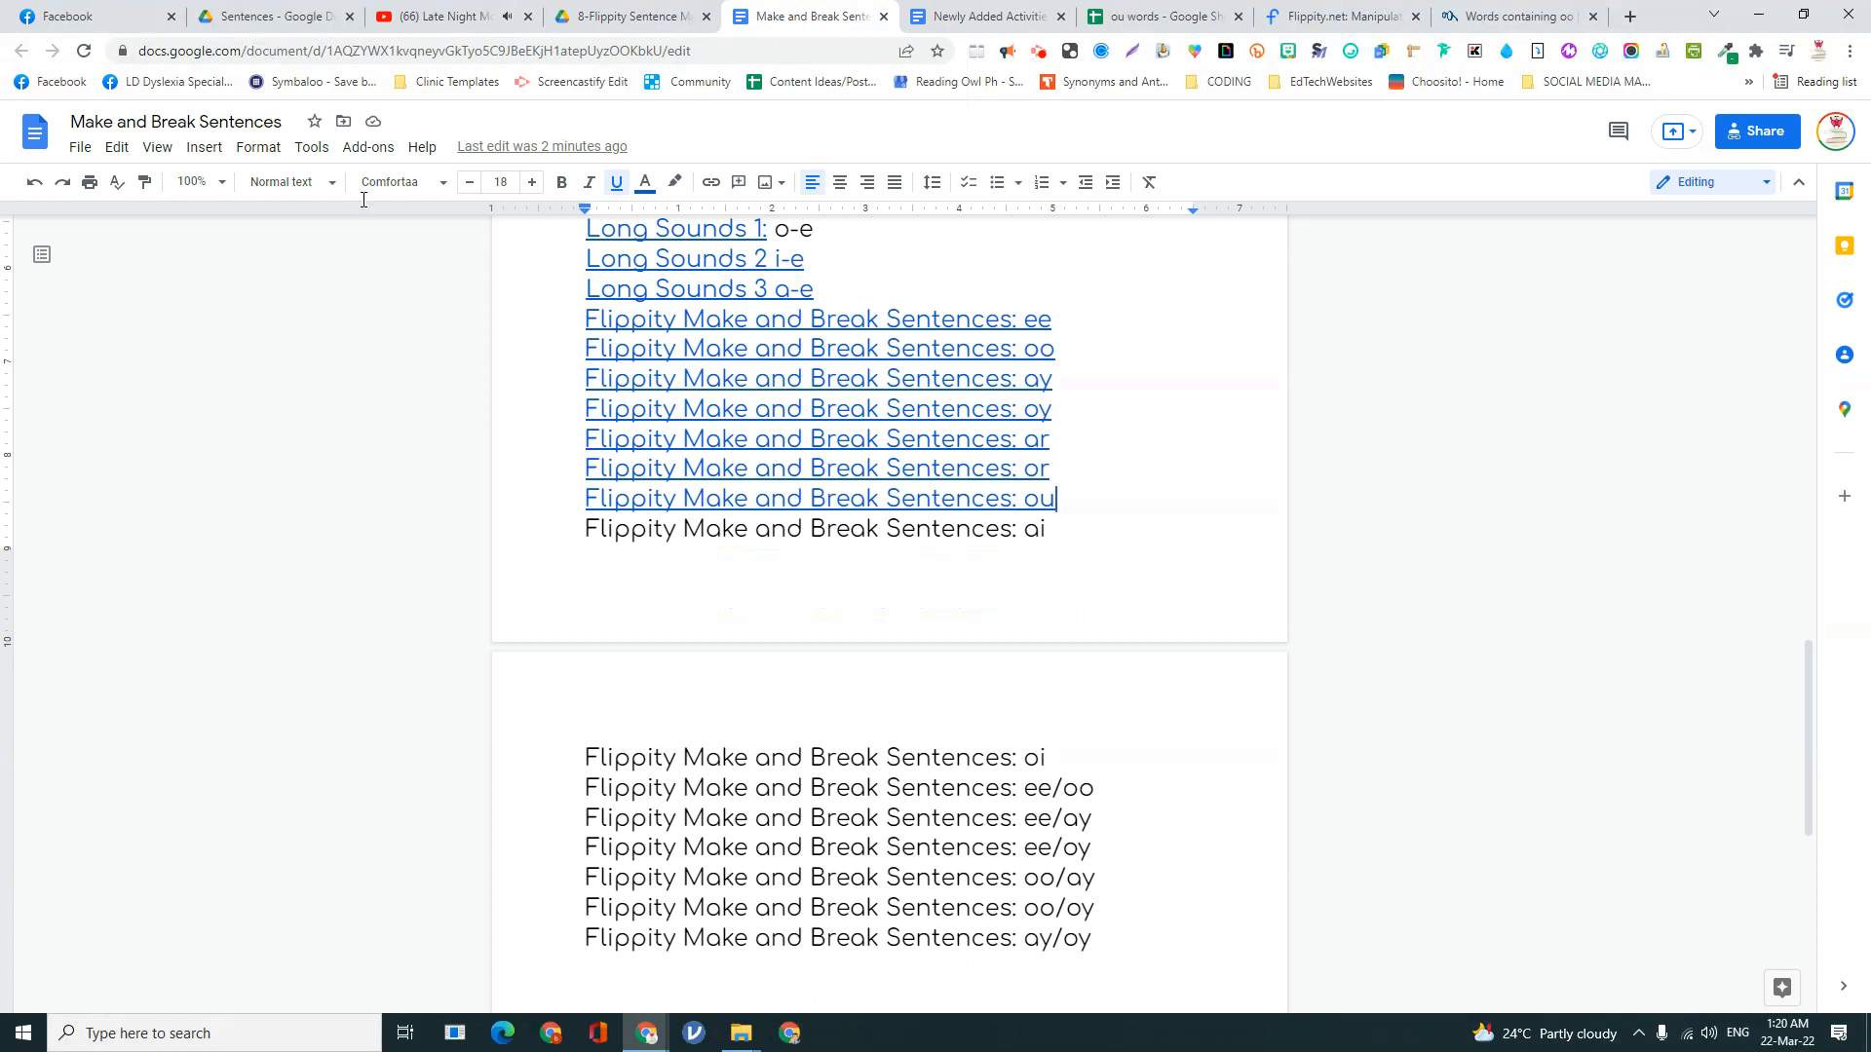
{"action": "mouse_move", "coordinate": [175, 120]}
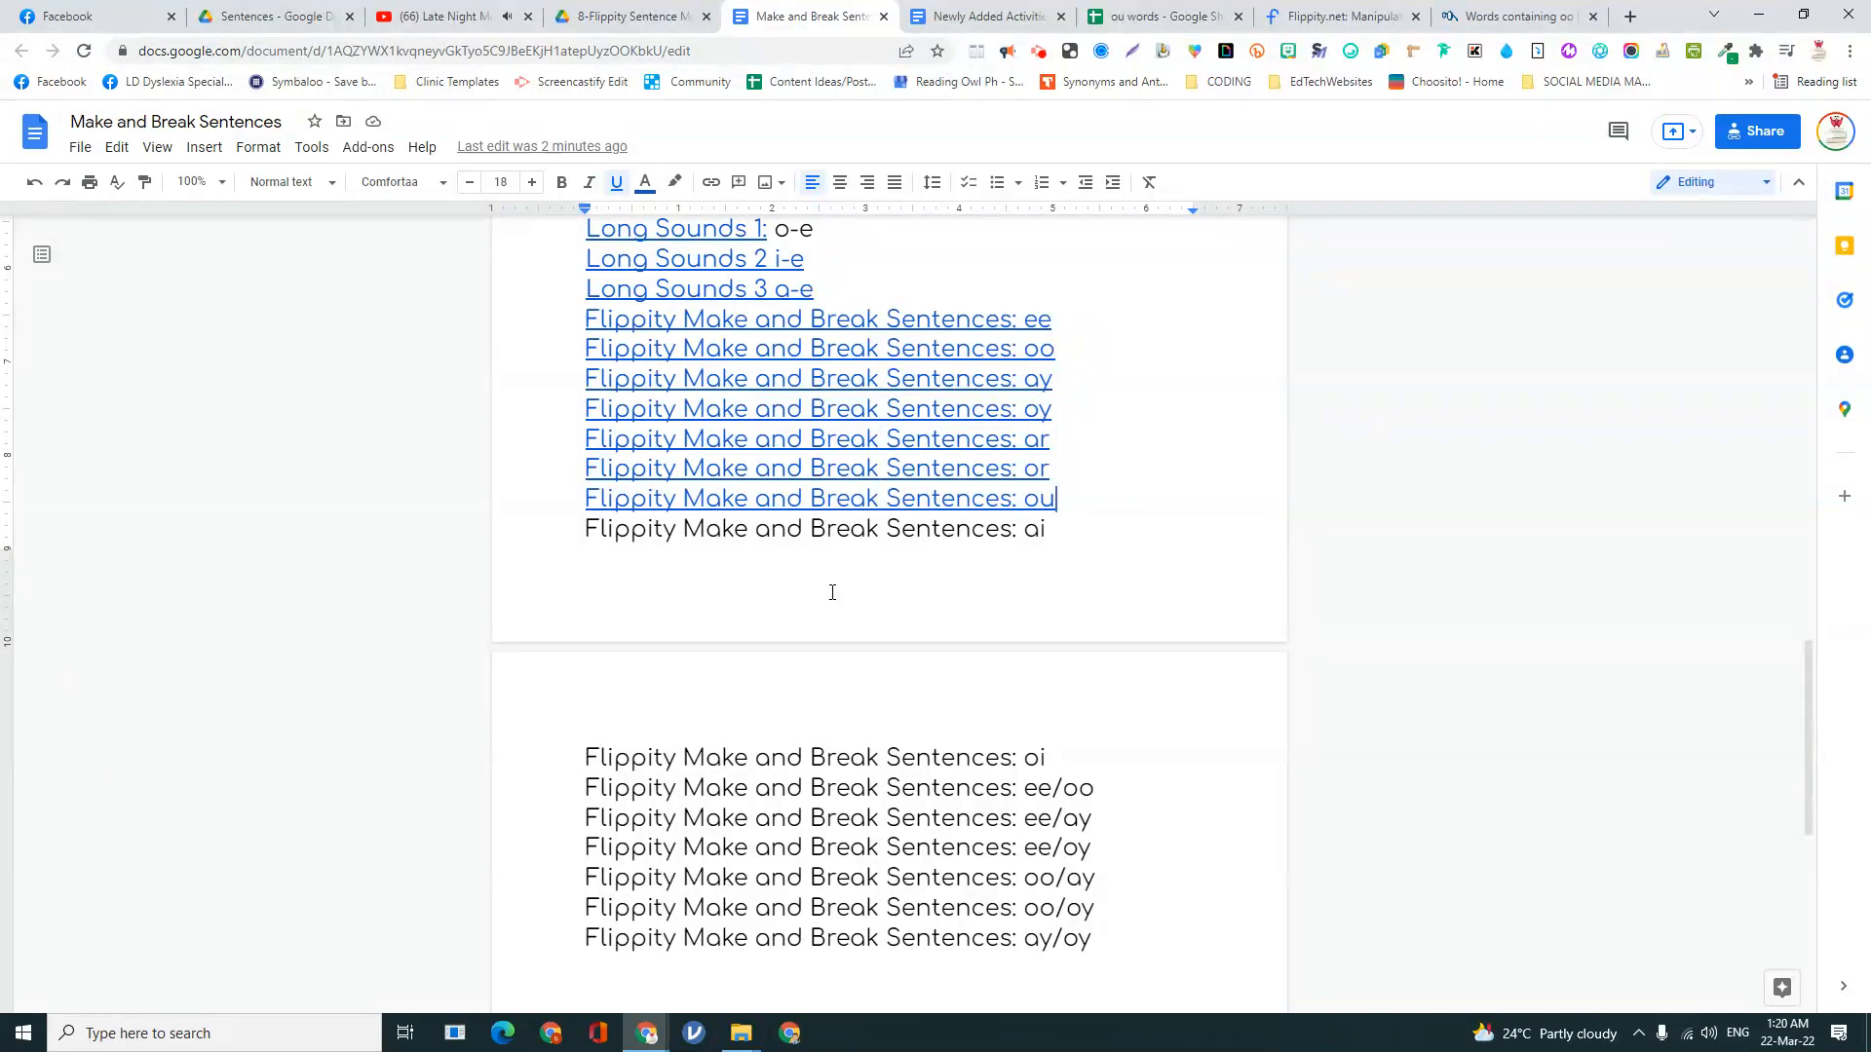
{"action": "left_click", "coordinate": [979, 15]}
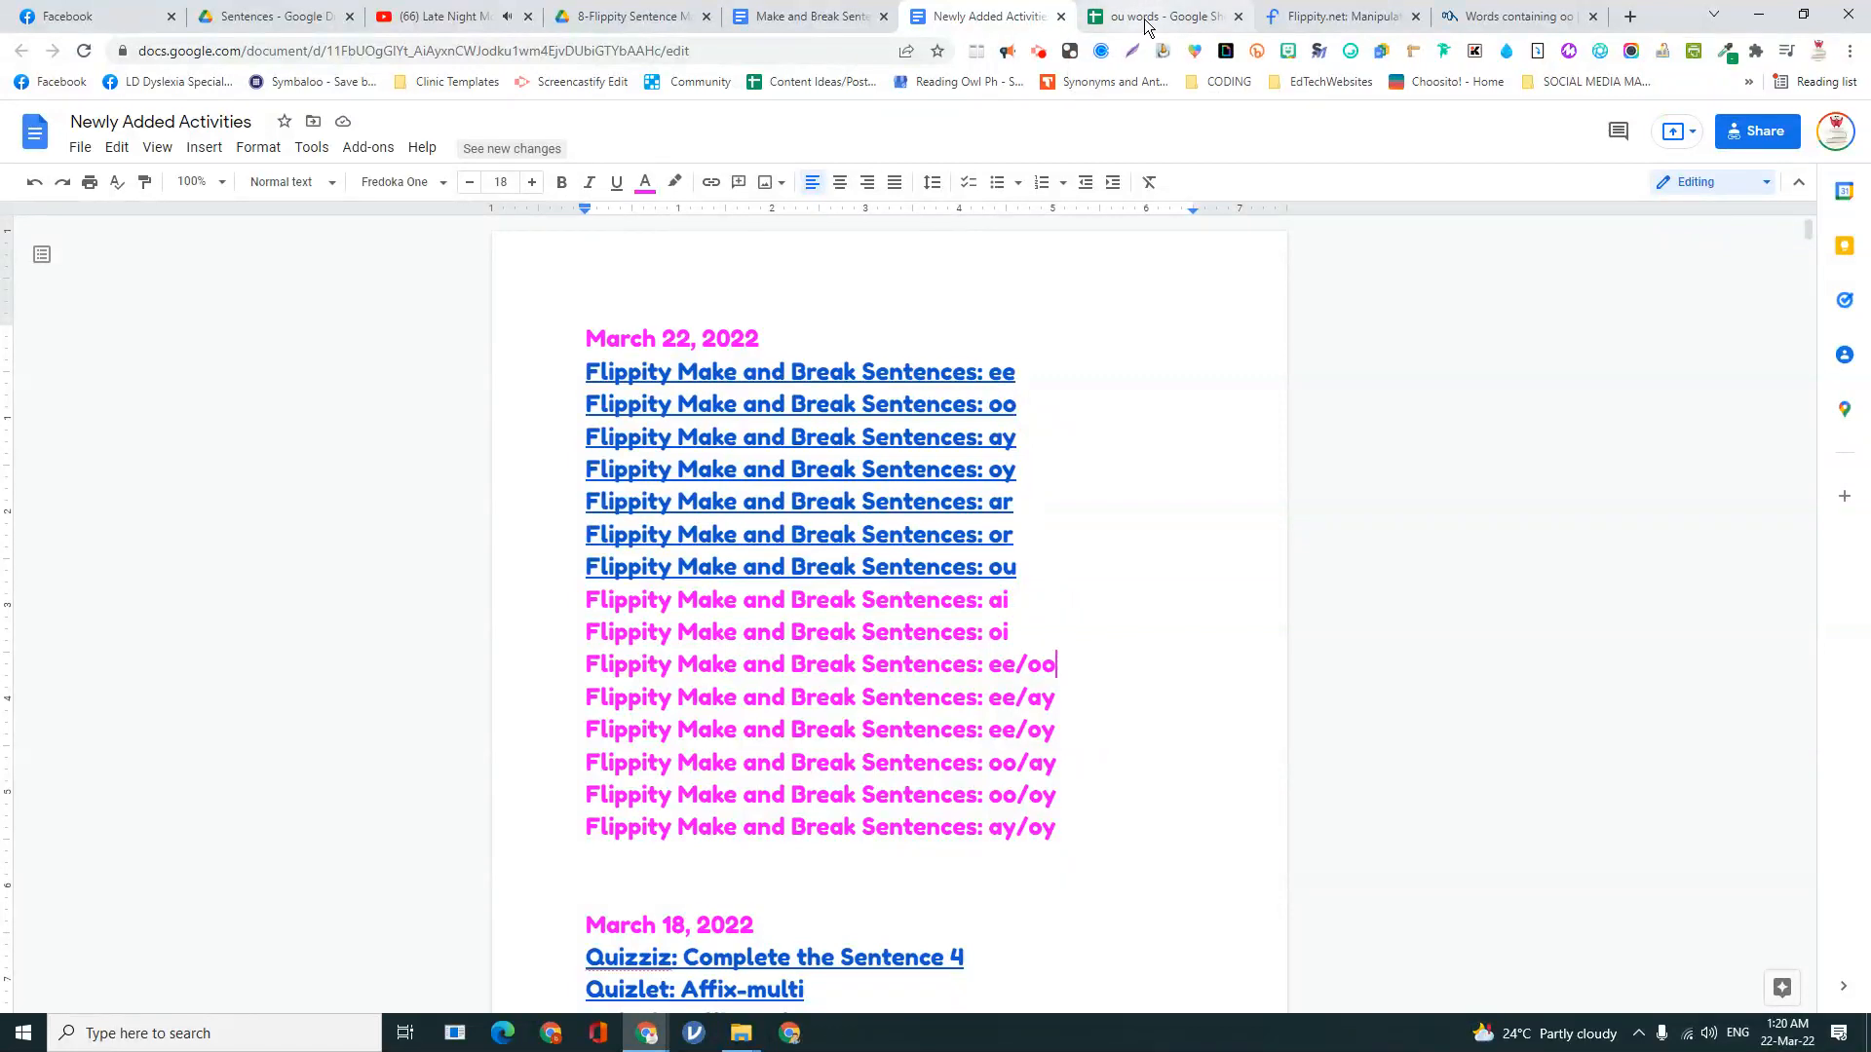
- Make a copy of the ou words spreadsheet named 'ai words'
{"action": "left_click", "coordinate": [1157, 16]}
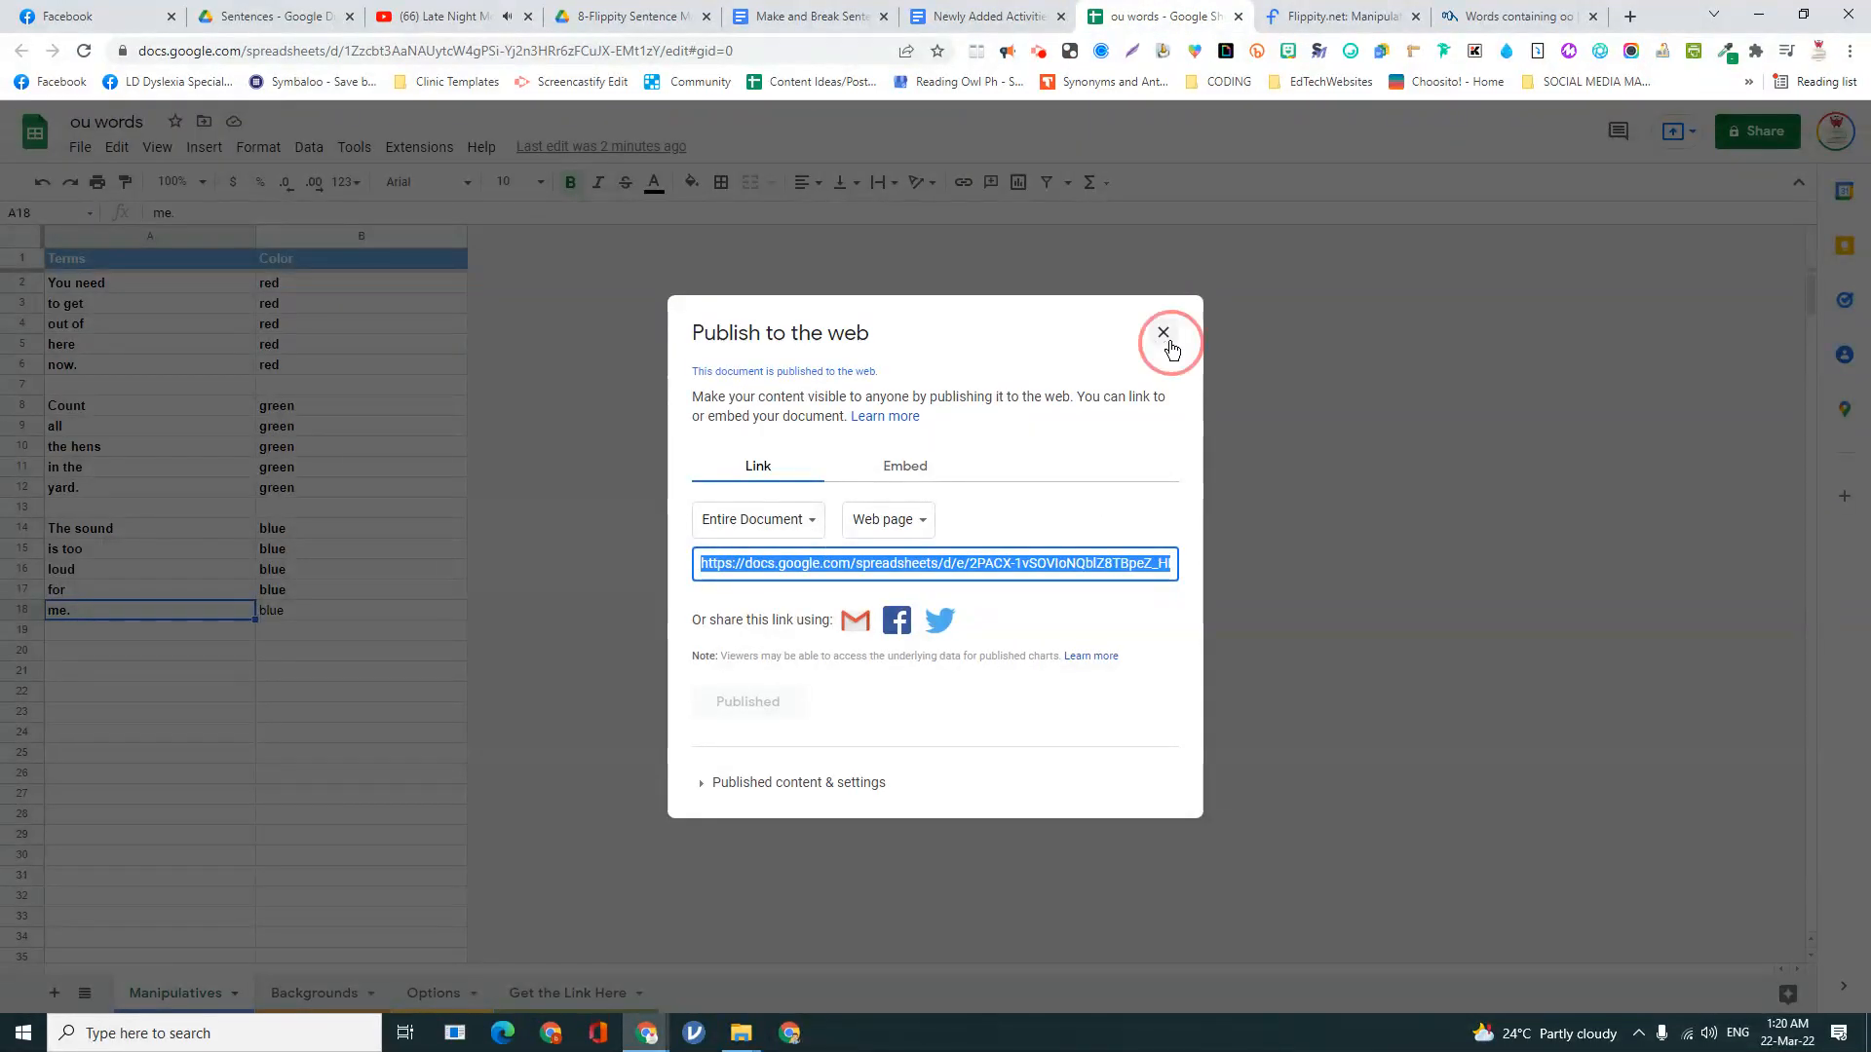
{"action": "left_click", "coordinate": [80, 146]}
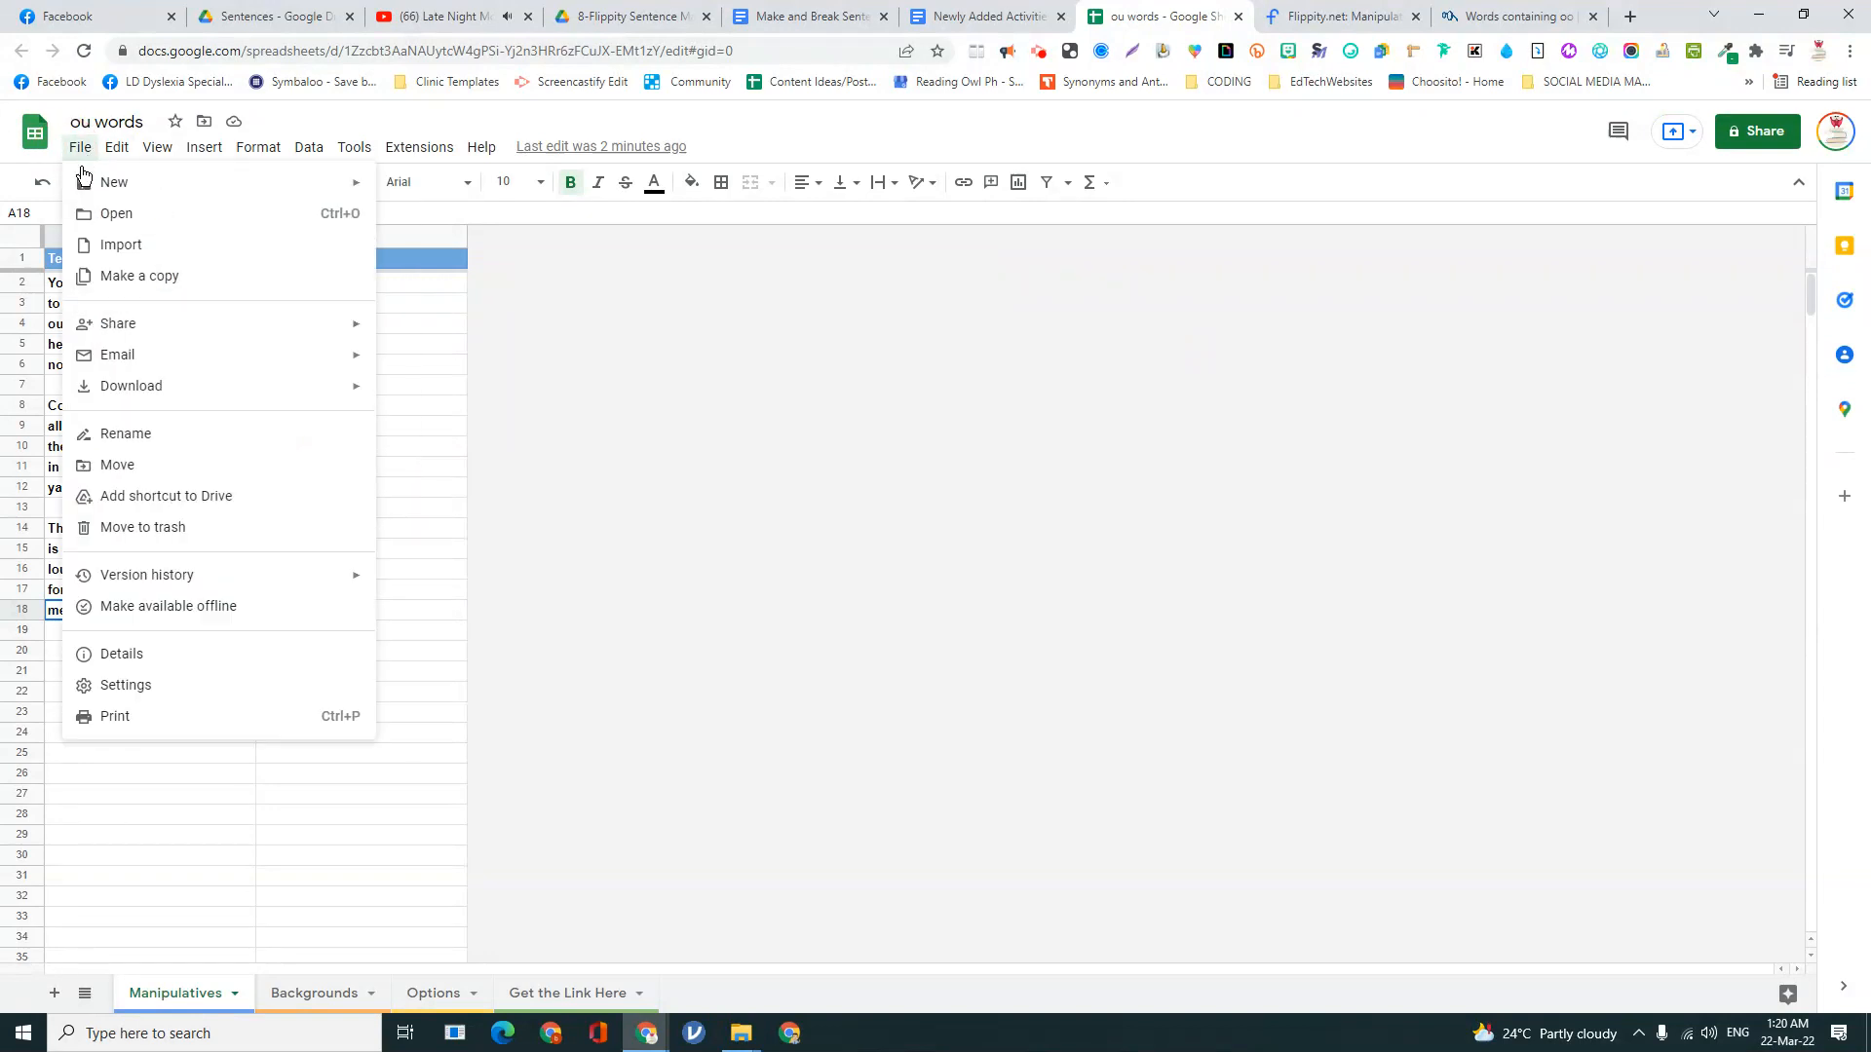
{"action": "left_click", "coordinate": [139, 275]}
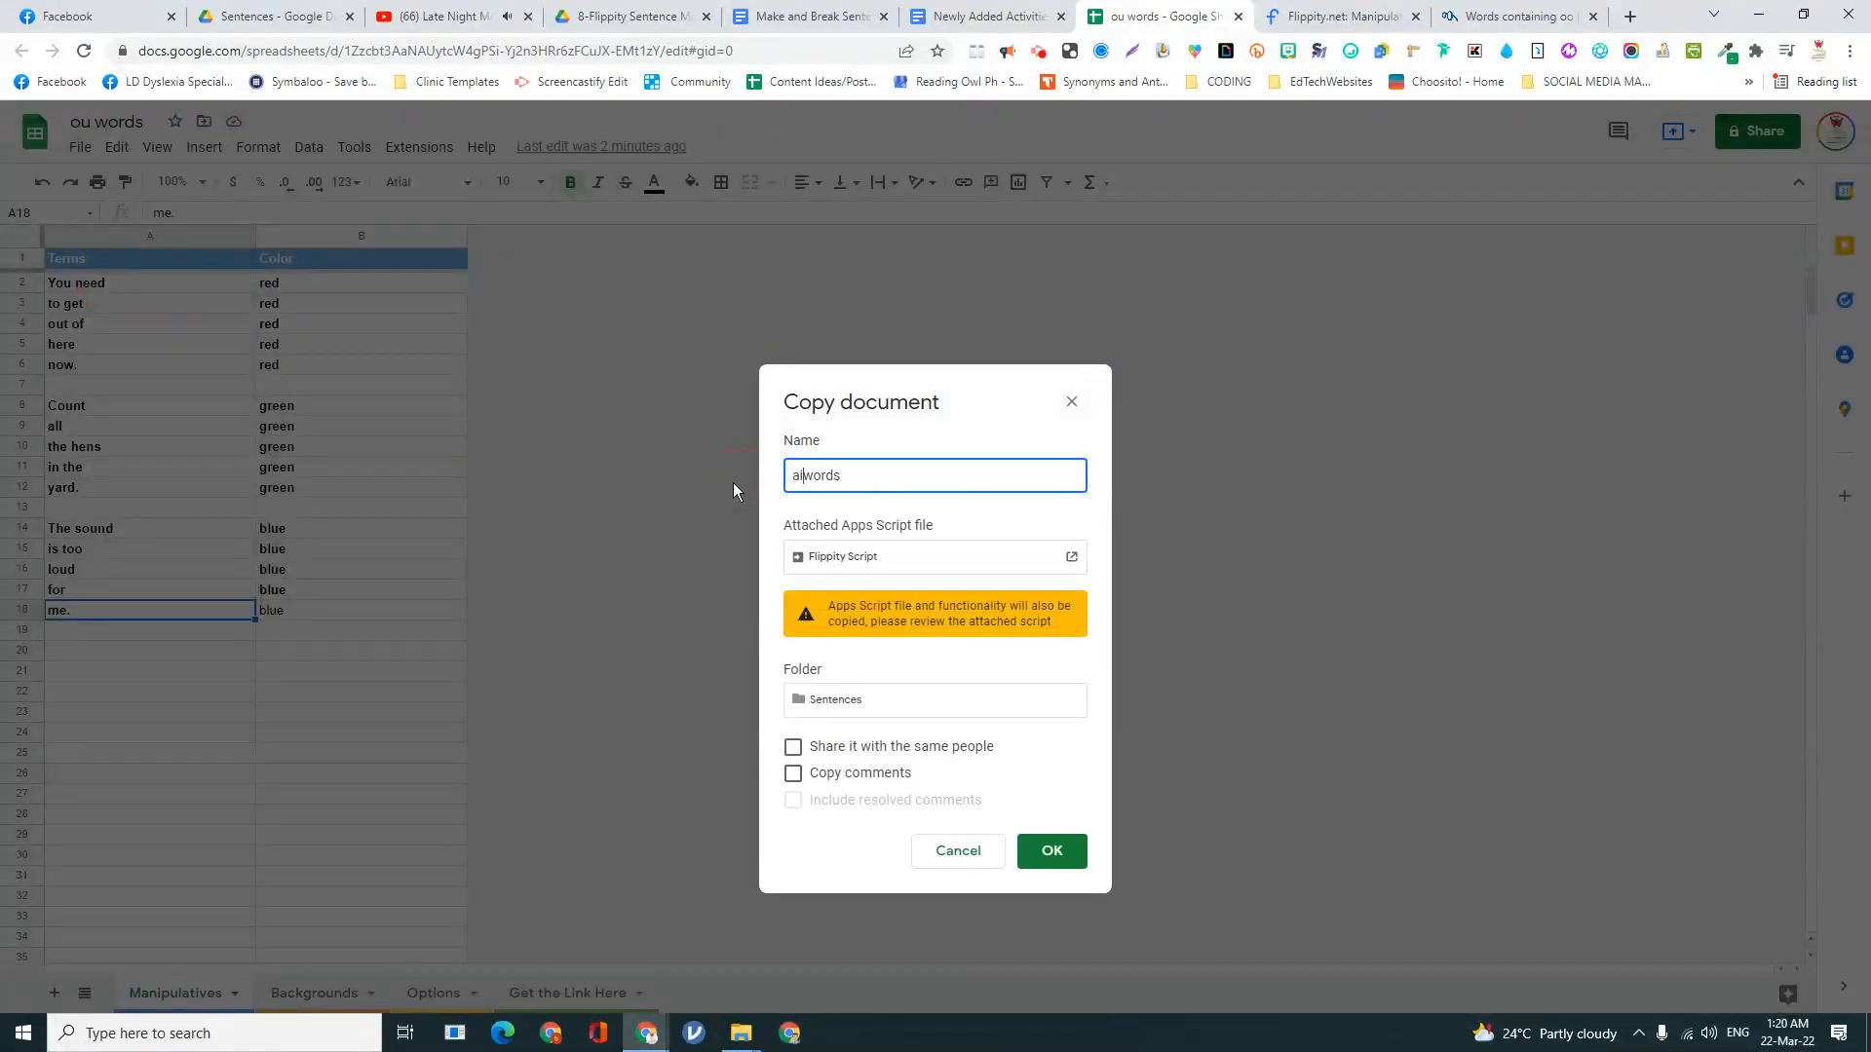
{"action": "left_click", "coordinate": [1049, 852]}
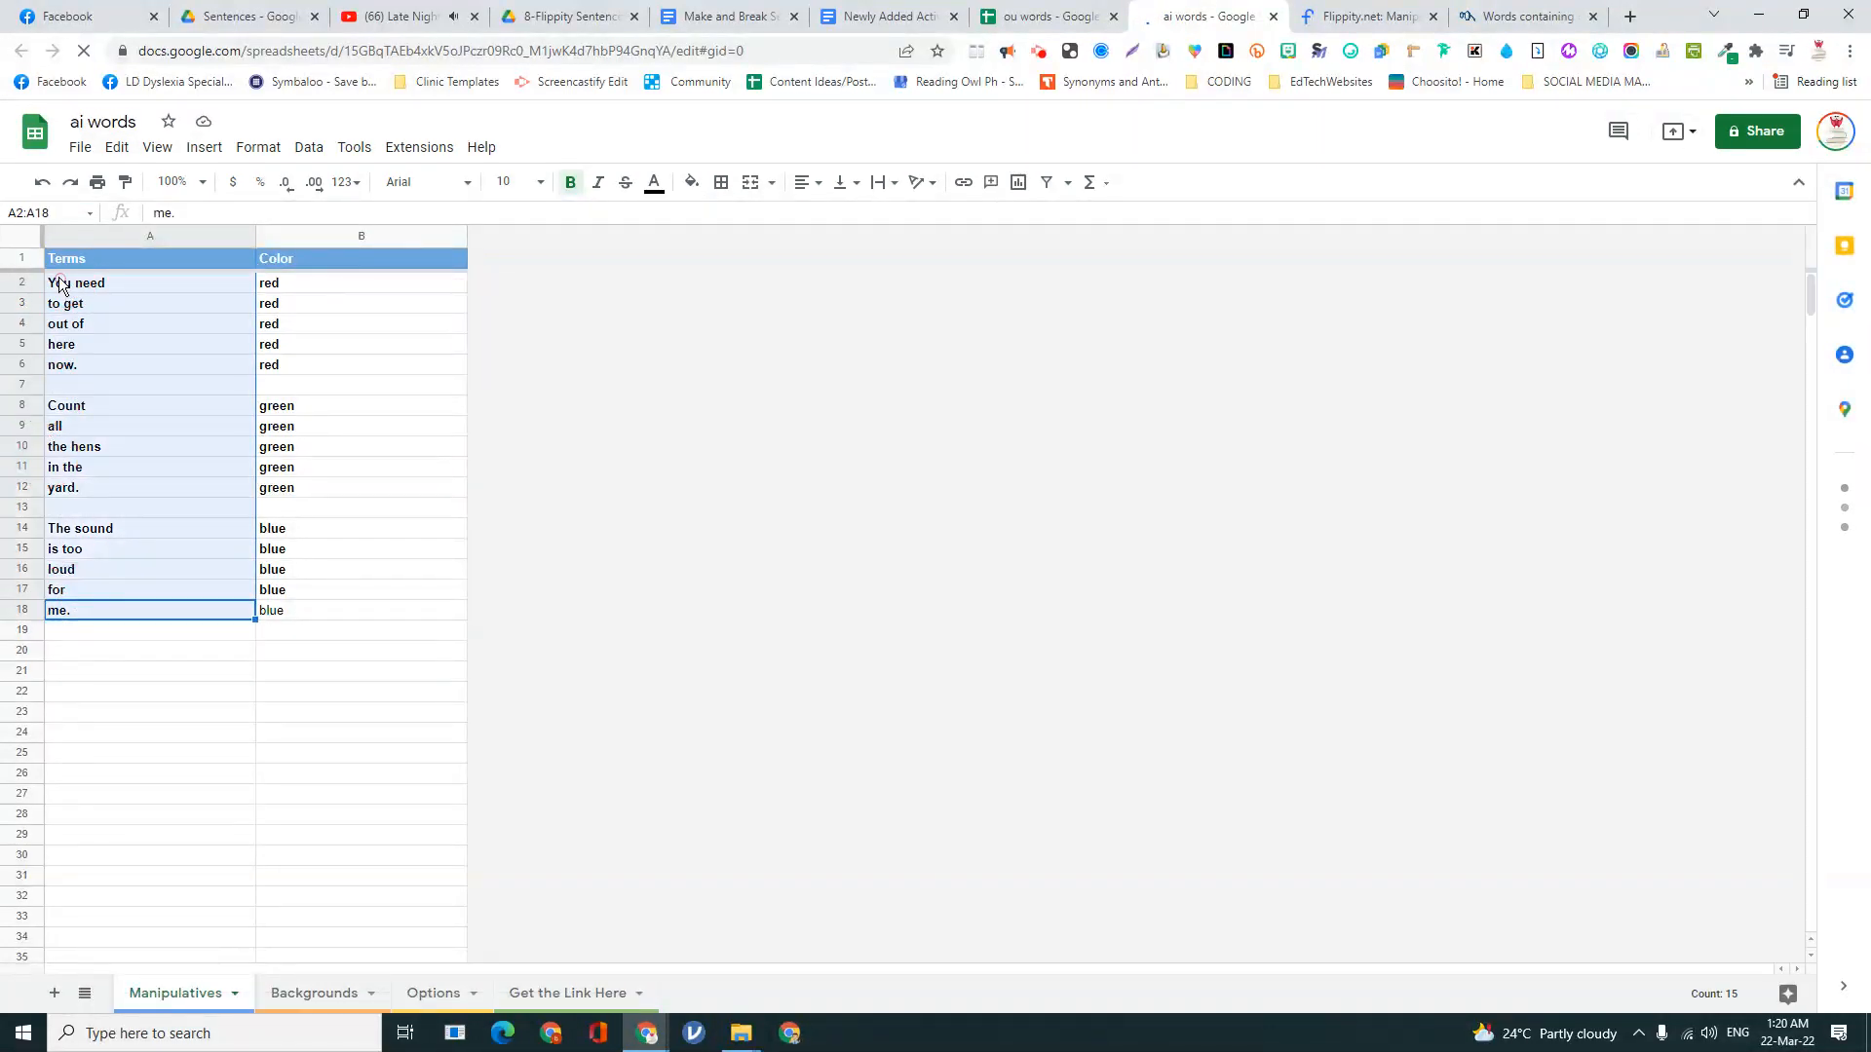
- Clear all copied terms from A2:A18, keeping the colour labels
{"action": "key", "text": "Delete"}
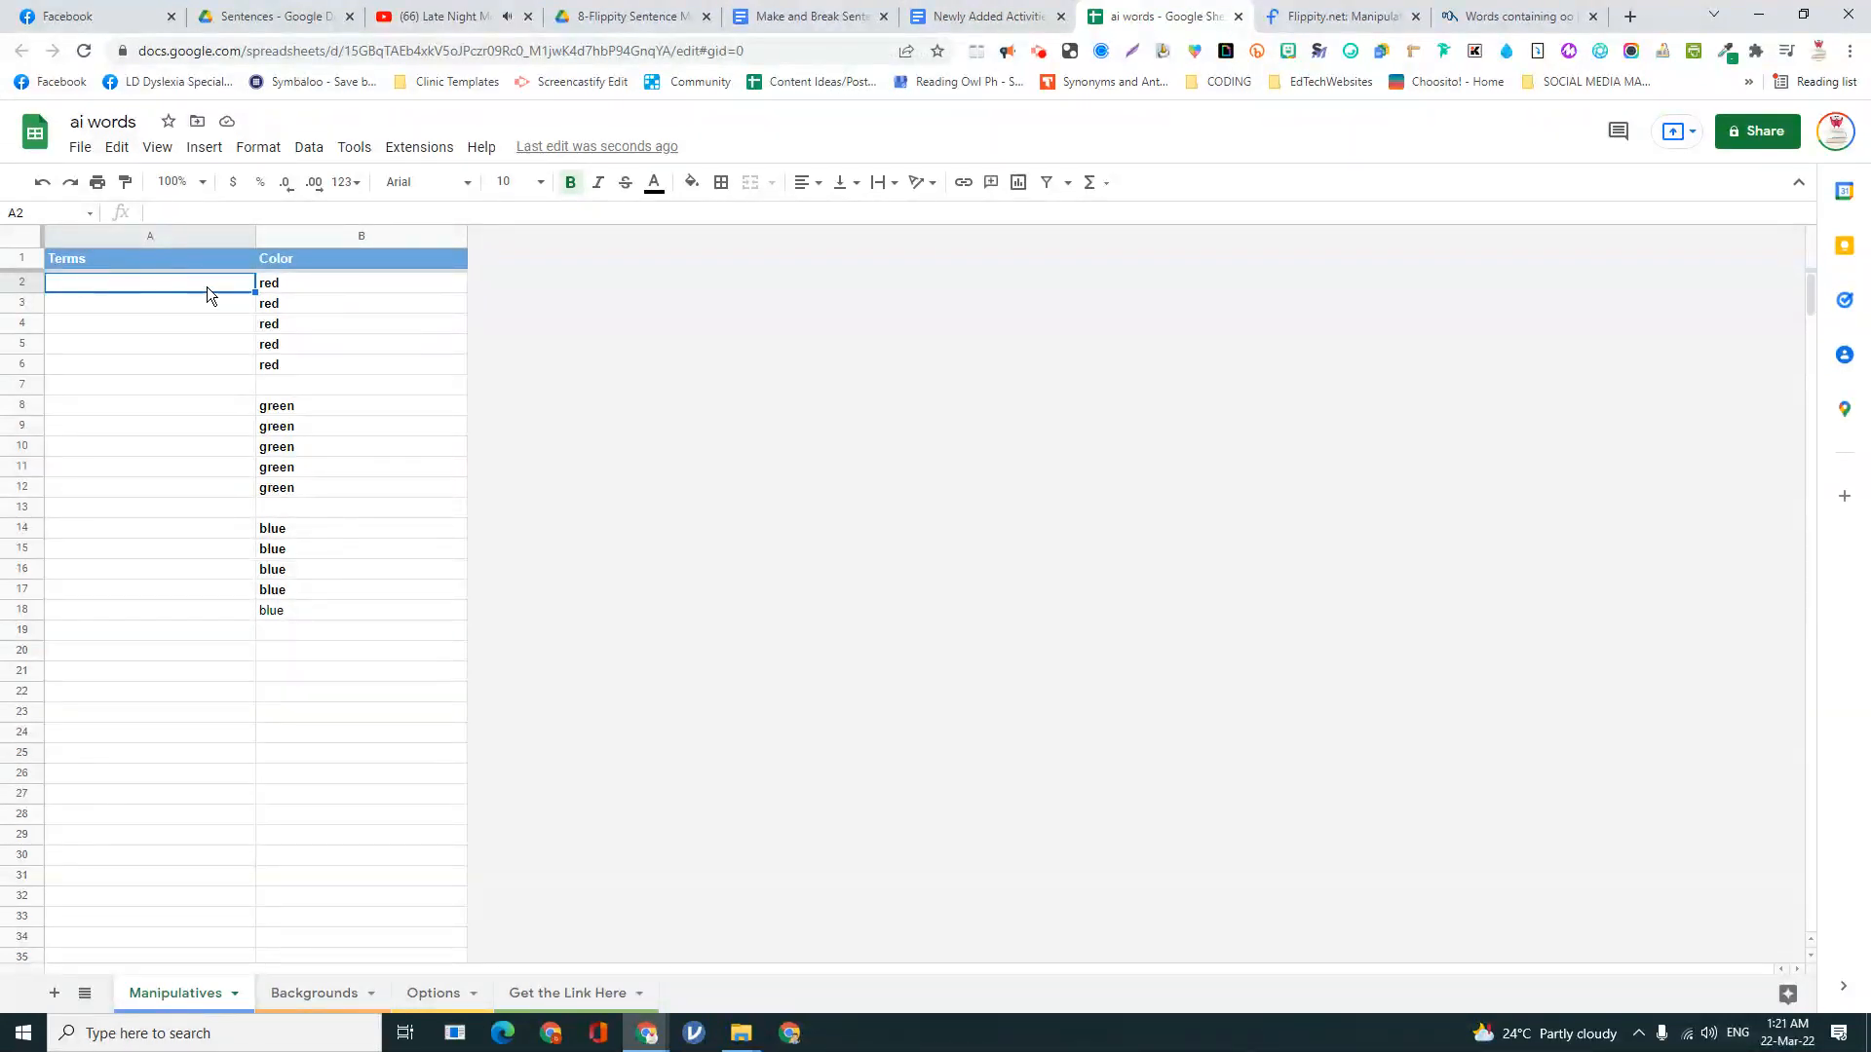
- Enter the red phrase The rain / will / stop / by / noon. in A2:A6 and move to A8
{"action": "type", "text": "The rain"}
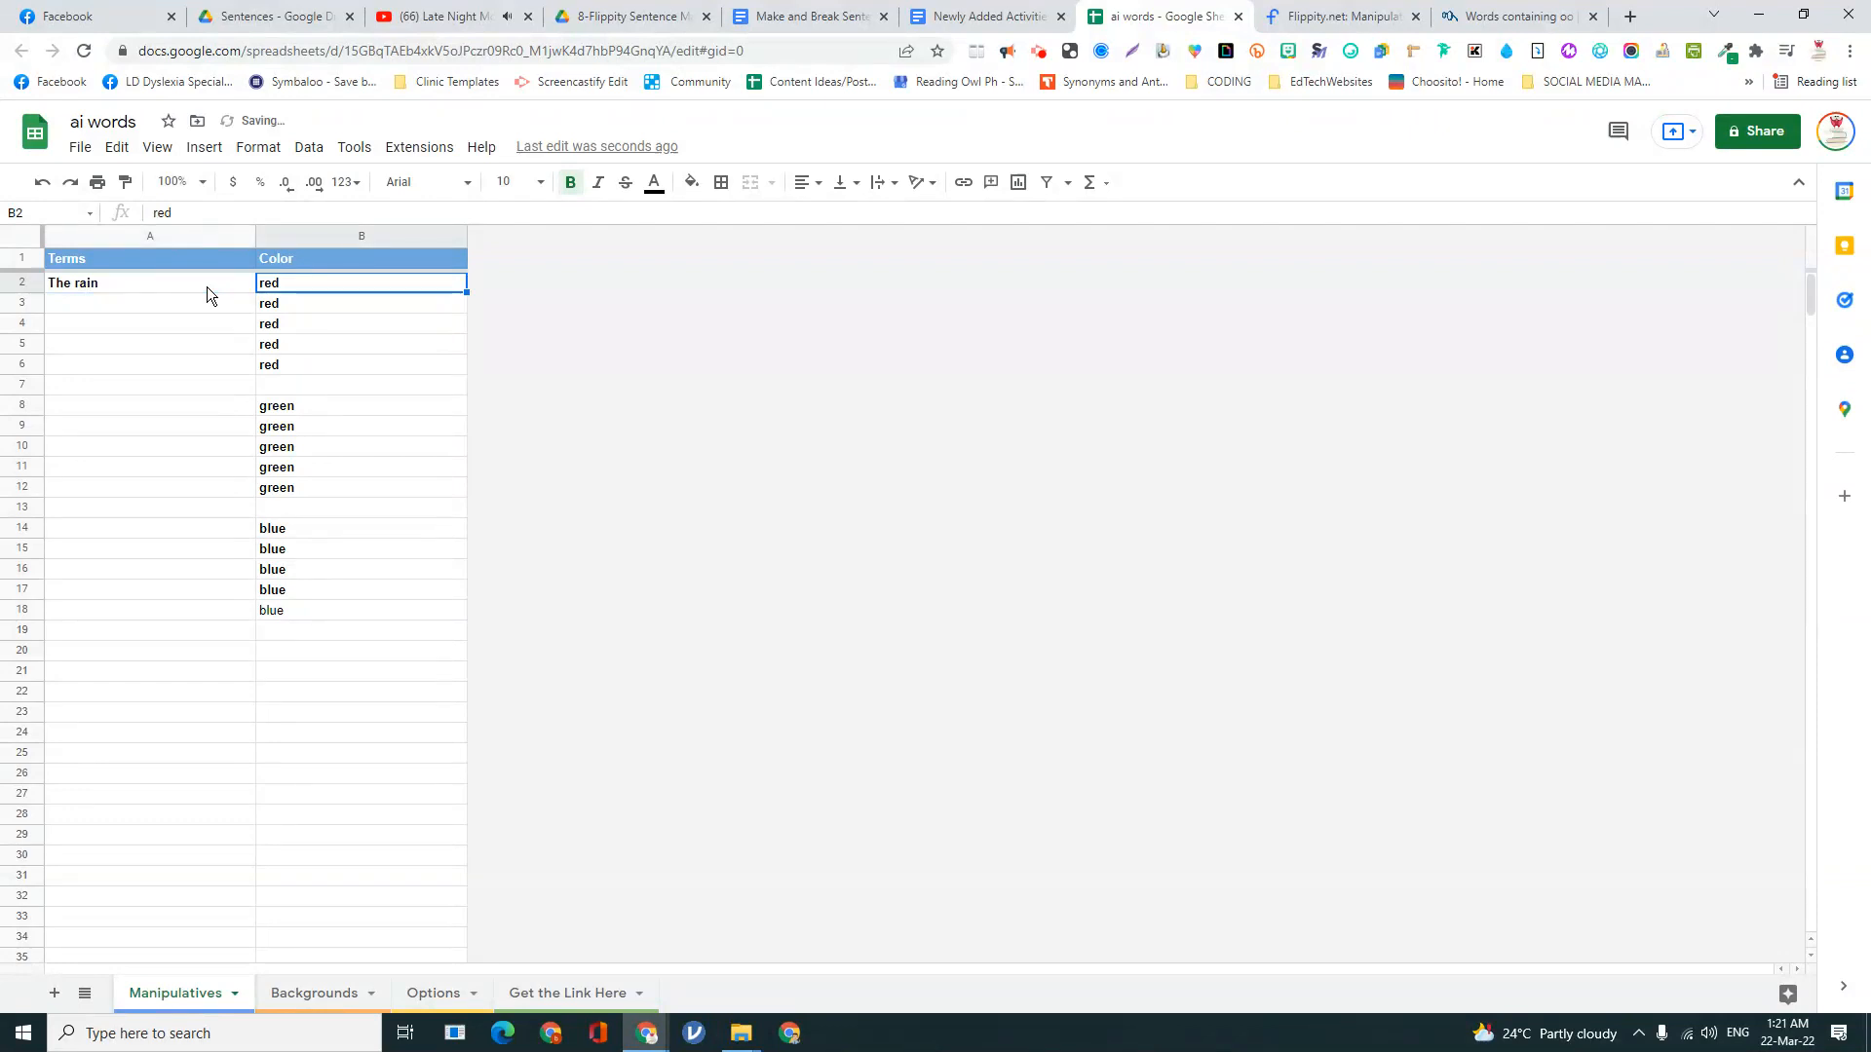
{"action": "left_click", "coordinate": [150, 302]}
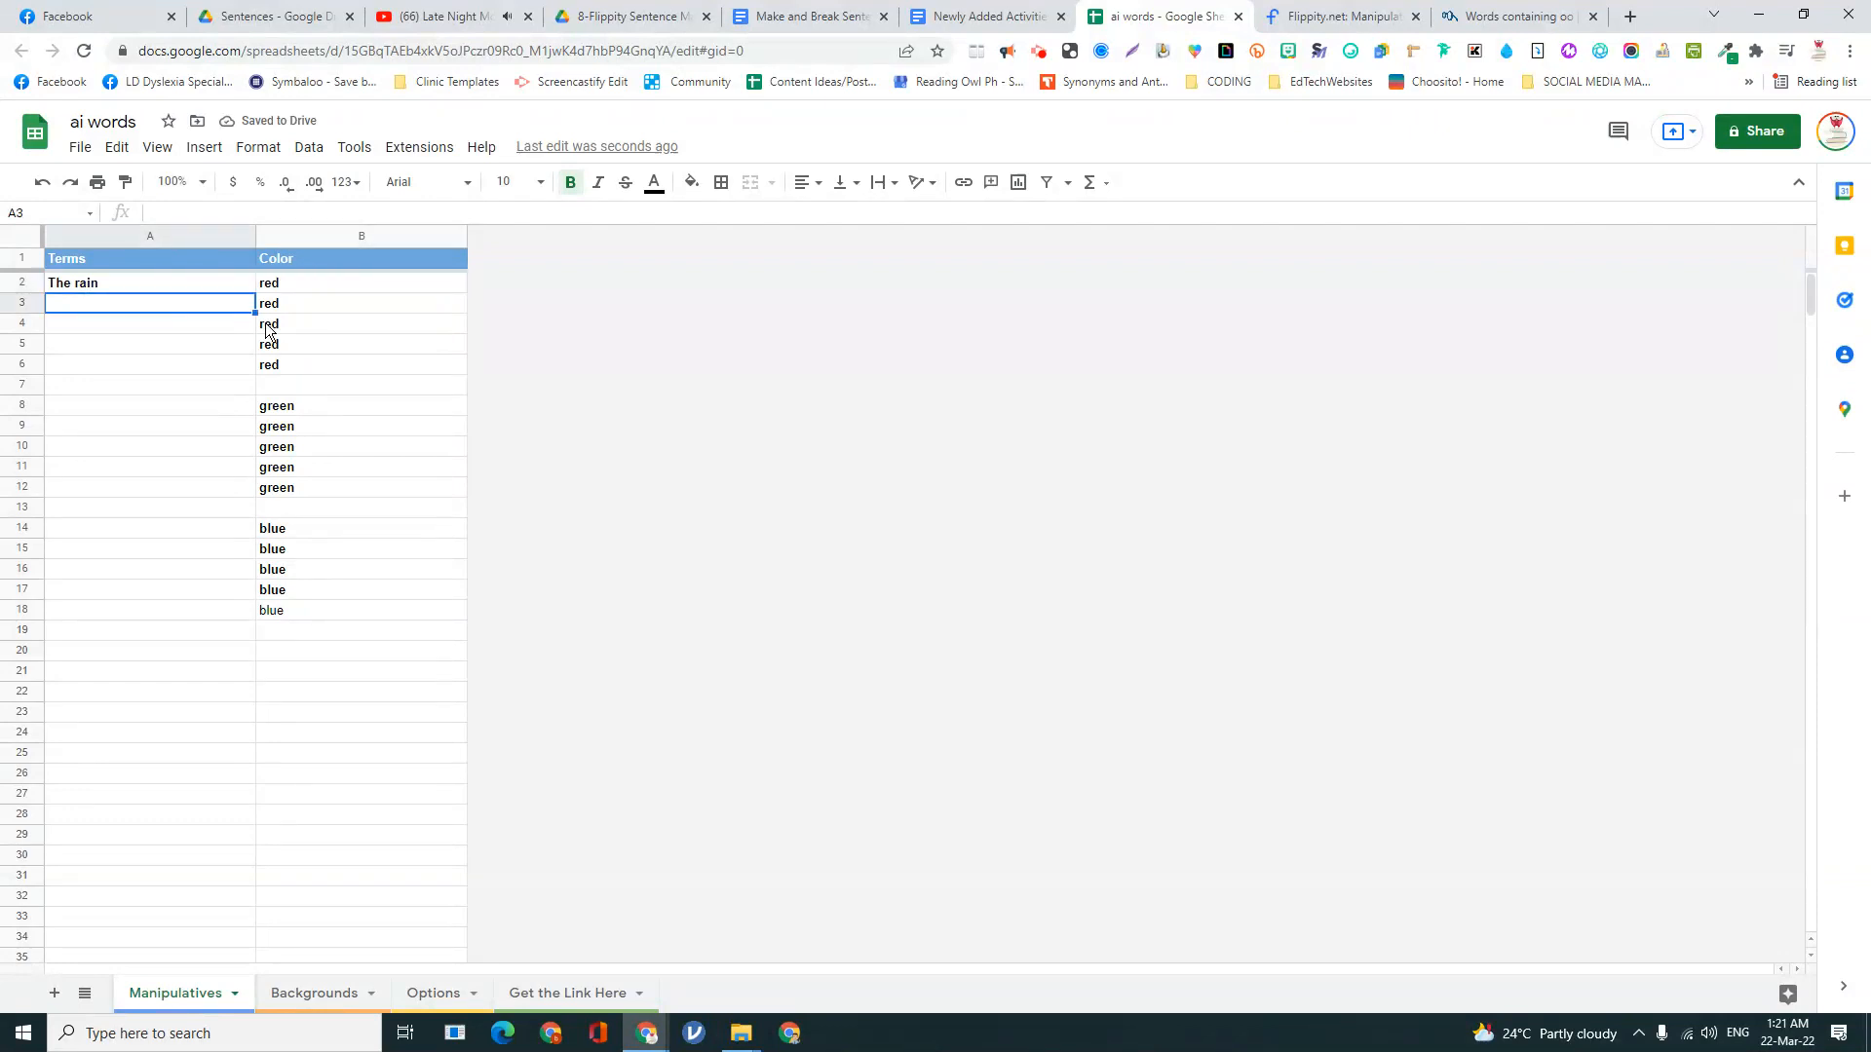
{"action": "type", "text": "will"}
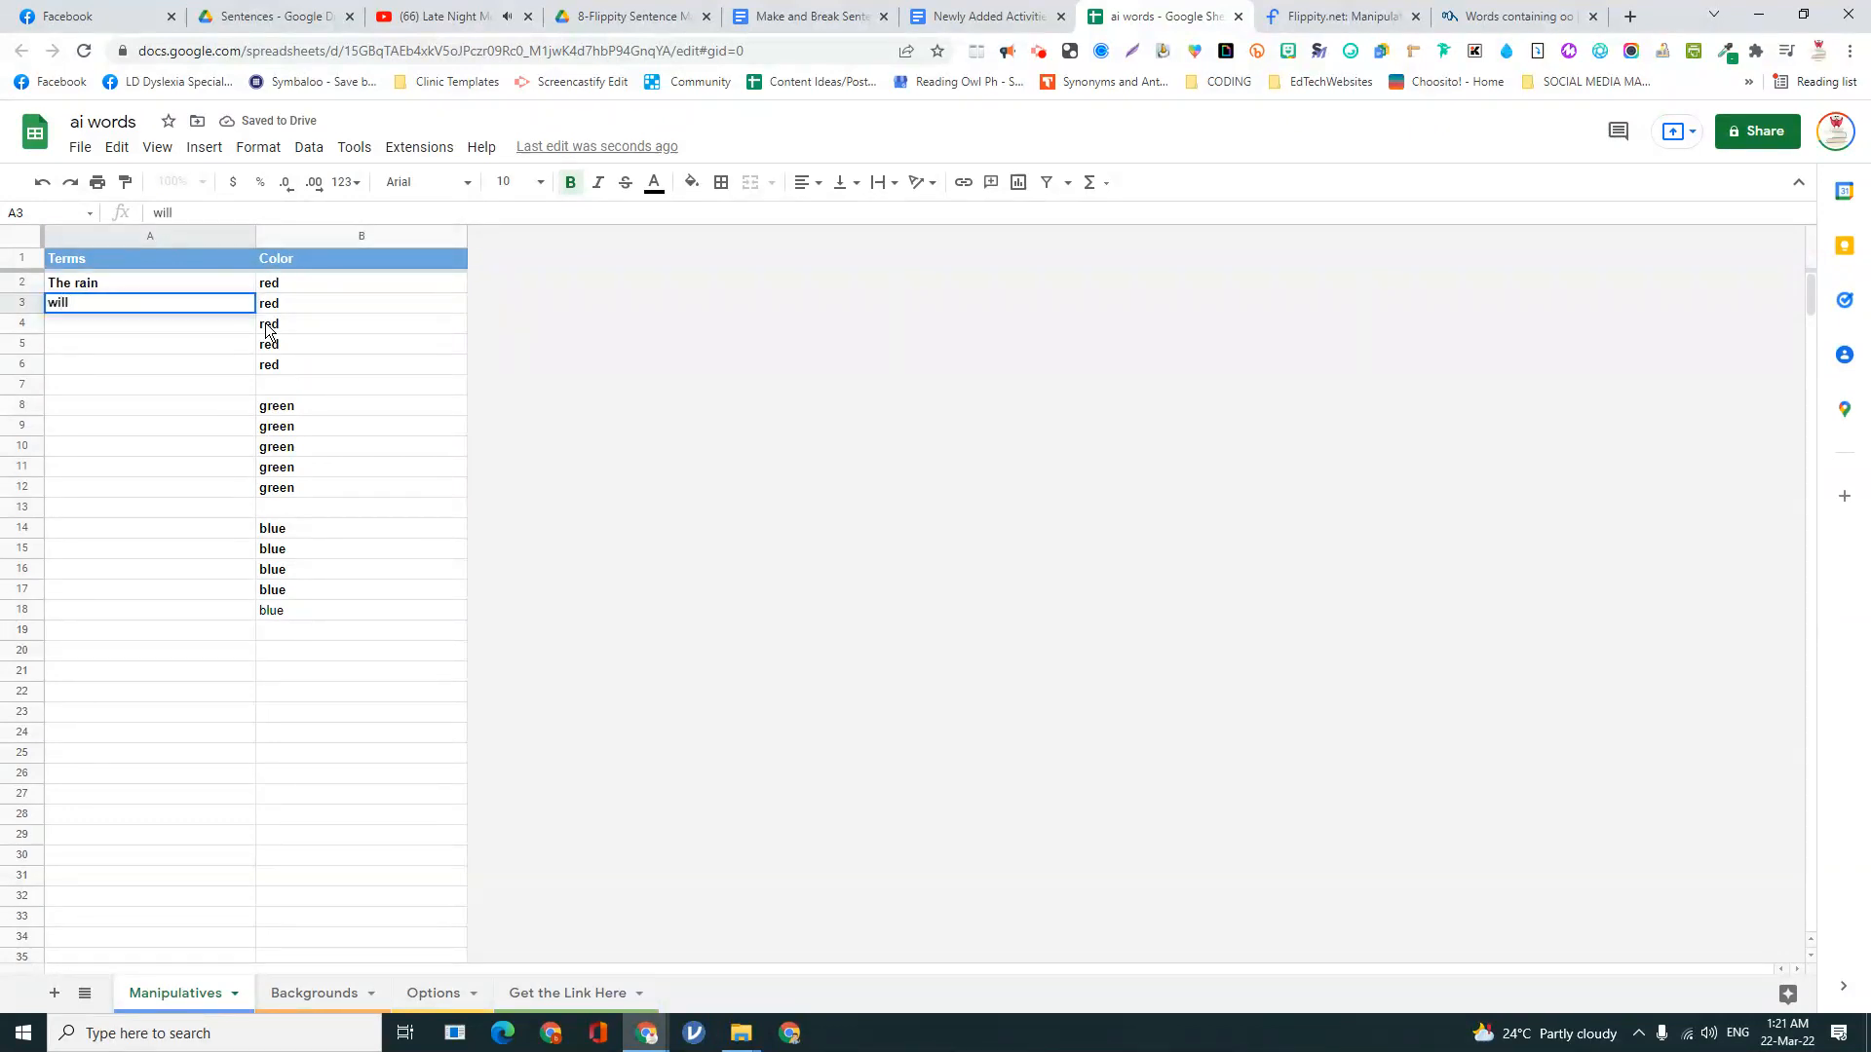
{"action": "type", "text": "sto"}
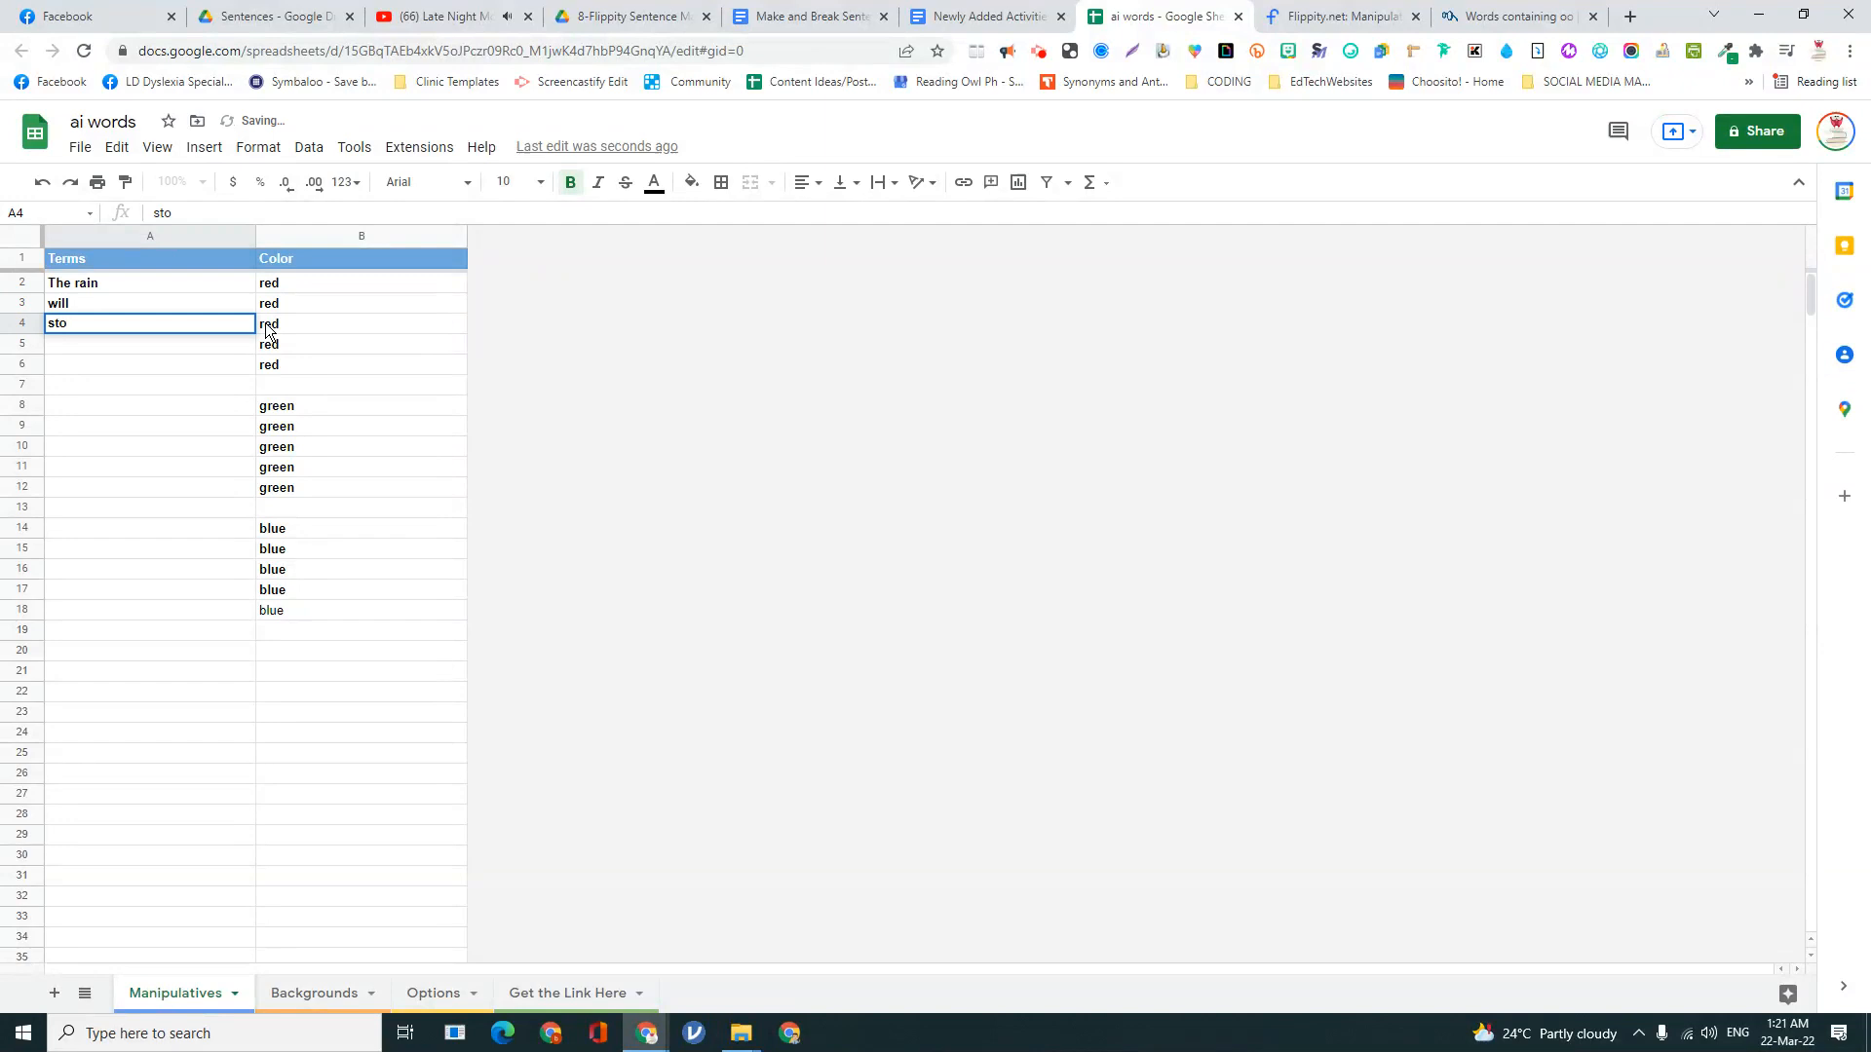
{"action": "key", "text": "Enter"}
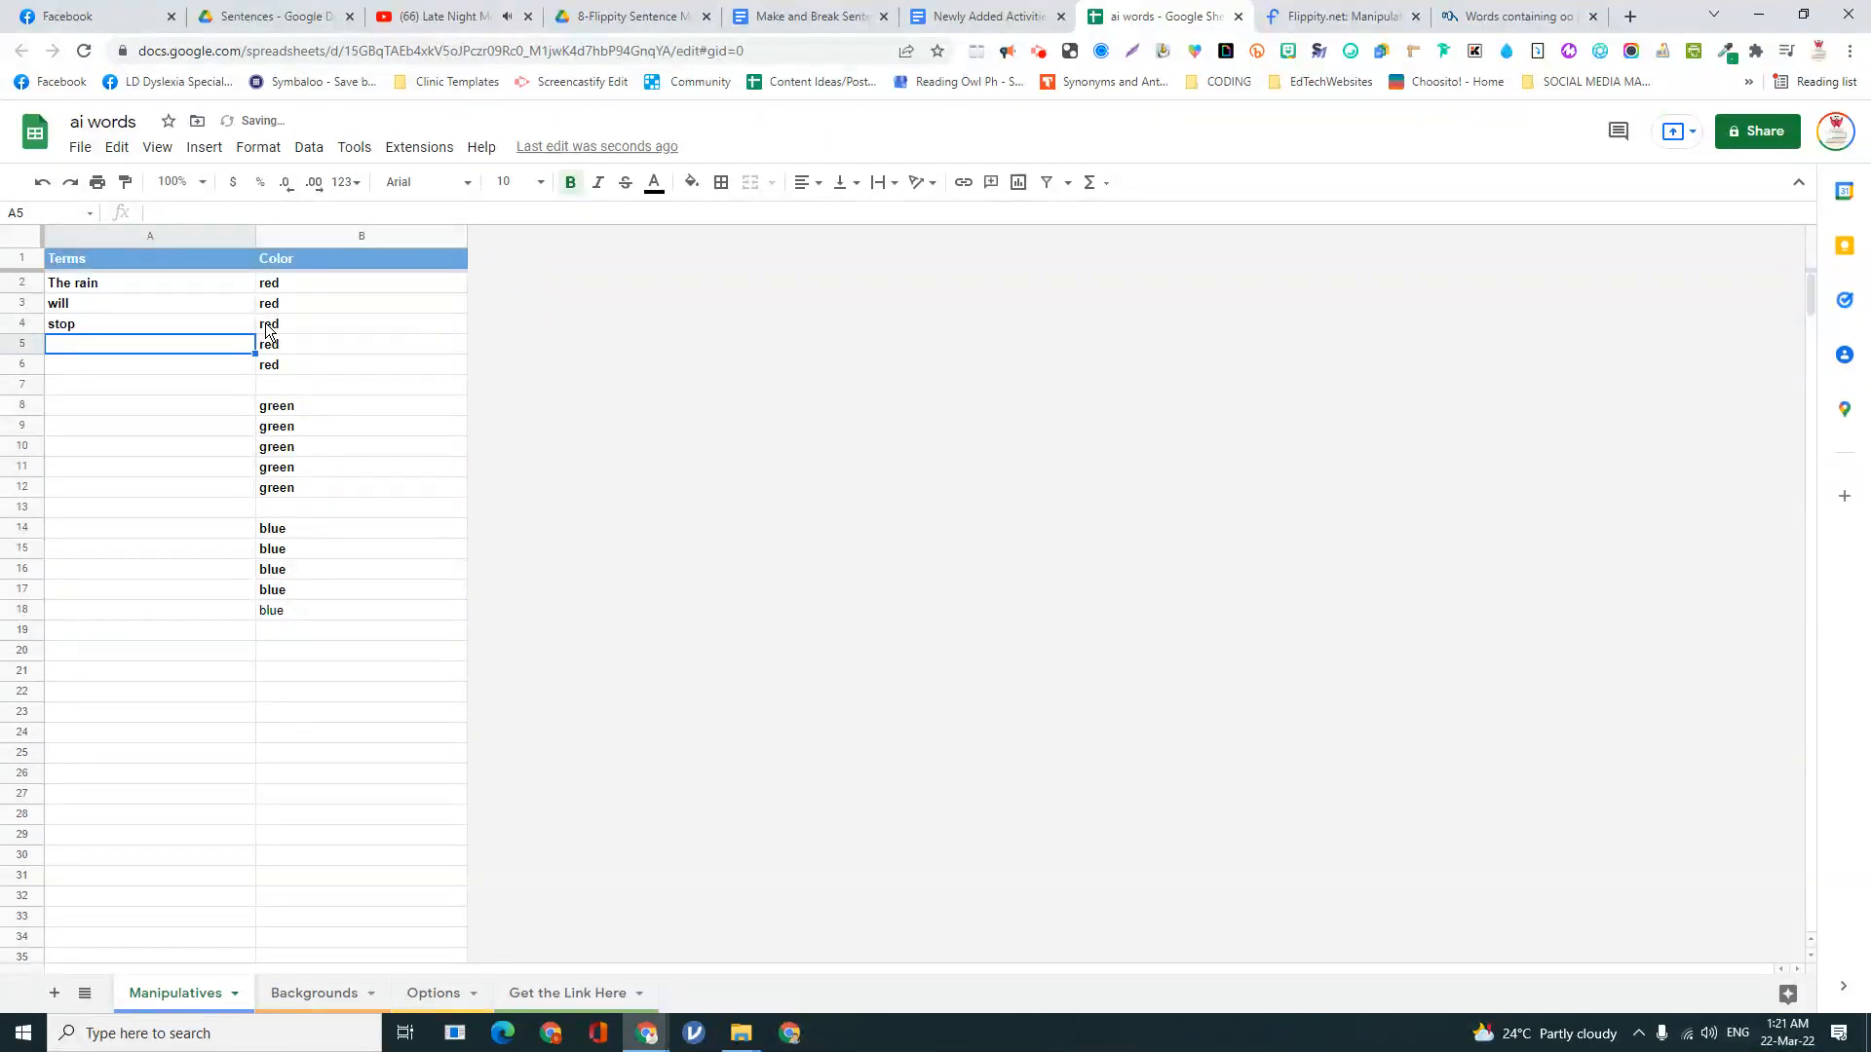
{"action": "type", "text": "by"}
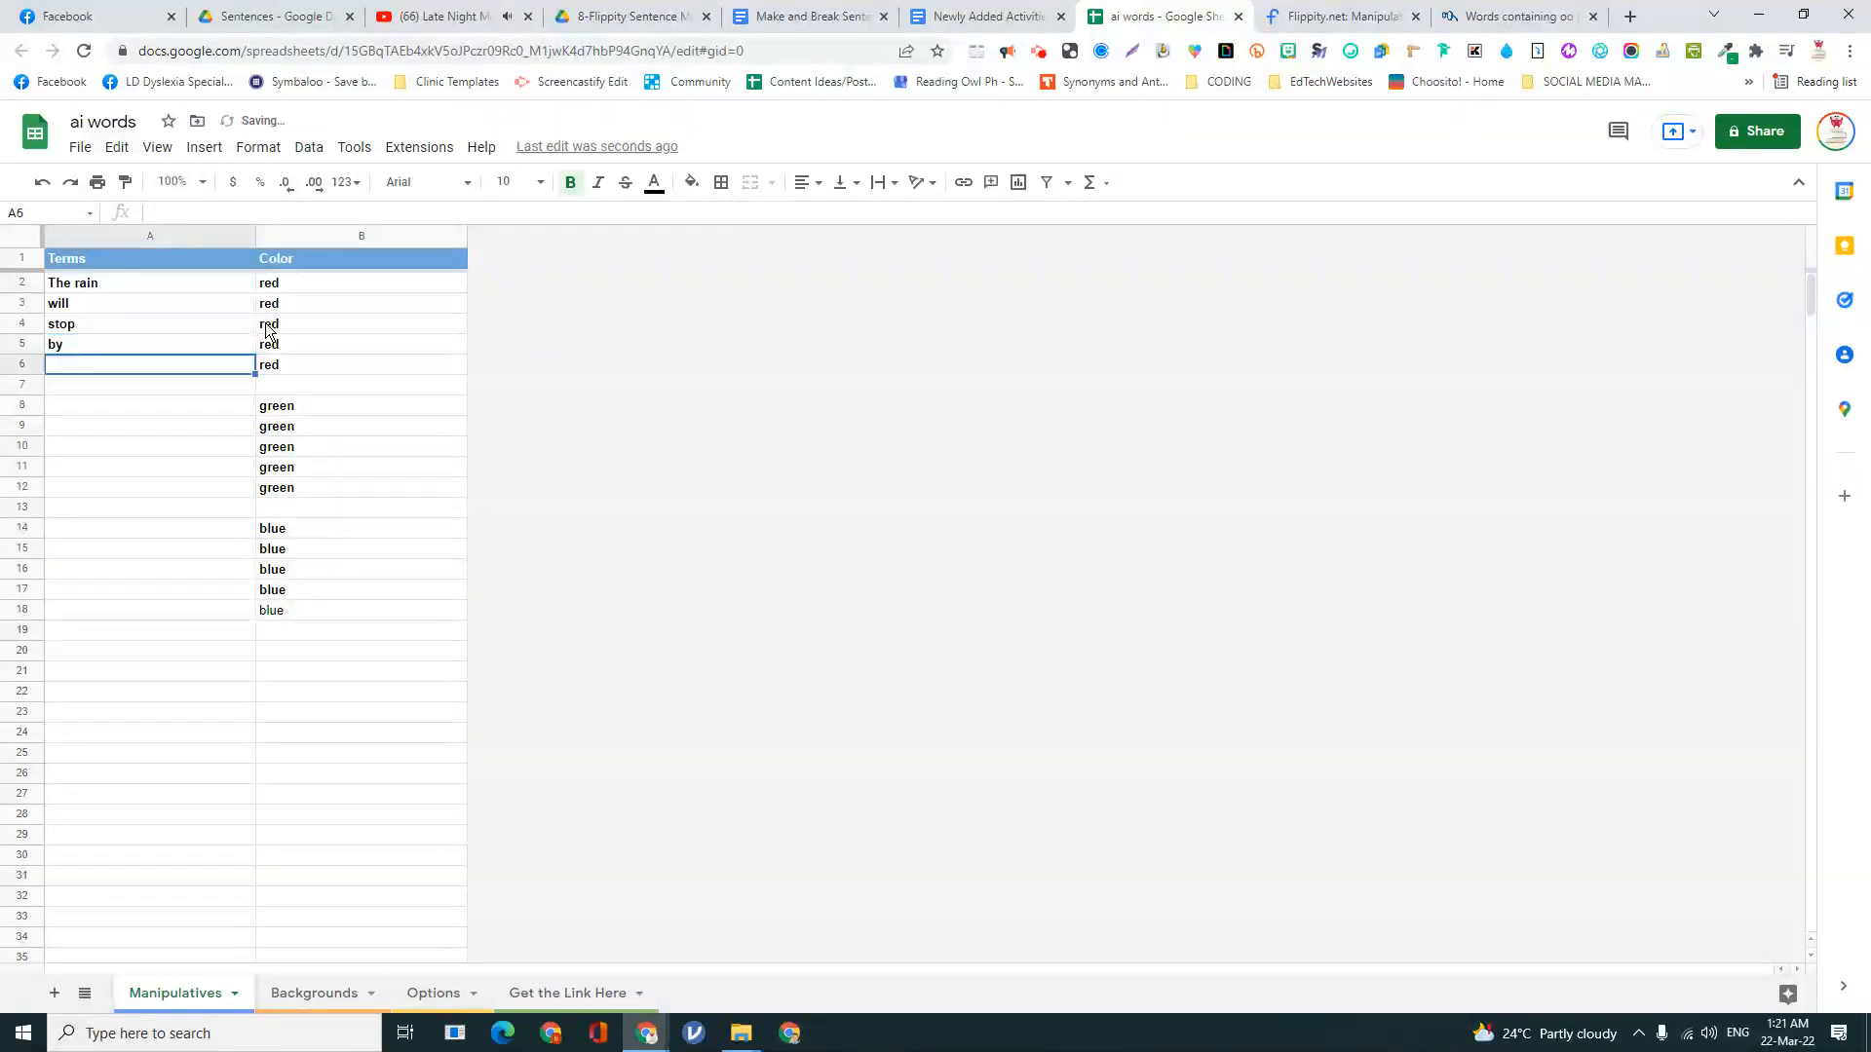
{"action": "type", "text": "noon."}
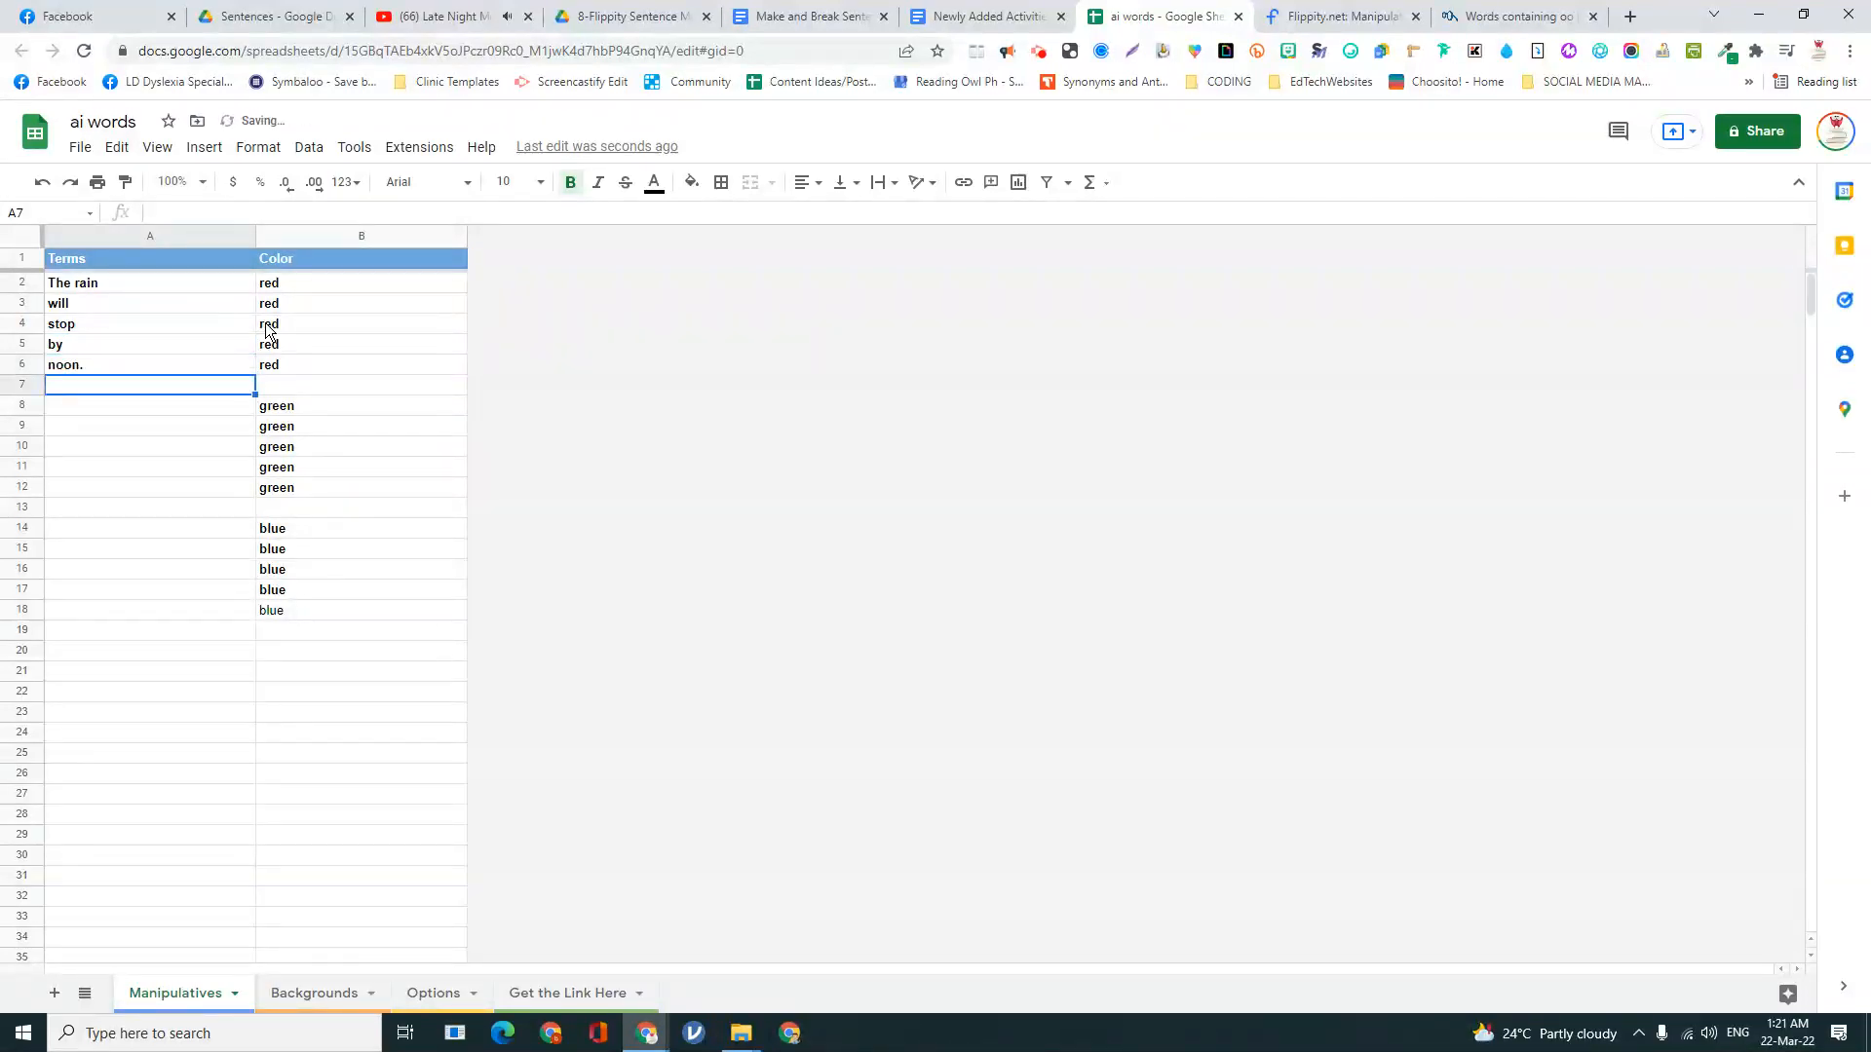
{"action": "left_click", "coordinate": [150, 406]}
{"action": "type", "text": "I wan"}
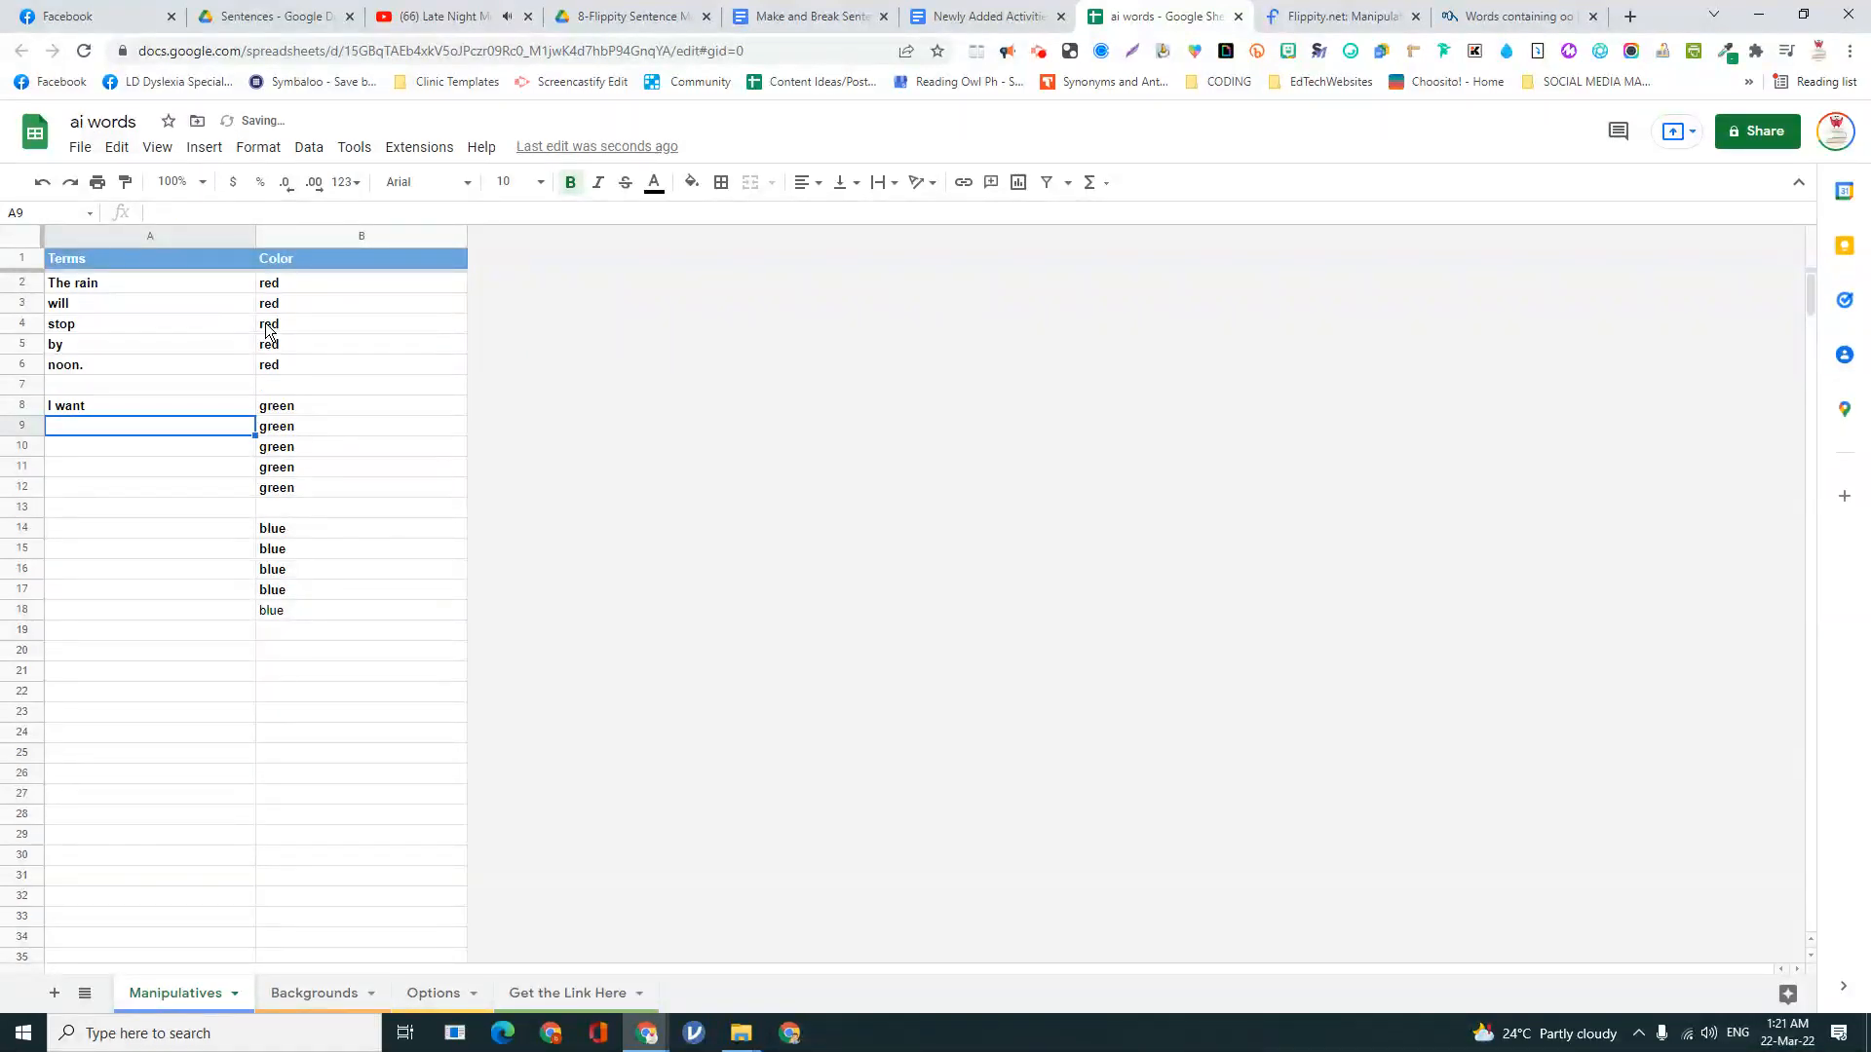
- Finish the green rows with the, dress, for and today
{"action": "type", "text": "the plain"}
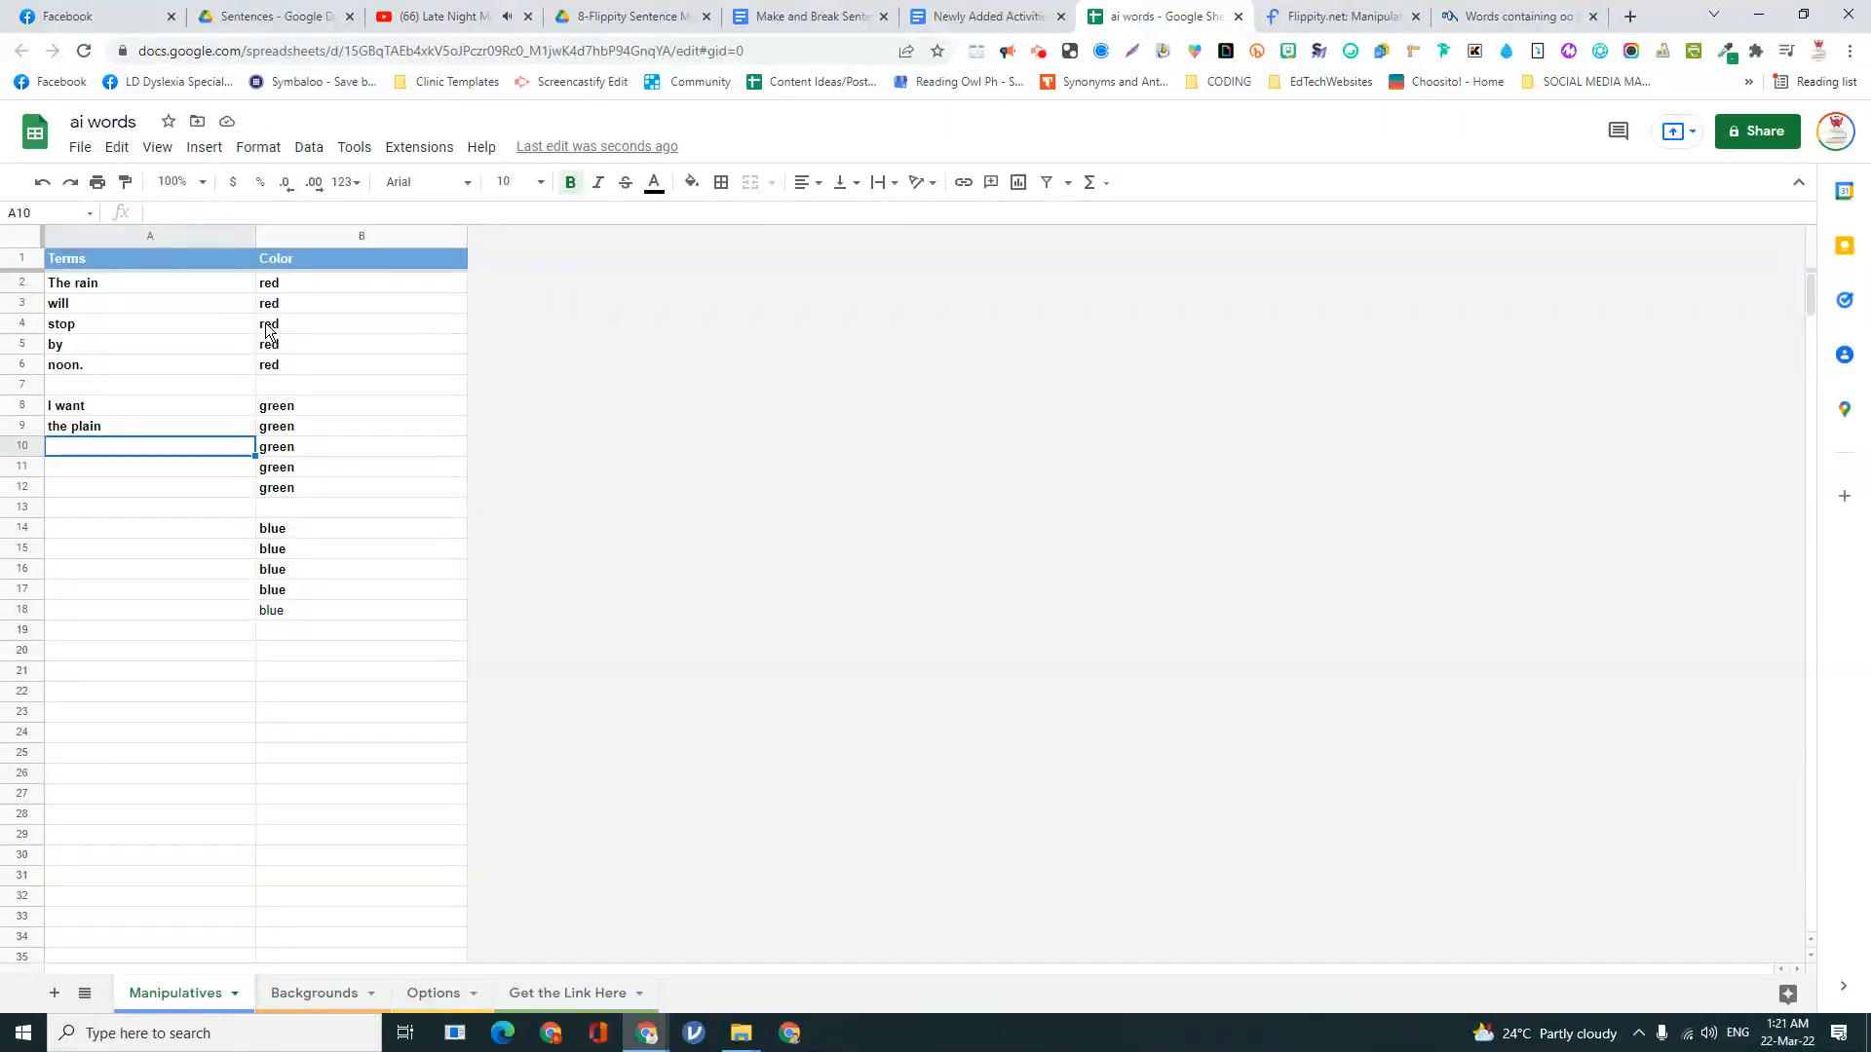
{"action": "type", "text": "dress"}
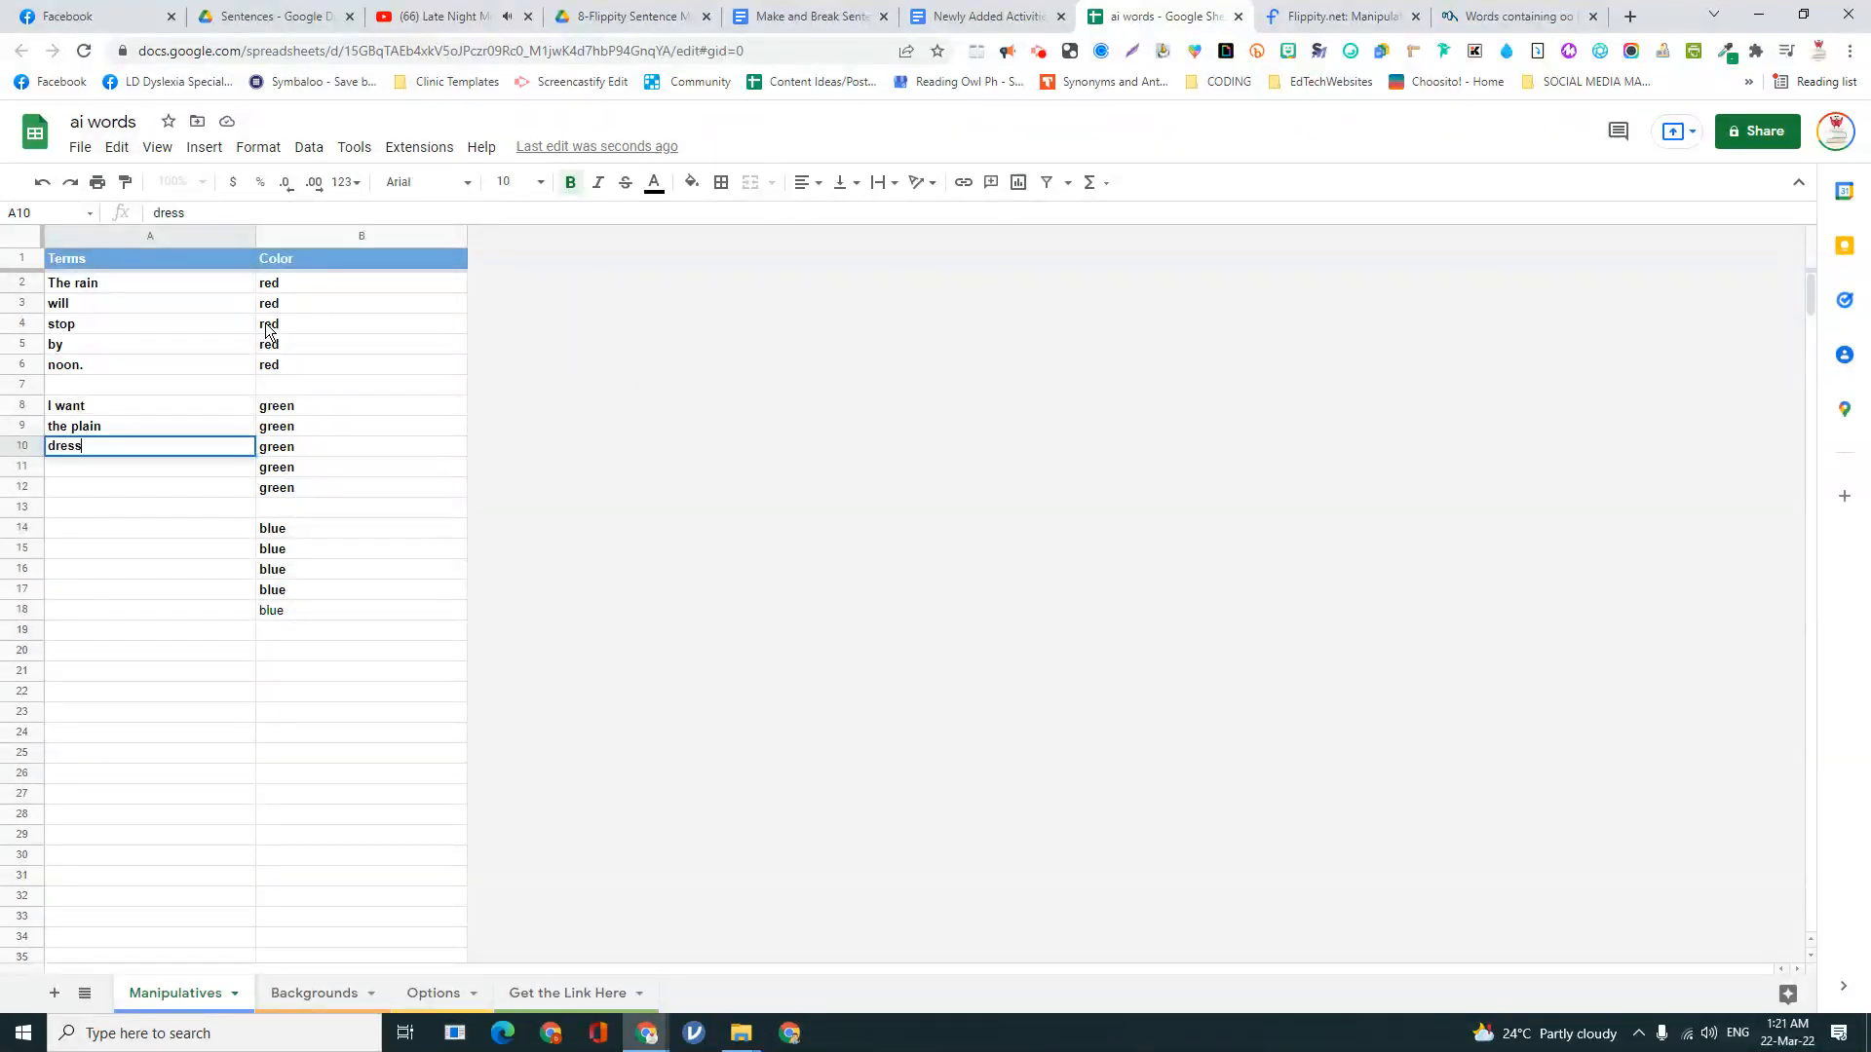
{"action": "key", "text": "enter"}
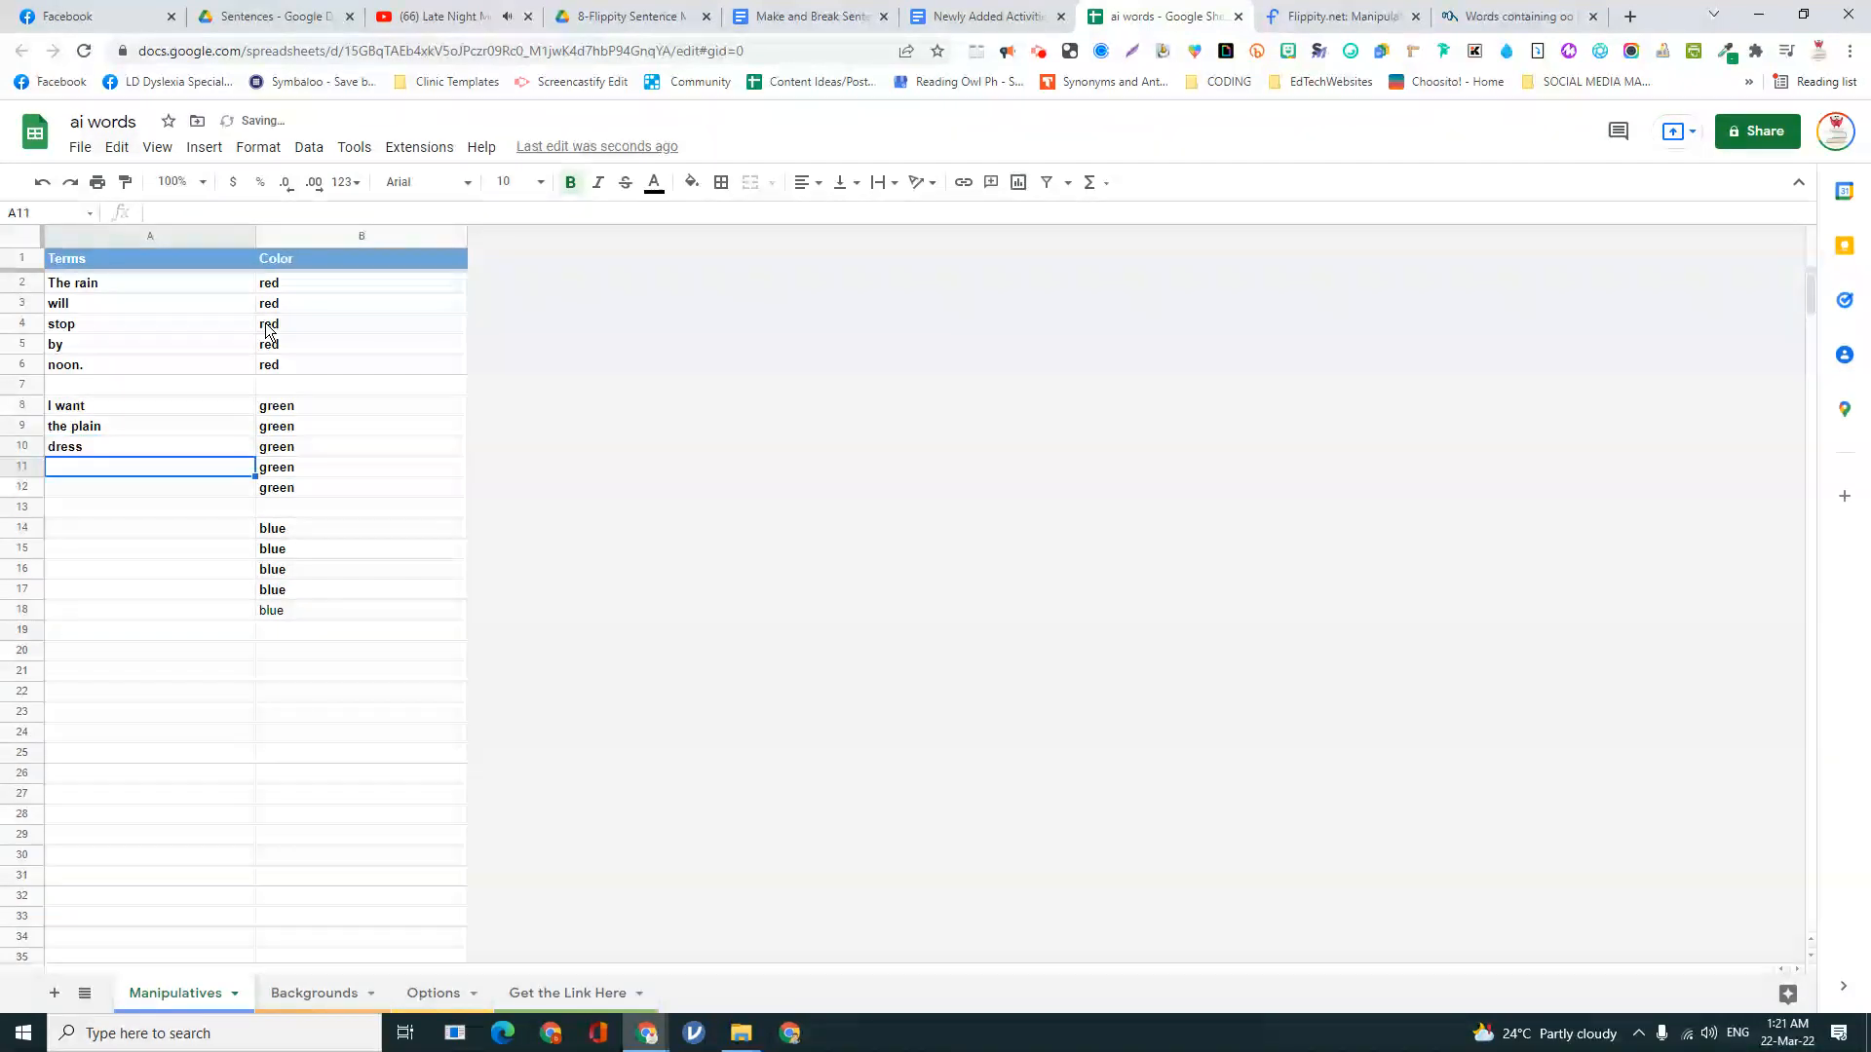
{"action": "type", "text": "for"}
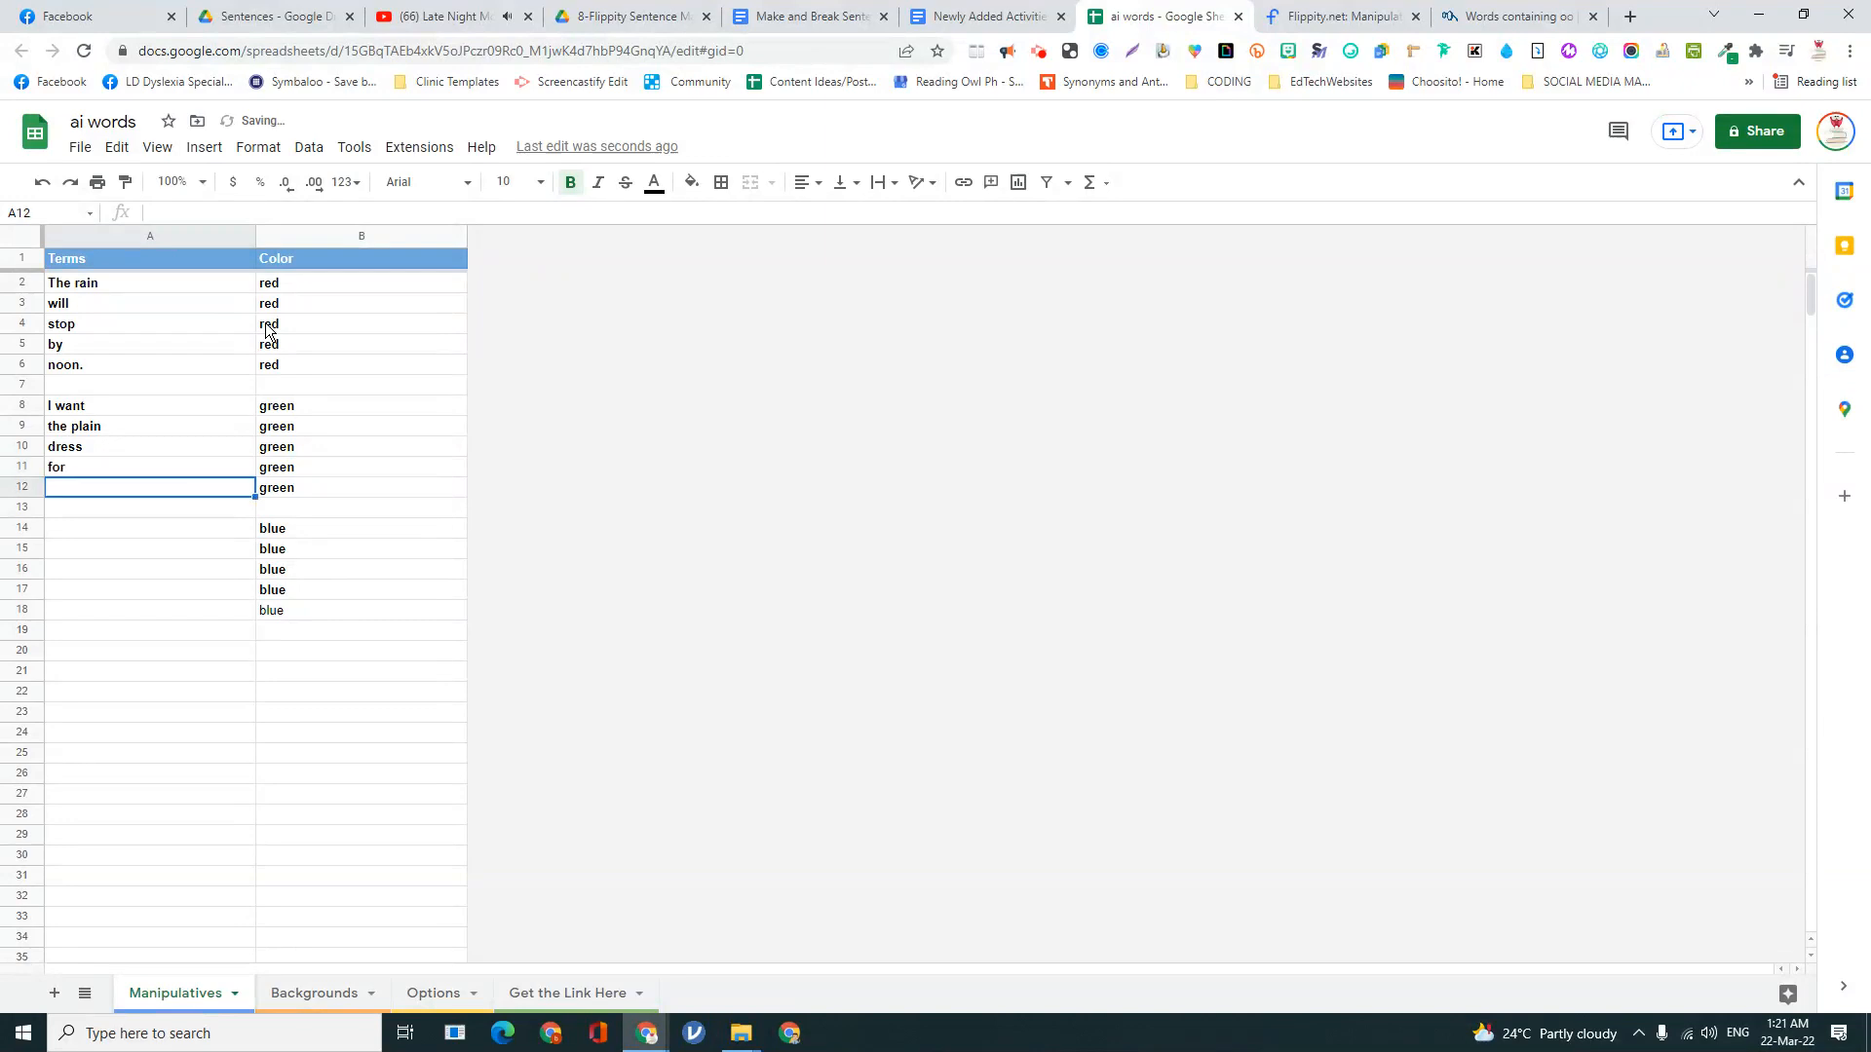
{"action": "type", "text": "today/"}
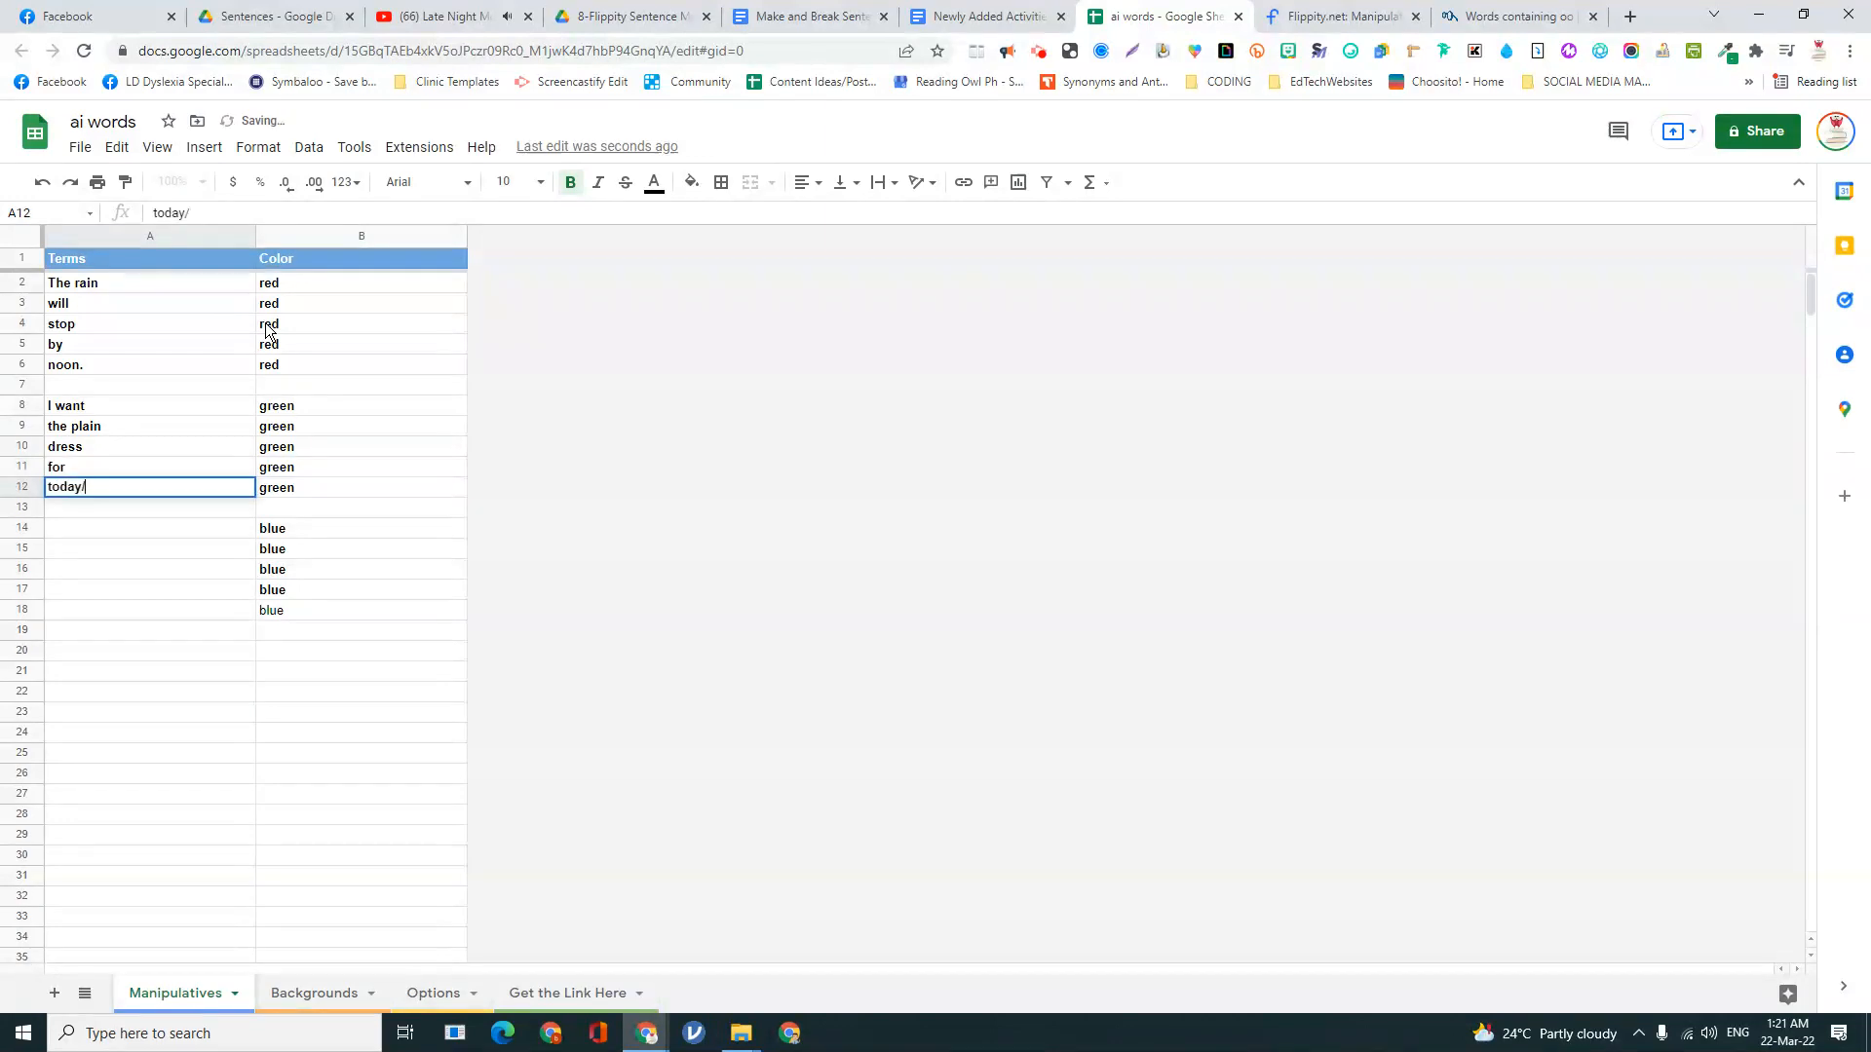
{"action": "type", "text": "."}
{"action": "key", "text": "Return"}
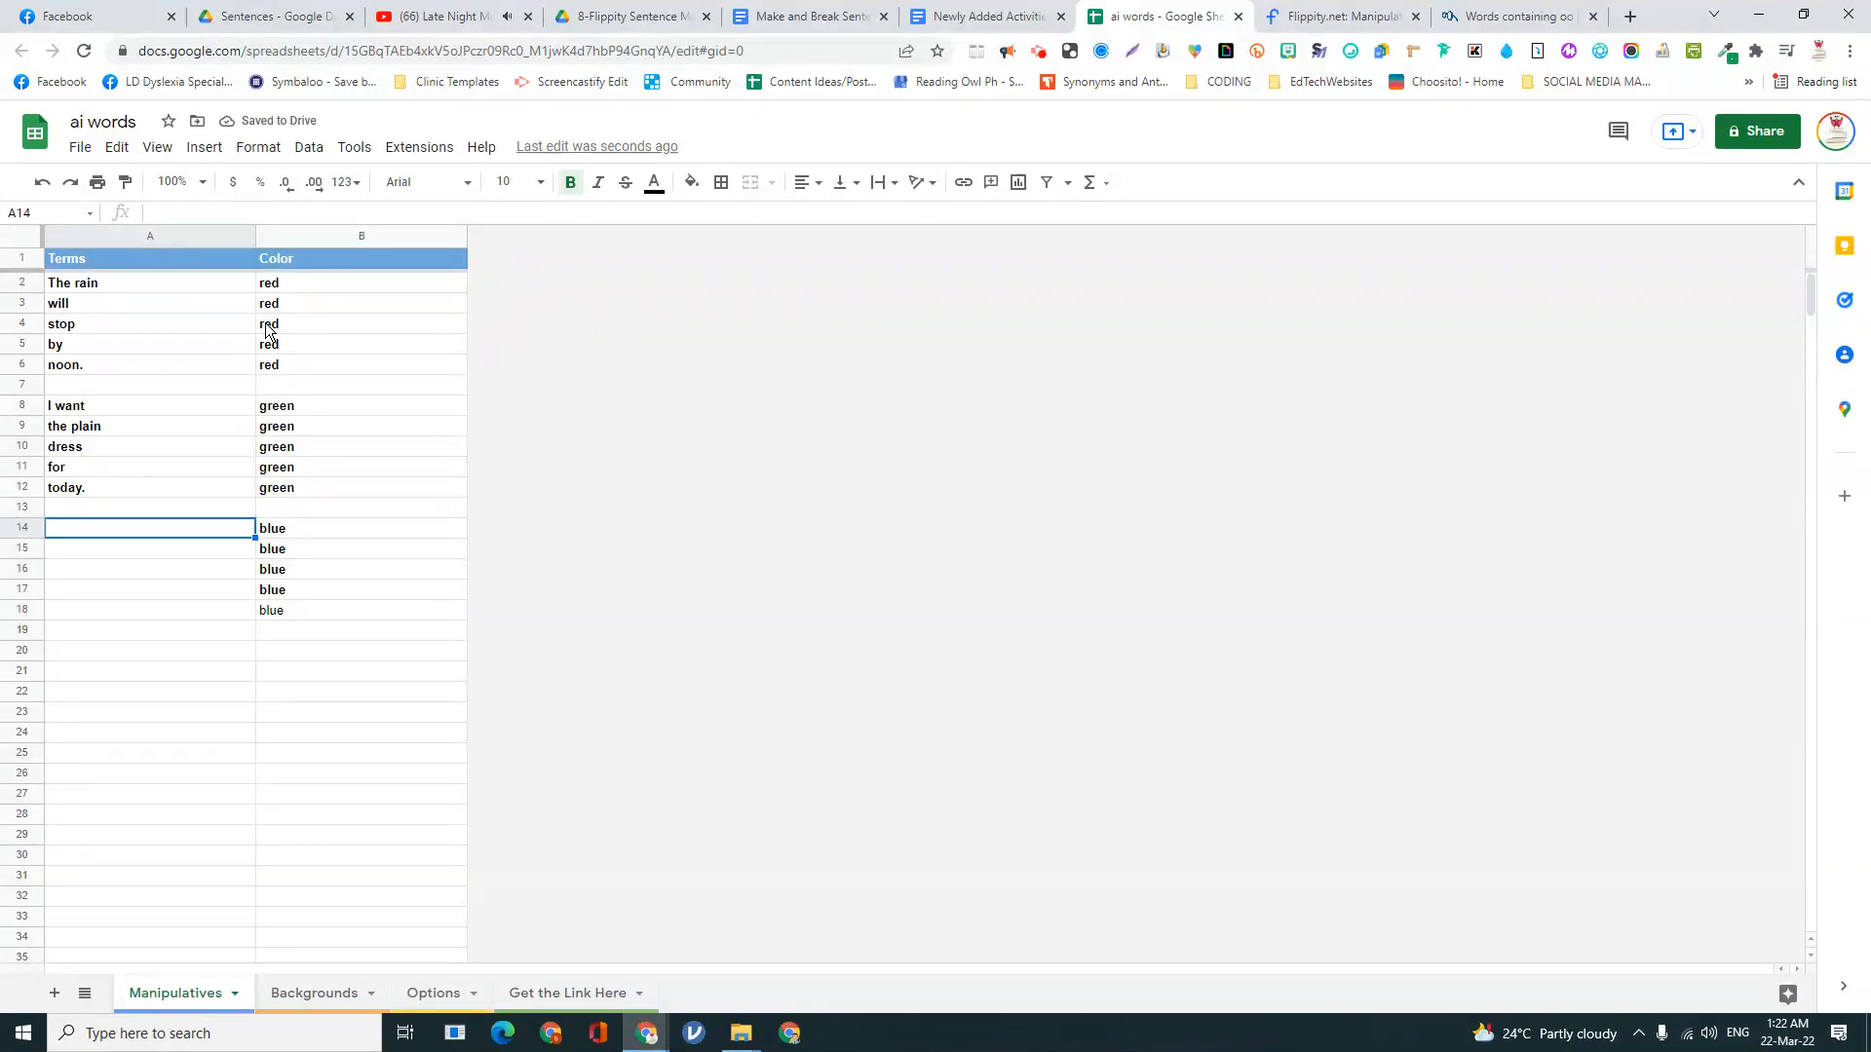
- Enter the blue rows Can you, wait, for me, on the, sail boat
{"action": "type", "text": "C"}
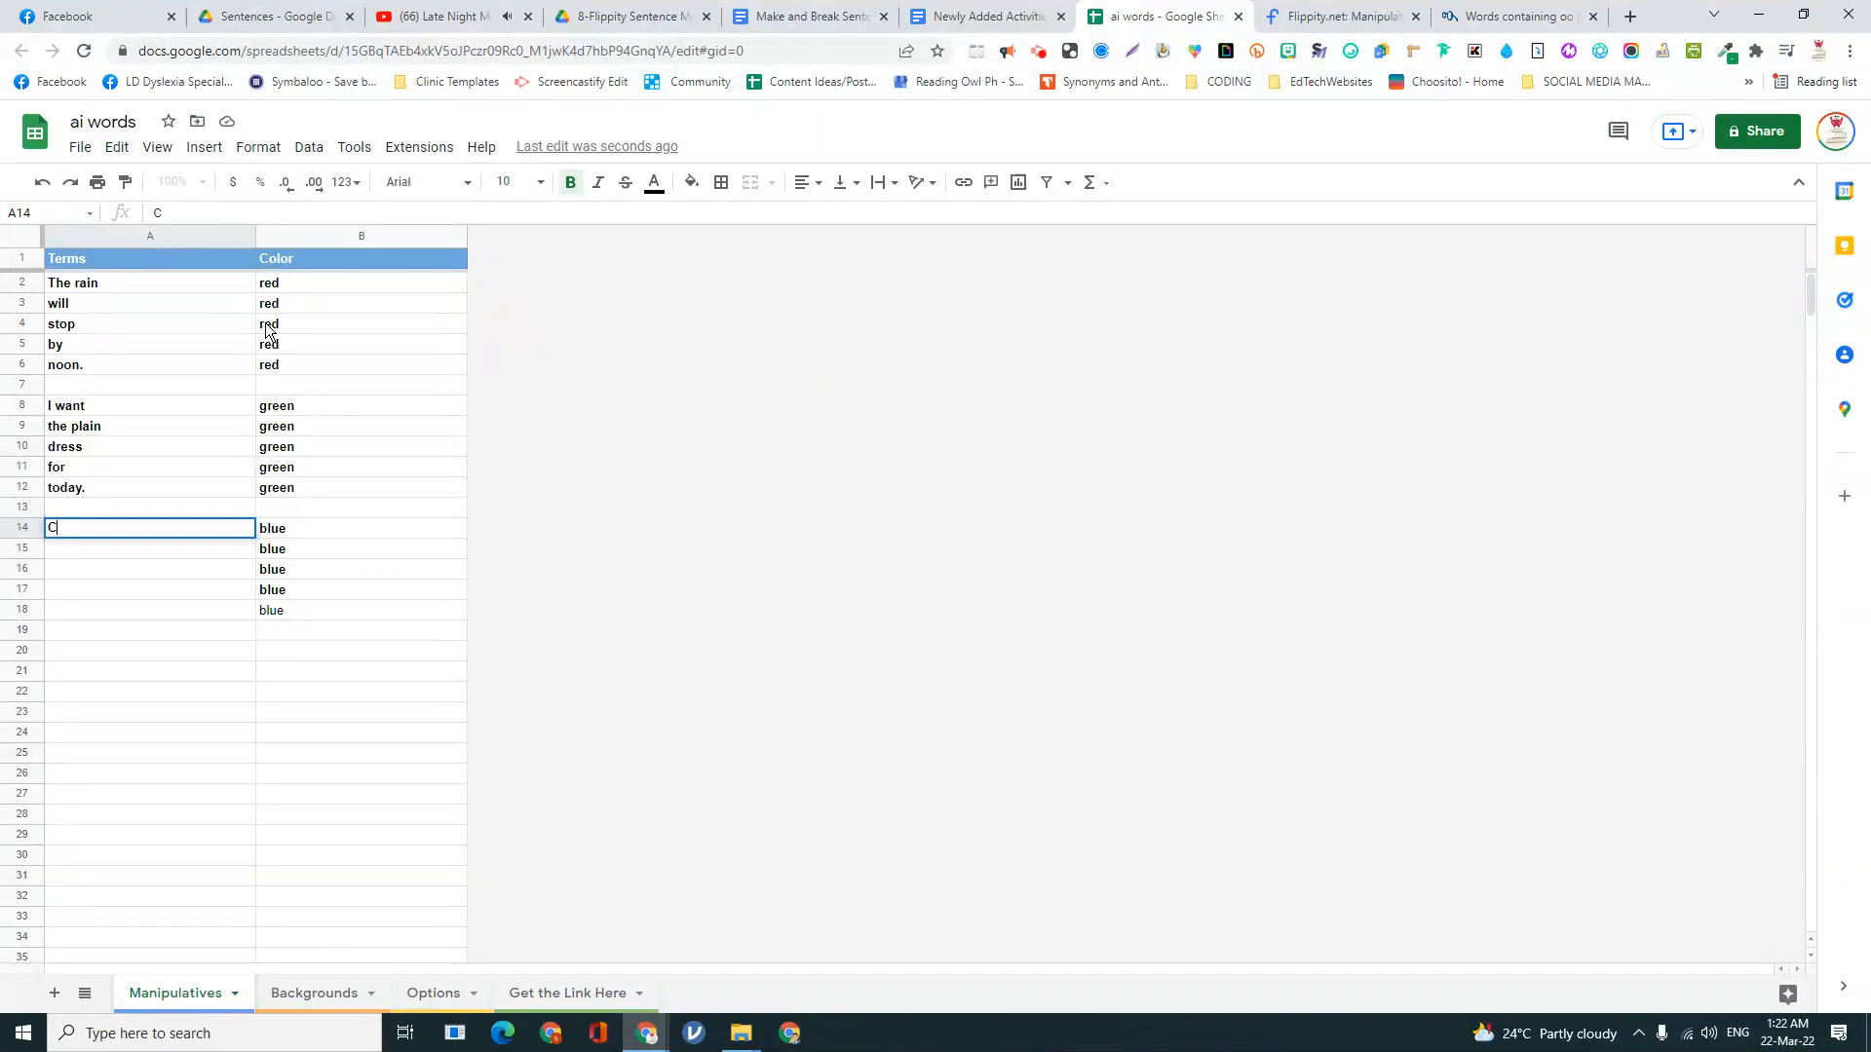
{"action": "type", "text": "an you"}
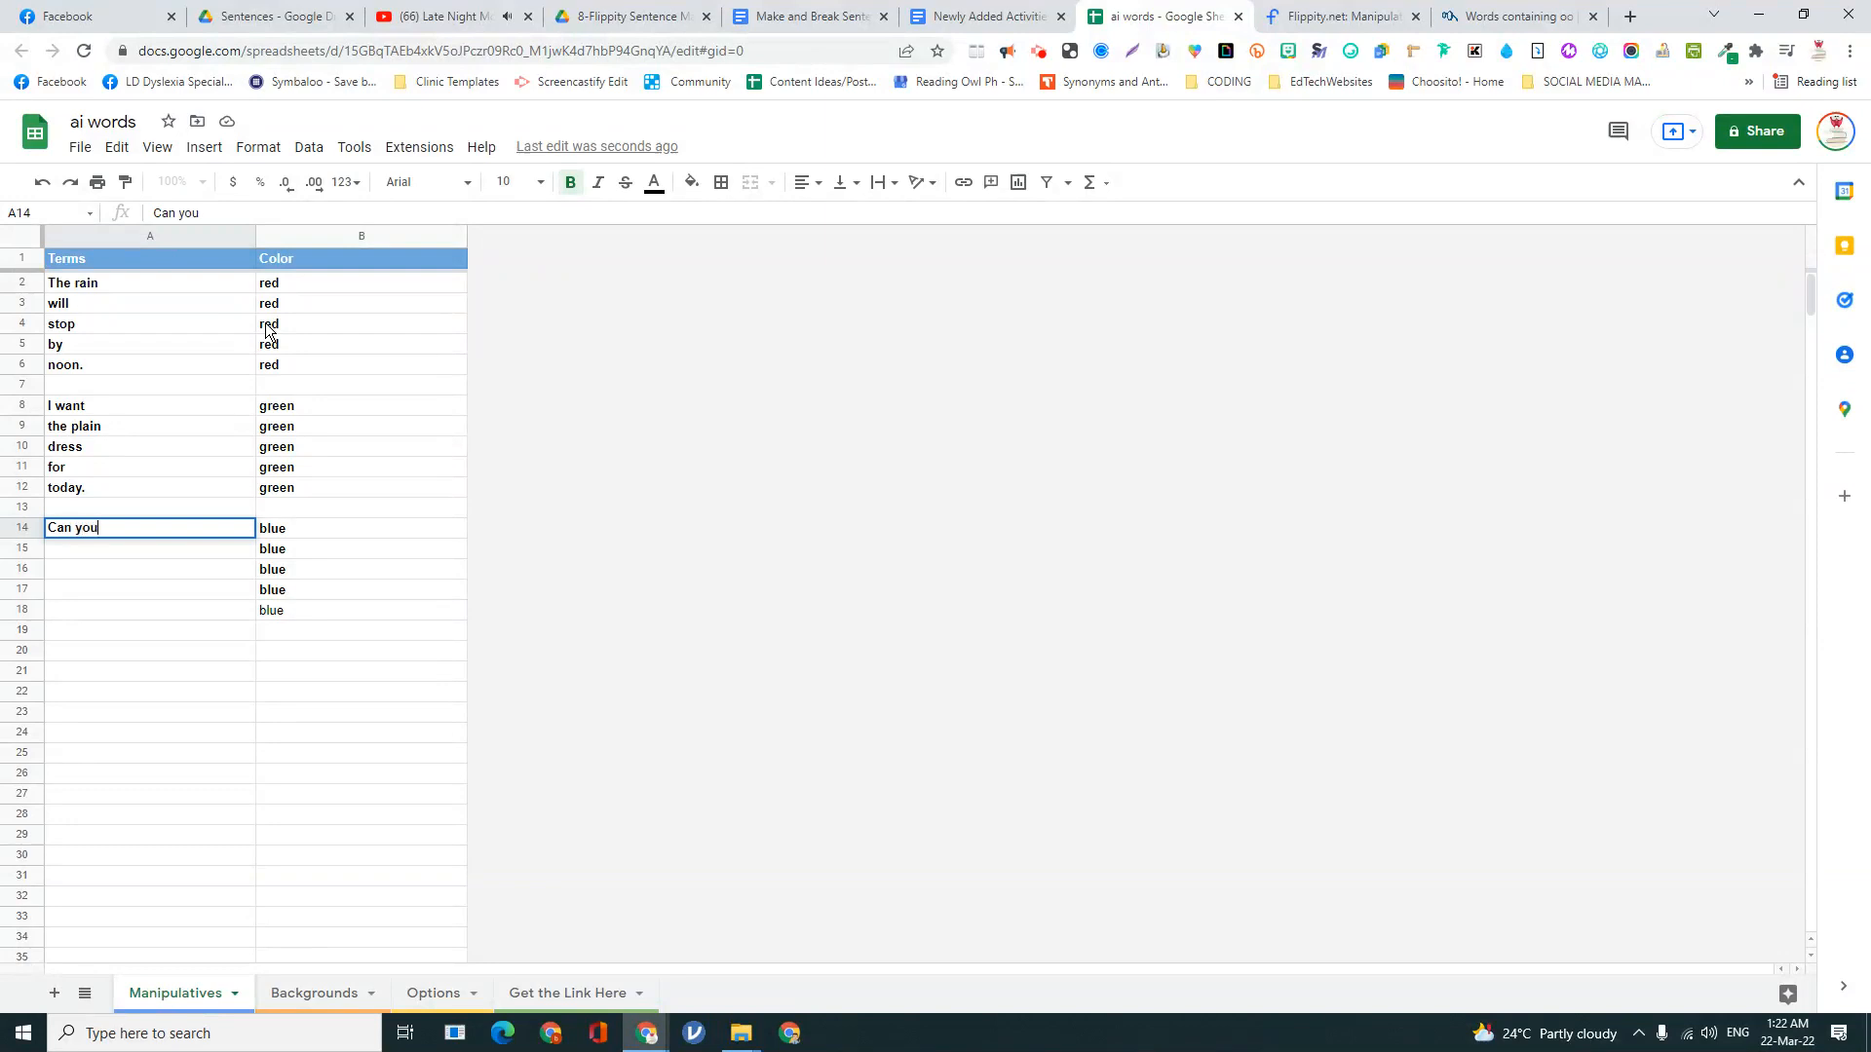
{"action": "type", "text": "wait"}
{"action": "left_click", "coordinate": [148, 567]}
{"action": "type", "text": "for"}
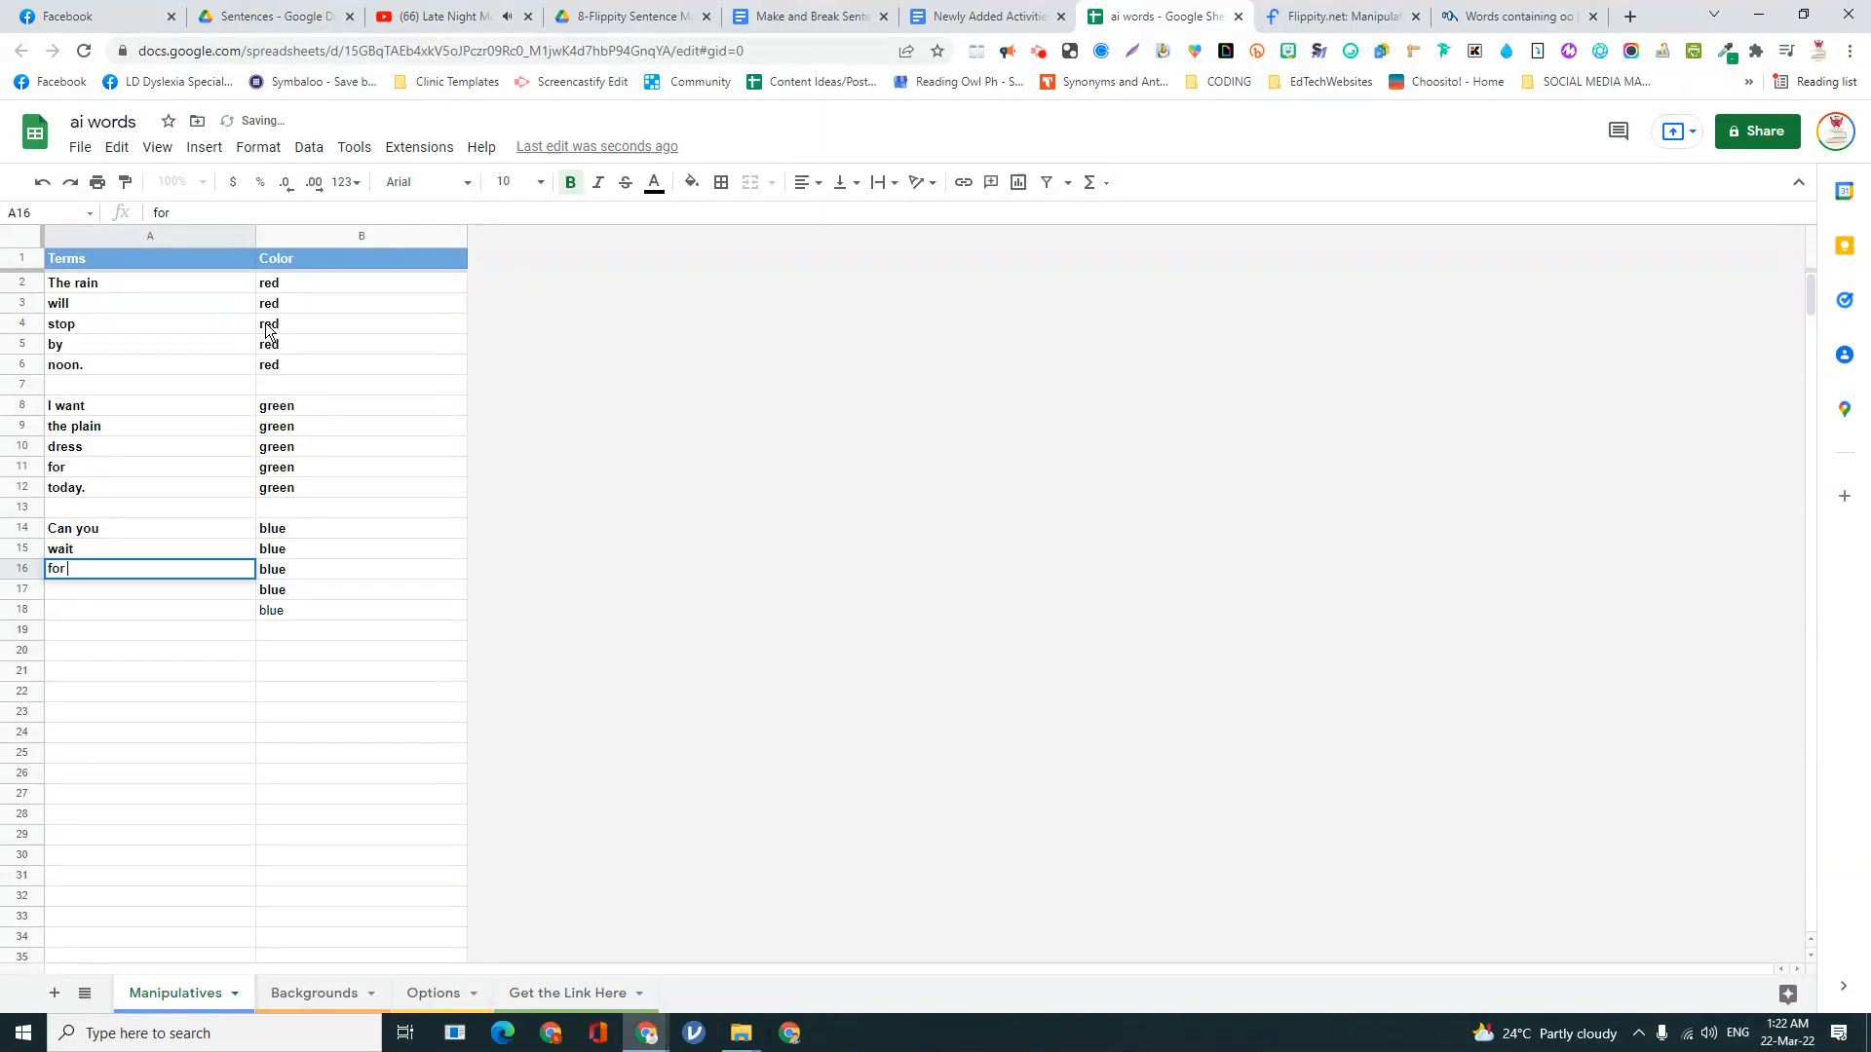
{"action": "type", "text": "me"}
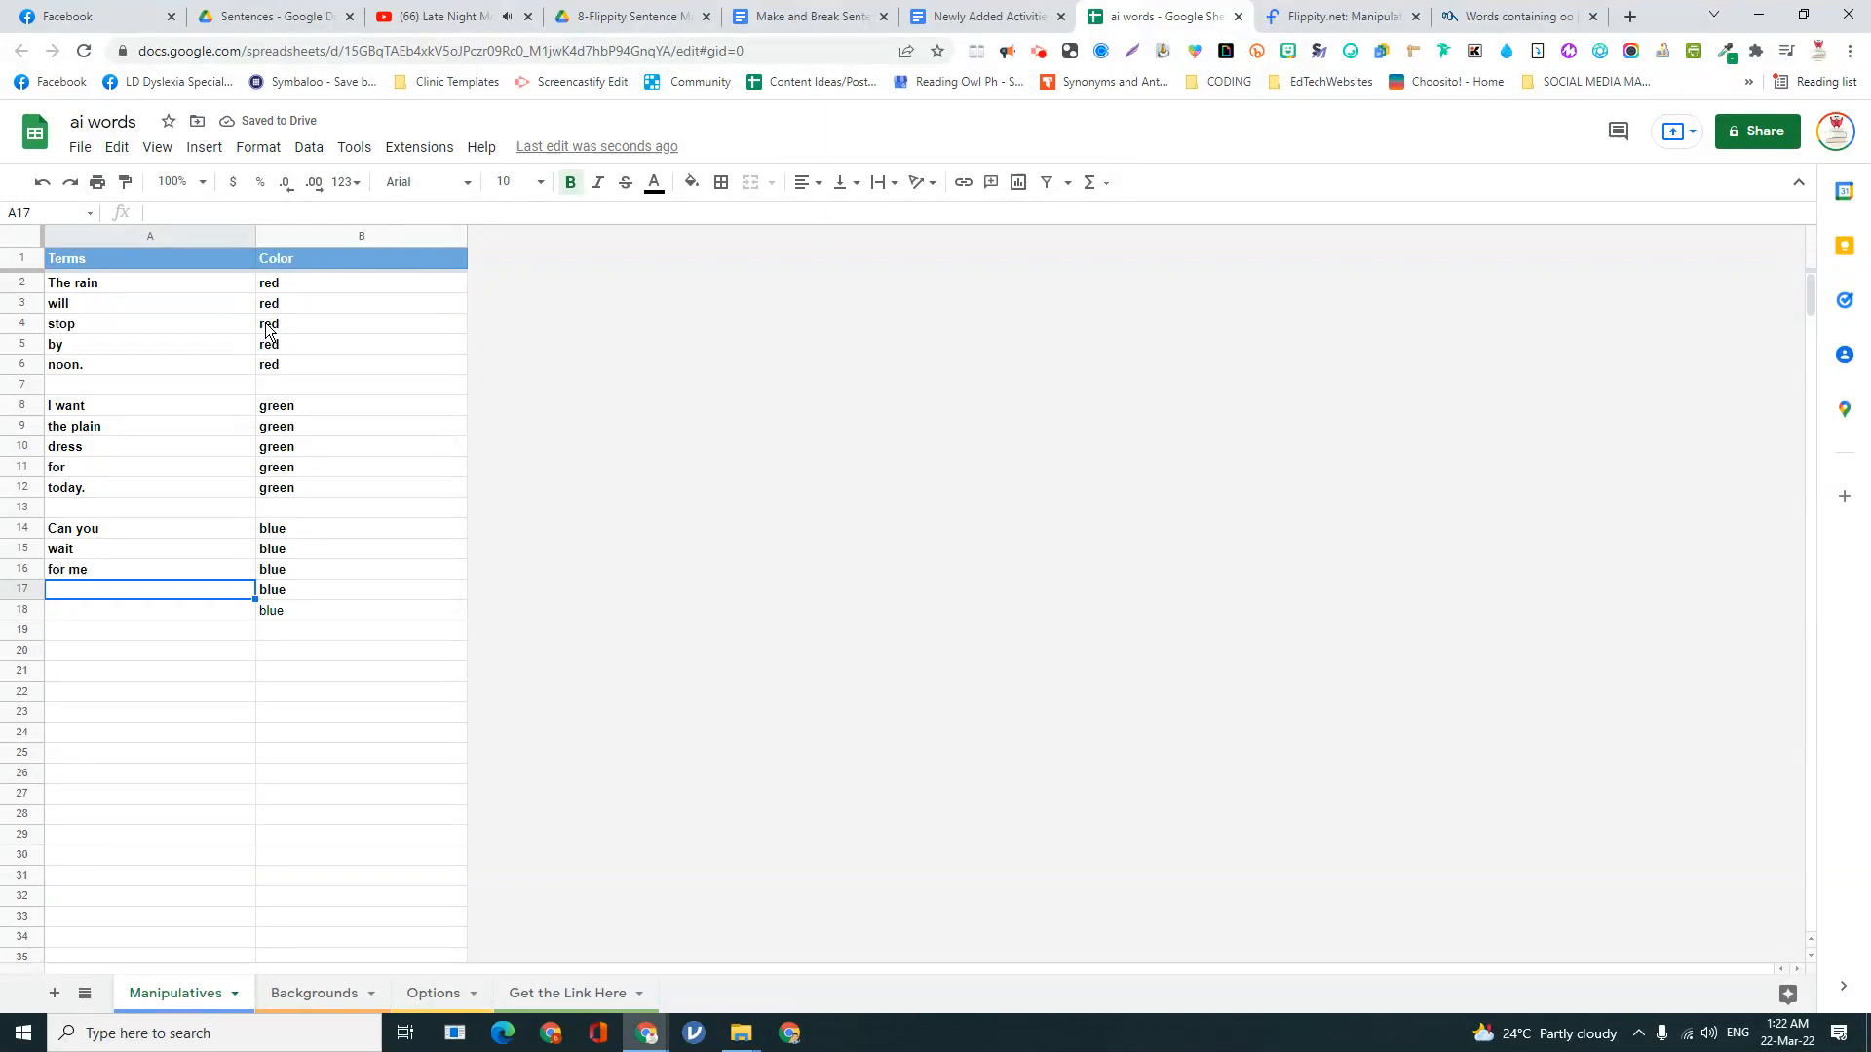
{"action": "type", "text": "on the"}
{"action": "left_click", "coordinate": [150, 610]}
{"action": "type", "text": "sail boat"}
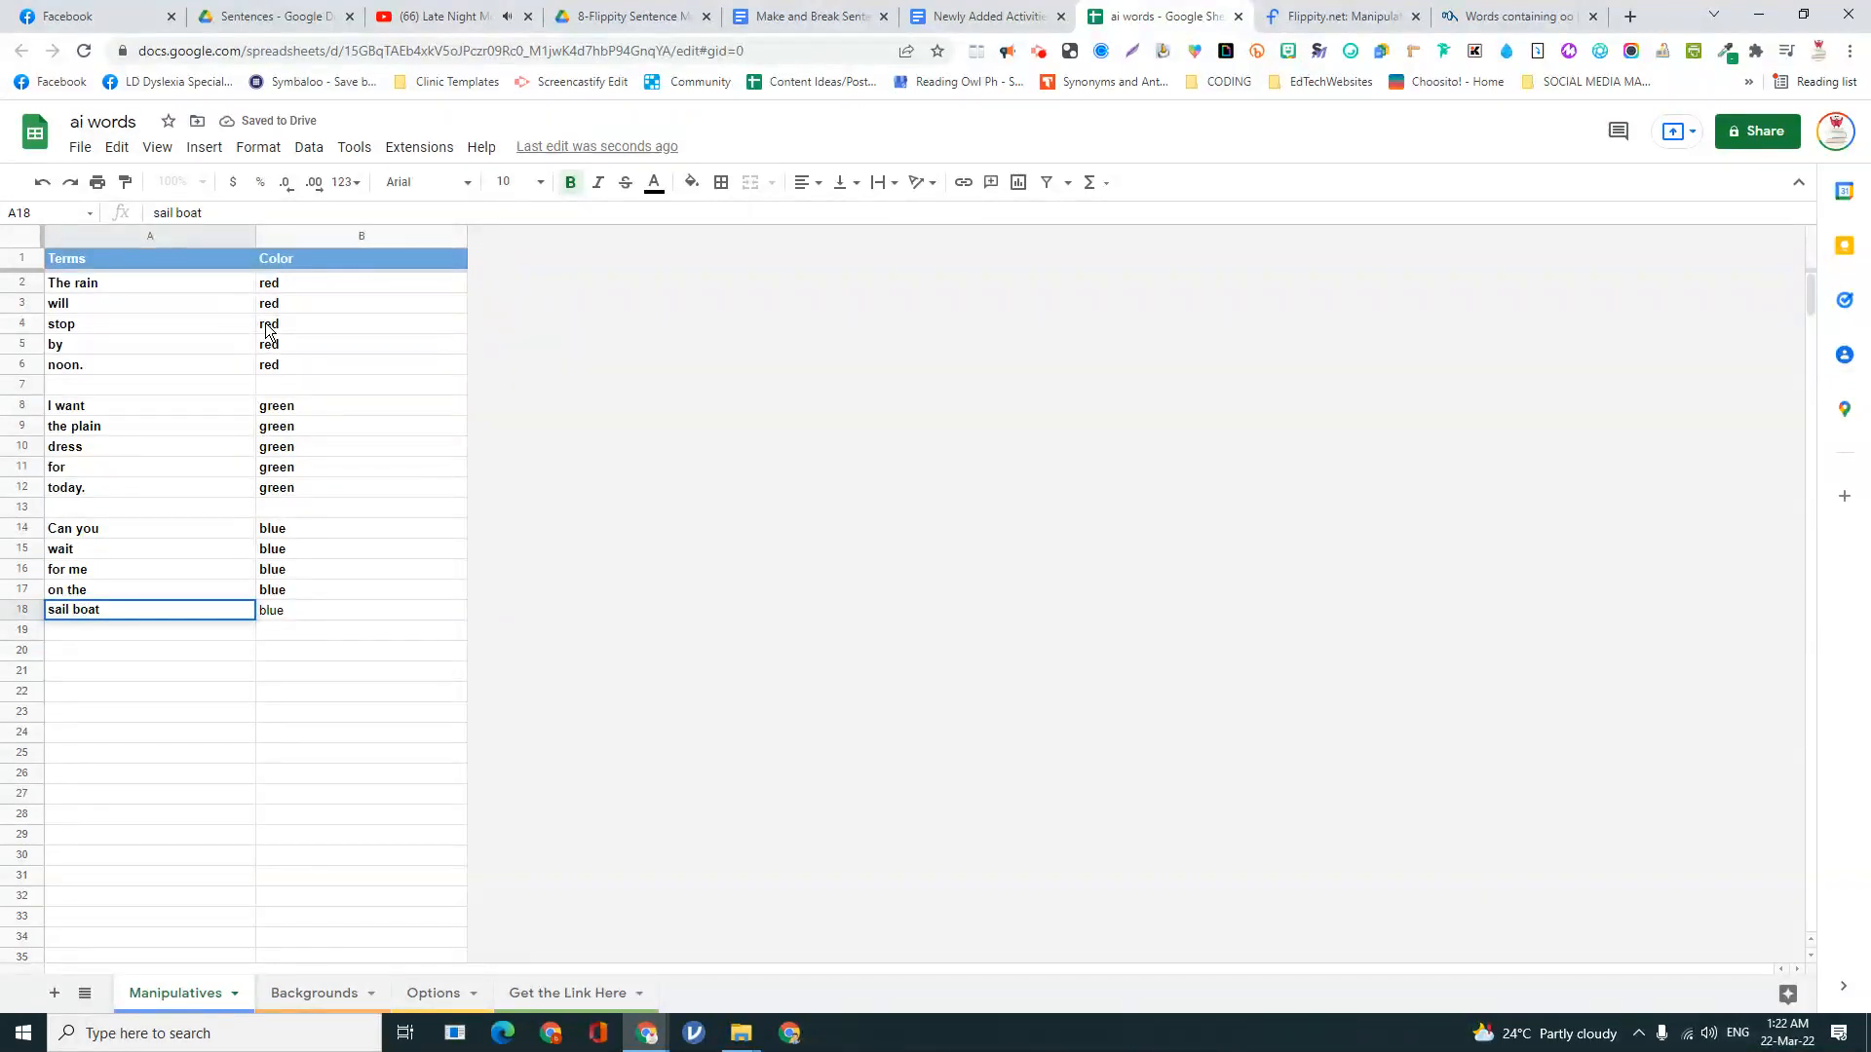
{"action": "type", "text": "."}
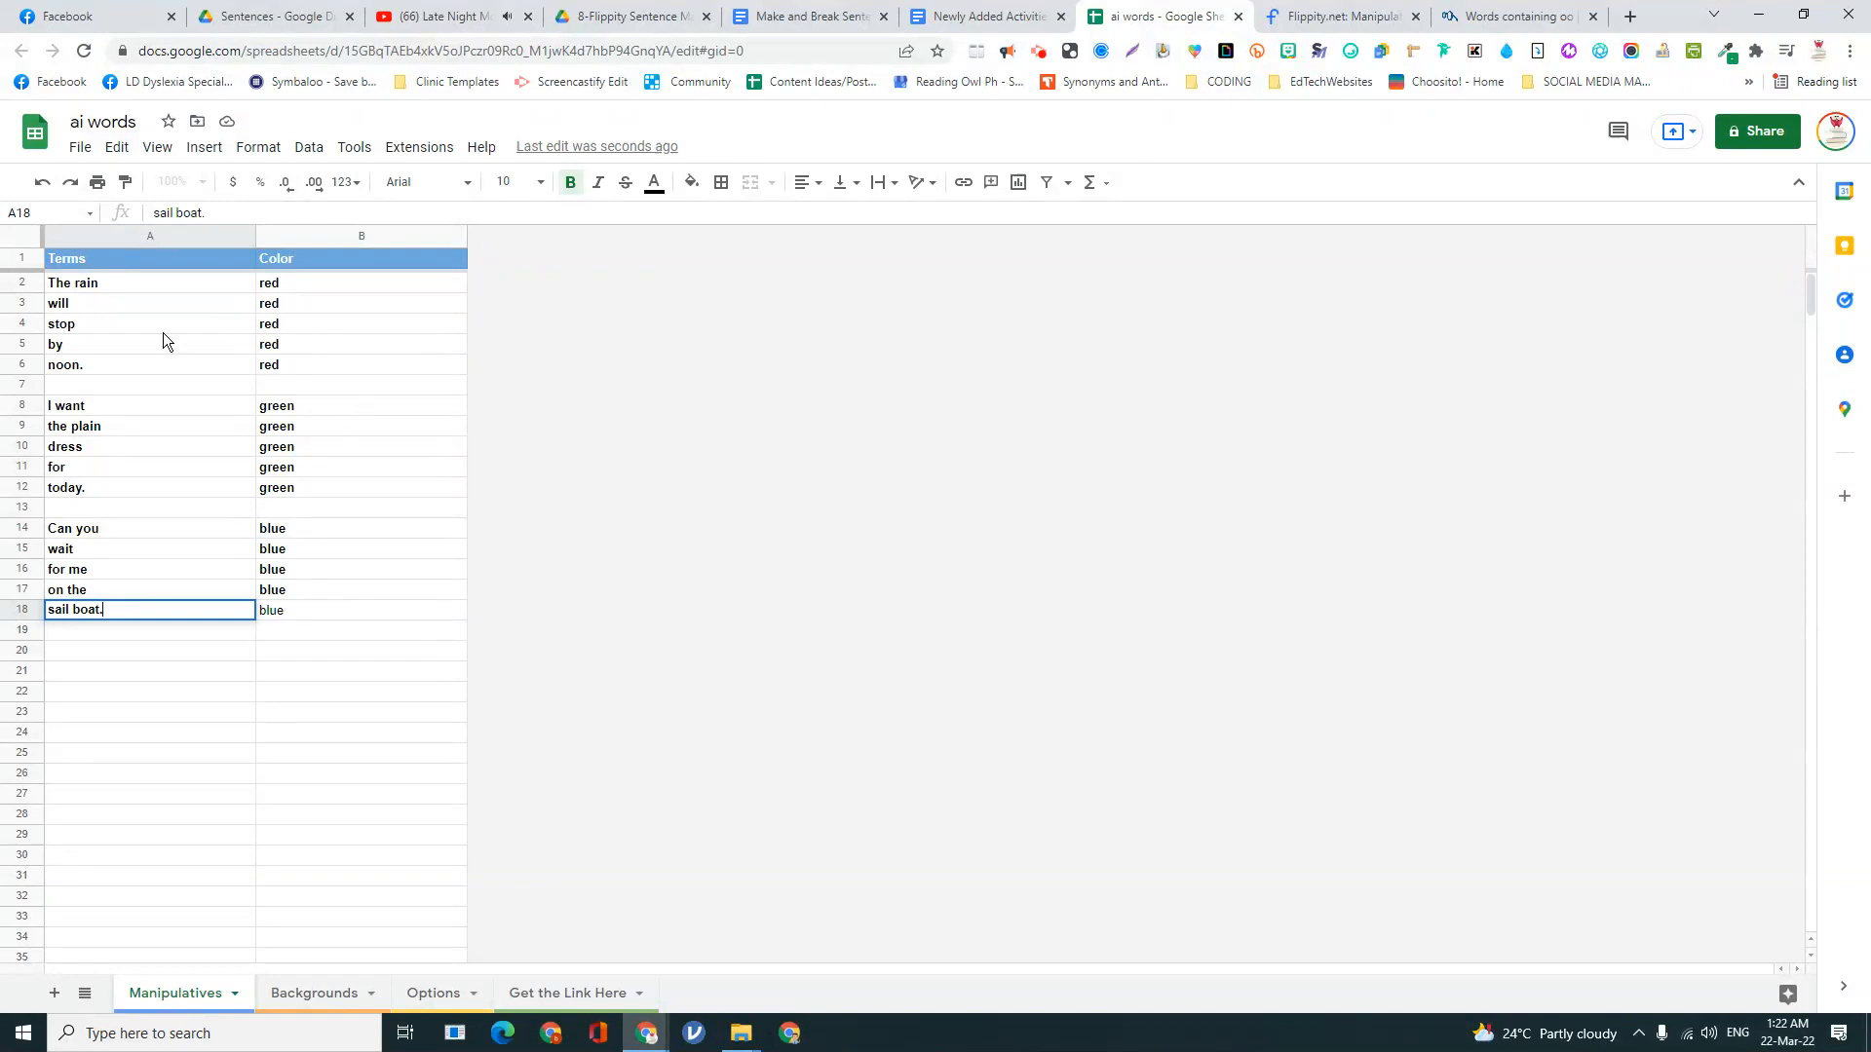
{"action": "mouse_move", "coordinate": [101, 314]}
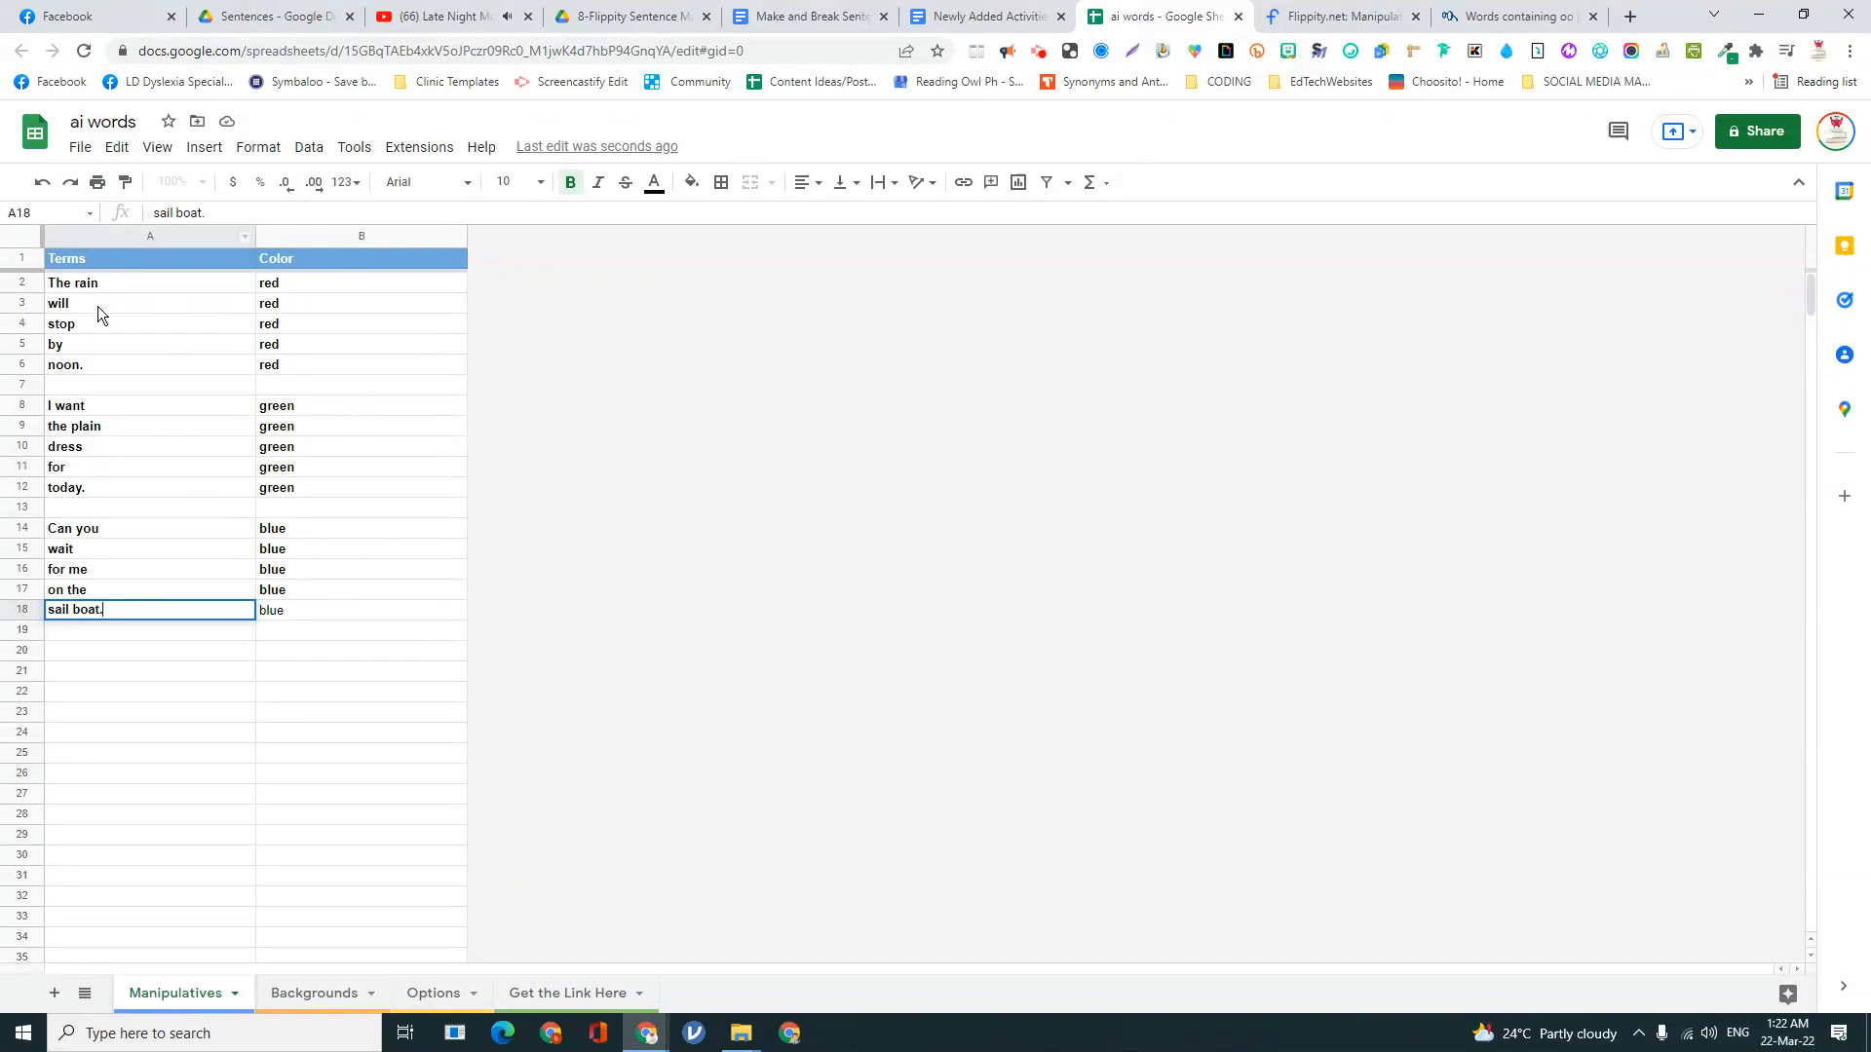
- Publish the whole ai words sheet to the web and confirm
{"action": "left_click", "coordinate": [78, 146]}
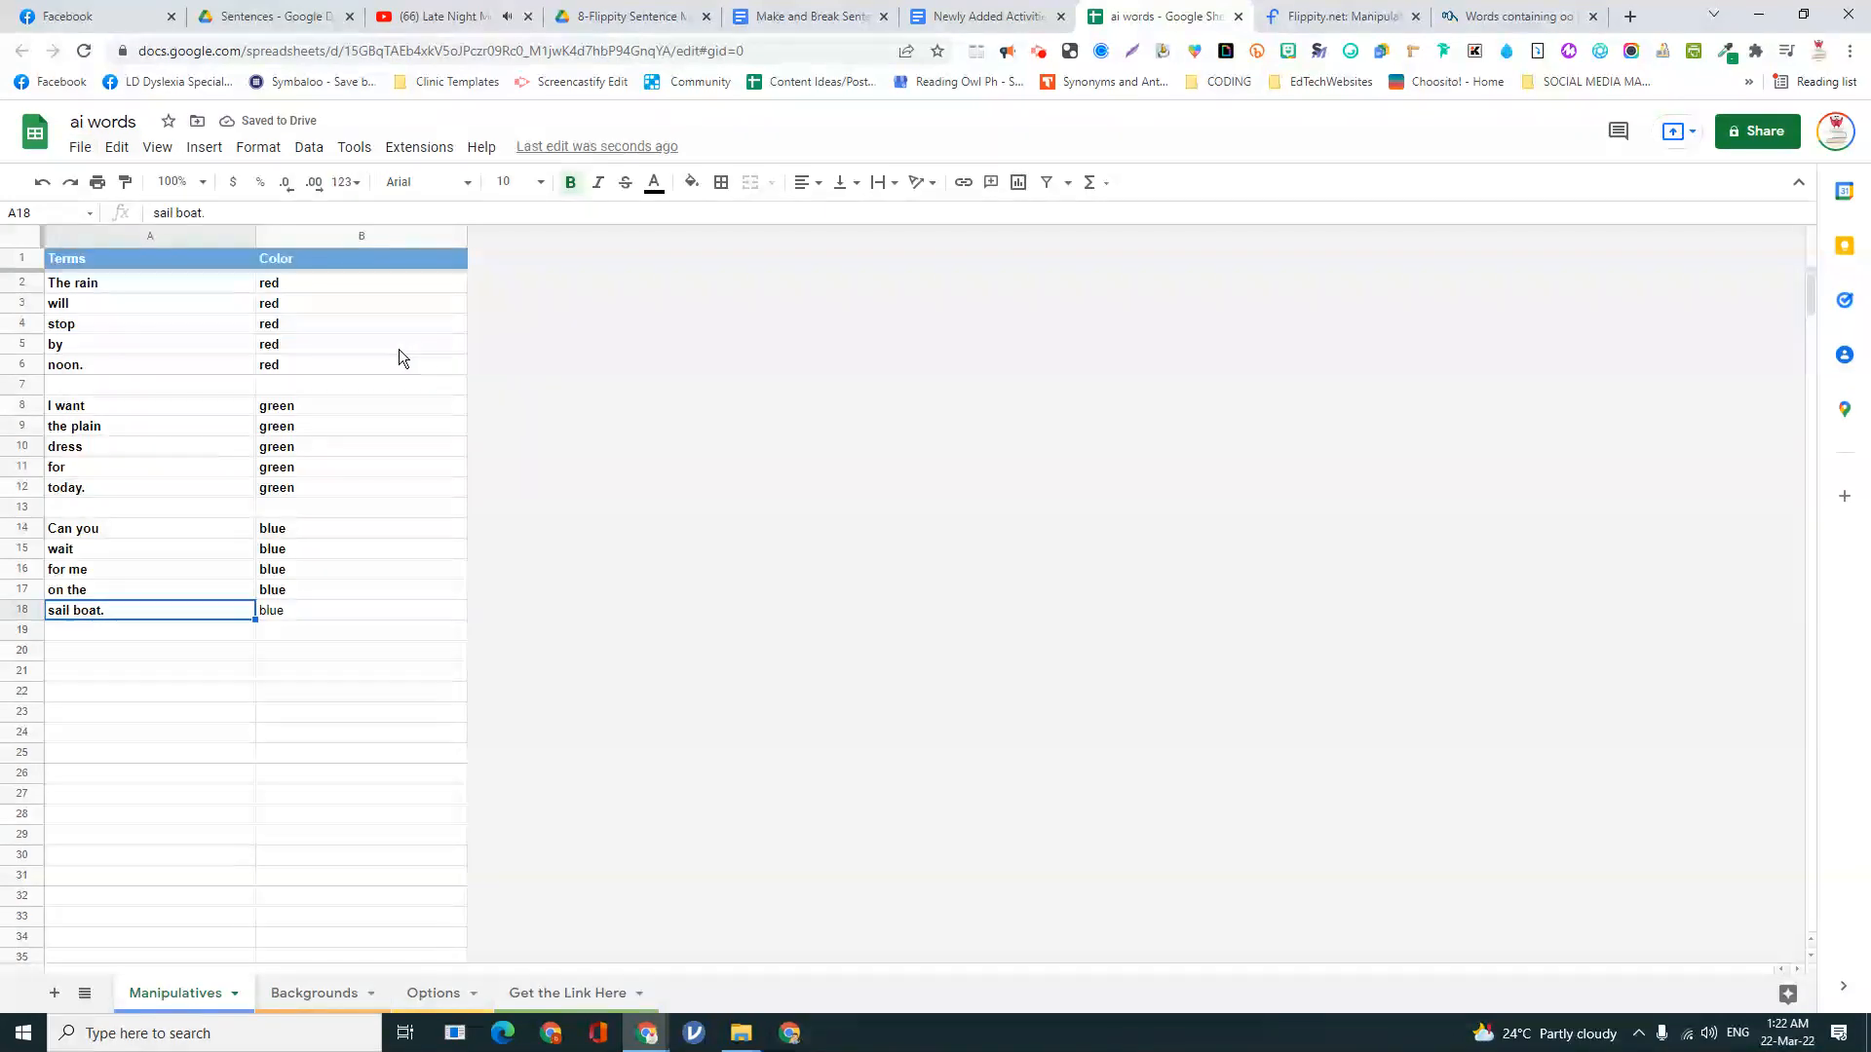
{"action": "left_click", "coordinate": [741, 639]}
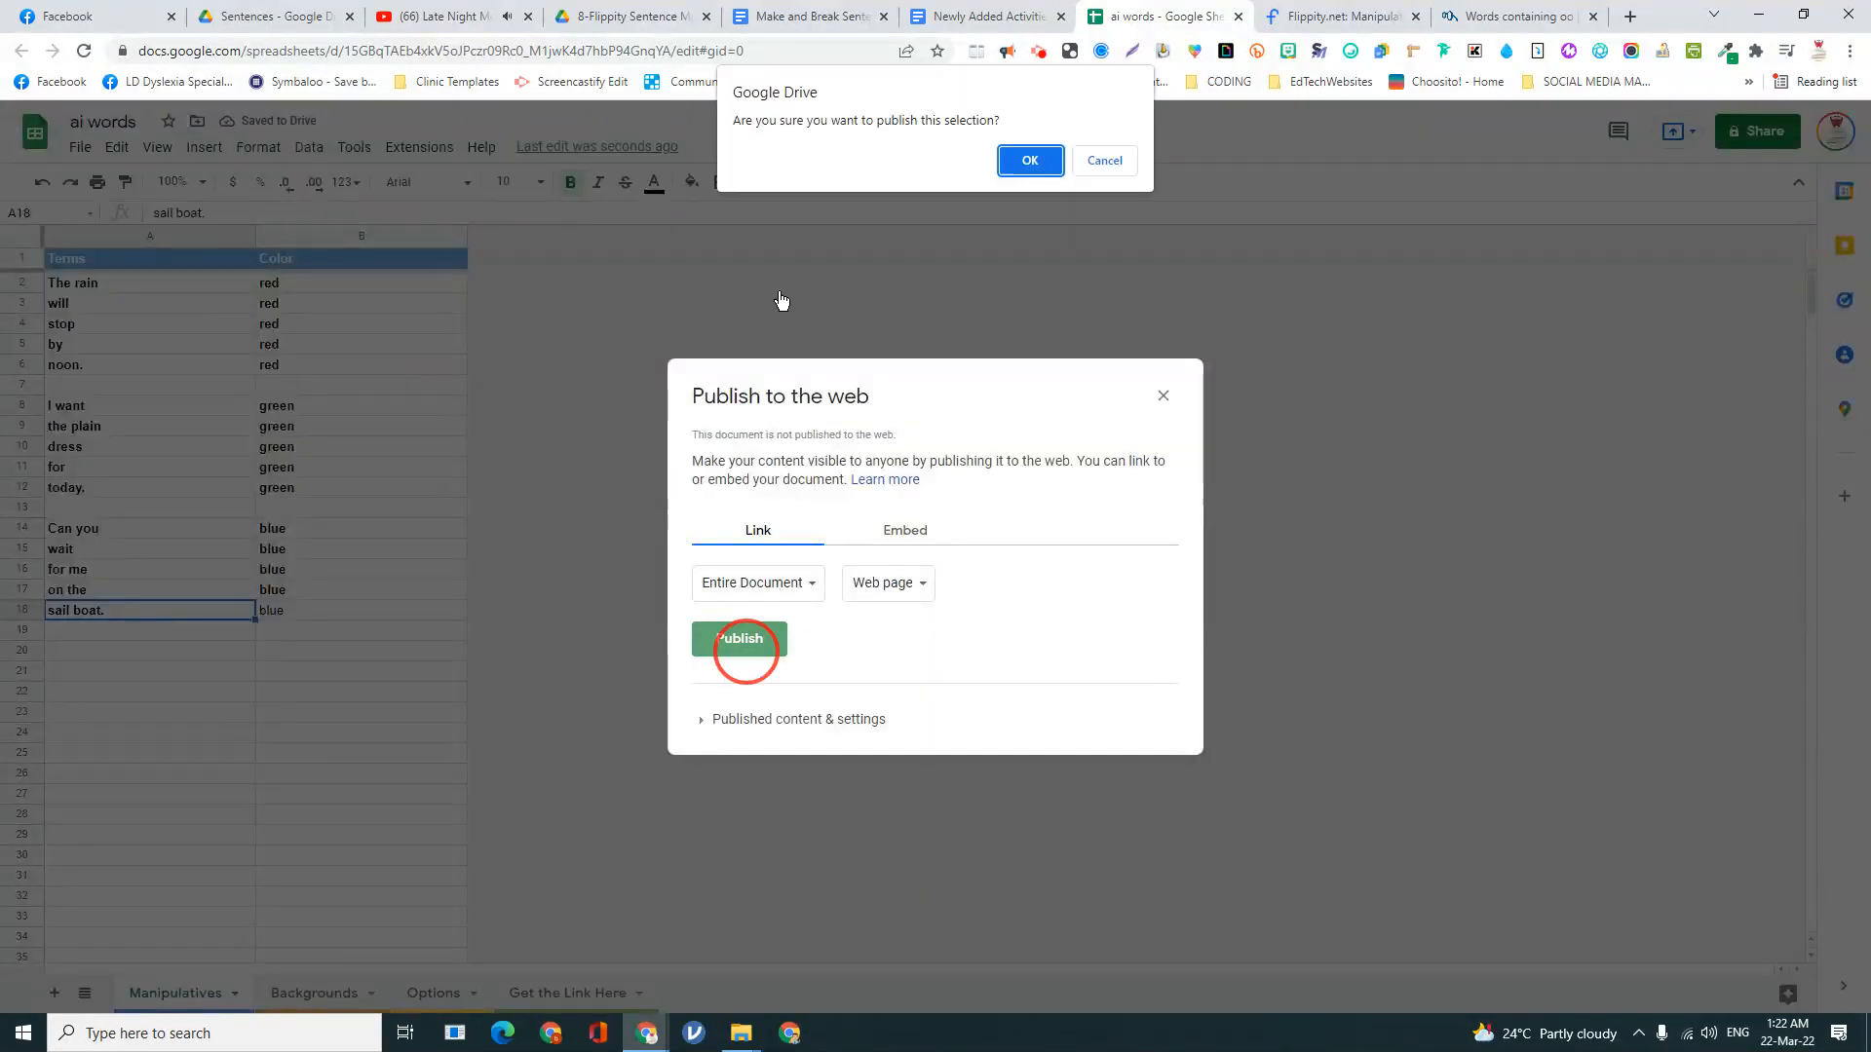
{"action": "left_click", "coordinate": [1029, 160]}
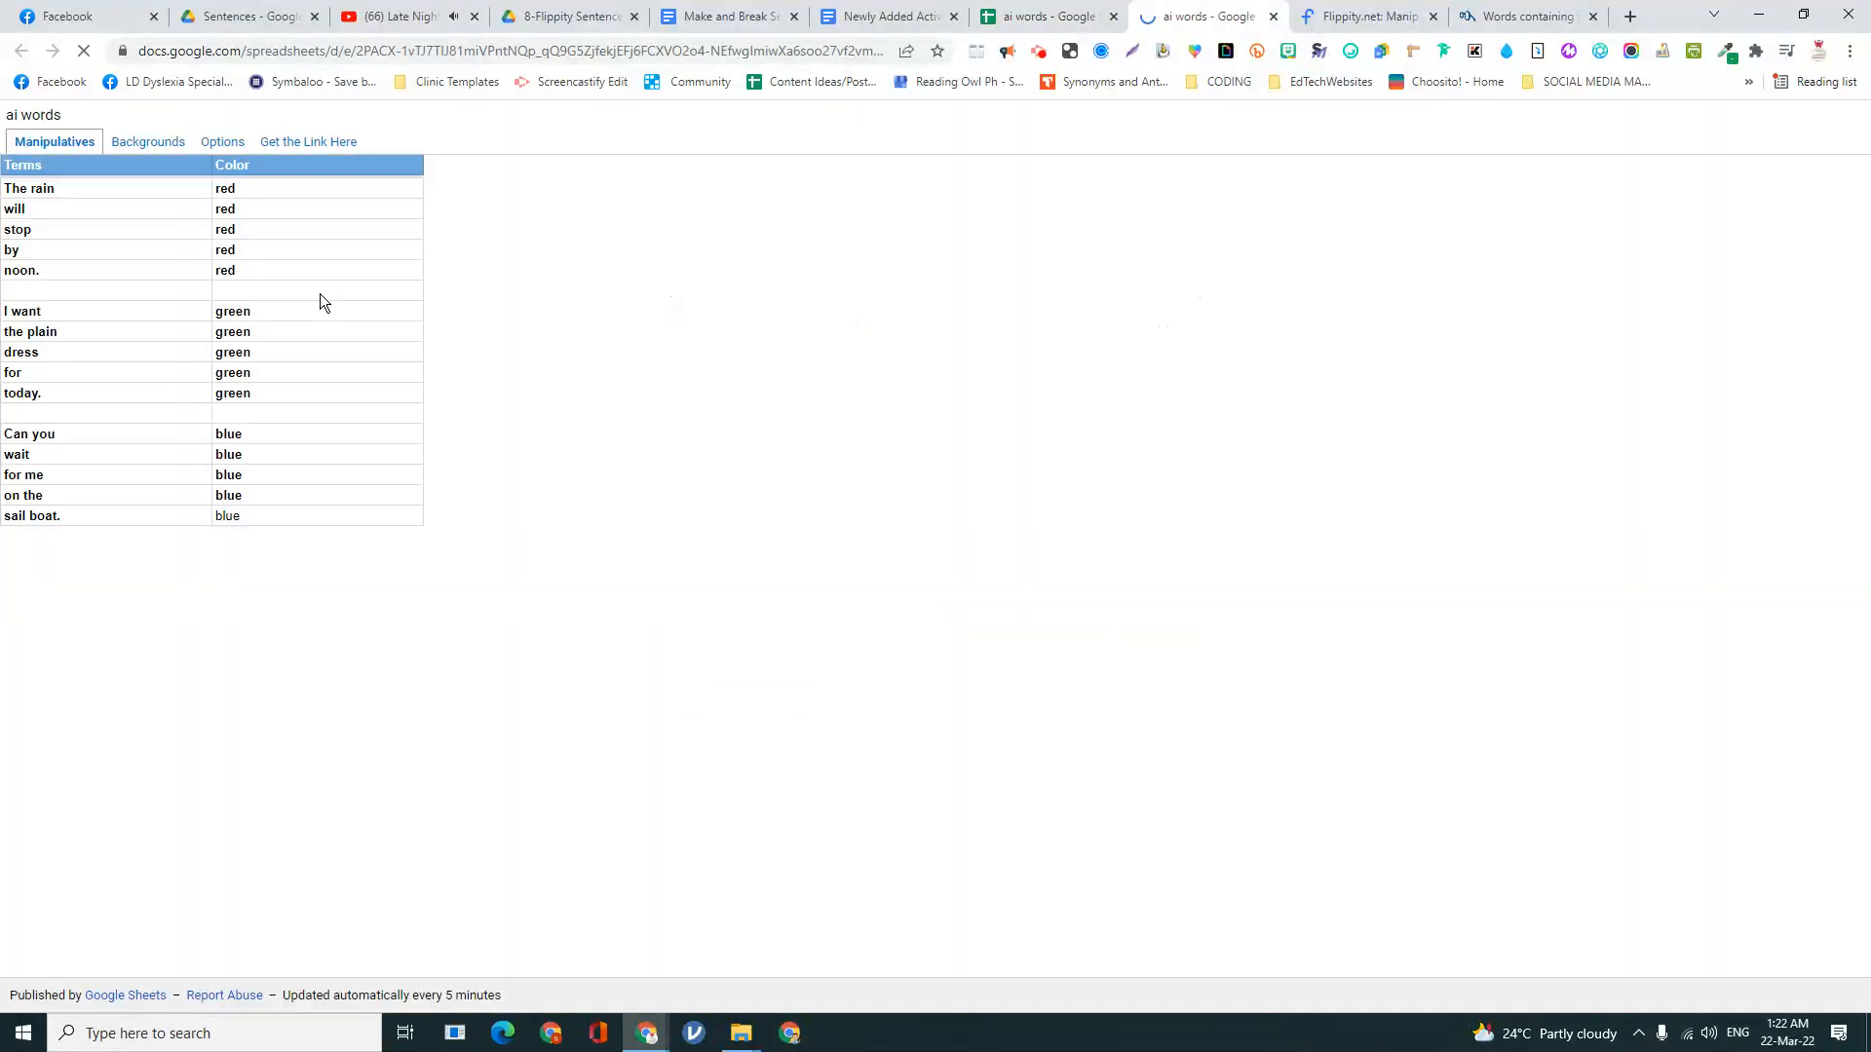
- Open the Flippity manipulatives page from the Get the Link Here sheet and copy its address
{"action": "left_click", "coordinate": [306, 140]}
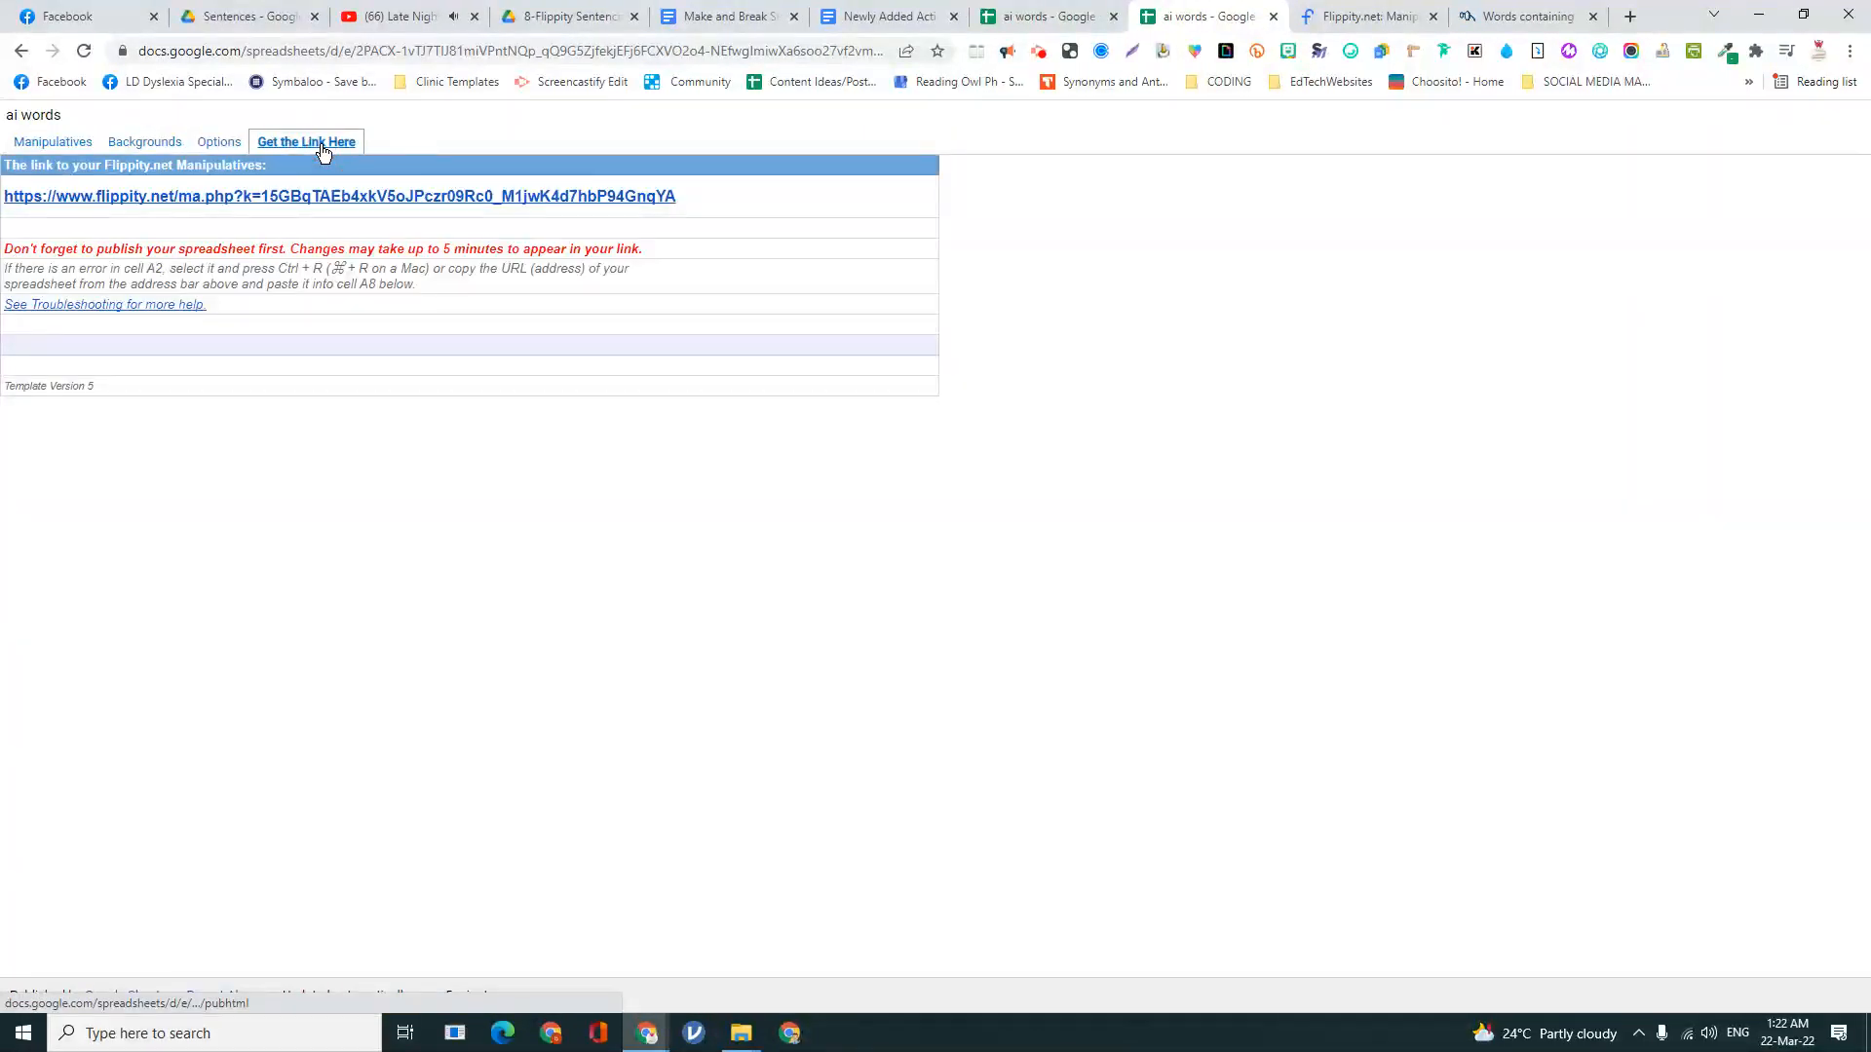
{"action": "left_click", "coordinate": [337, 195]}
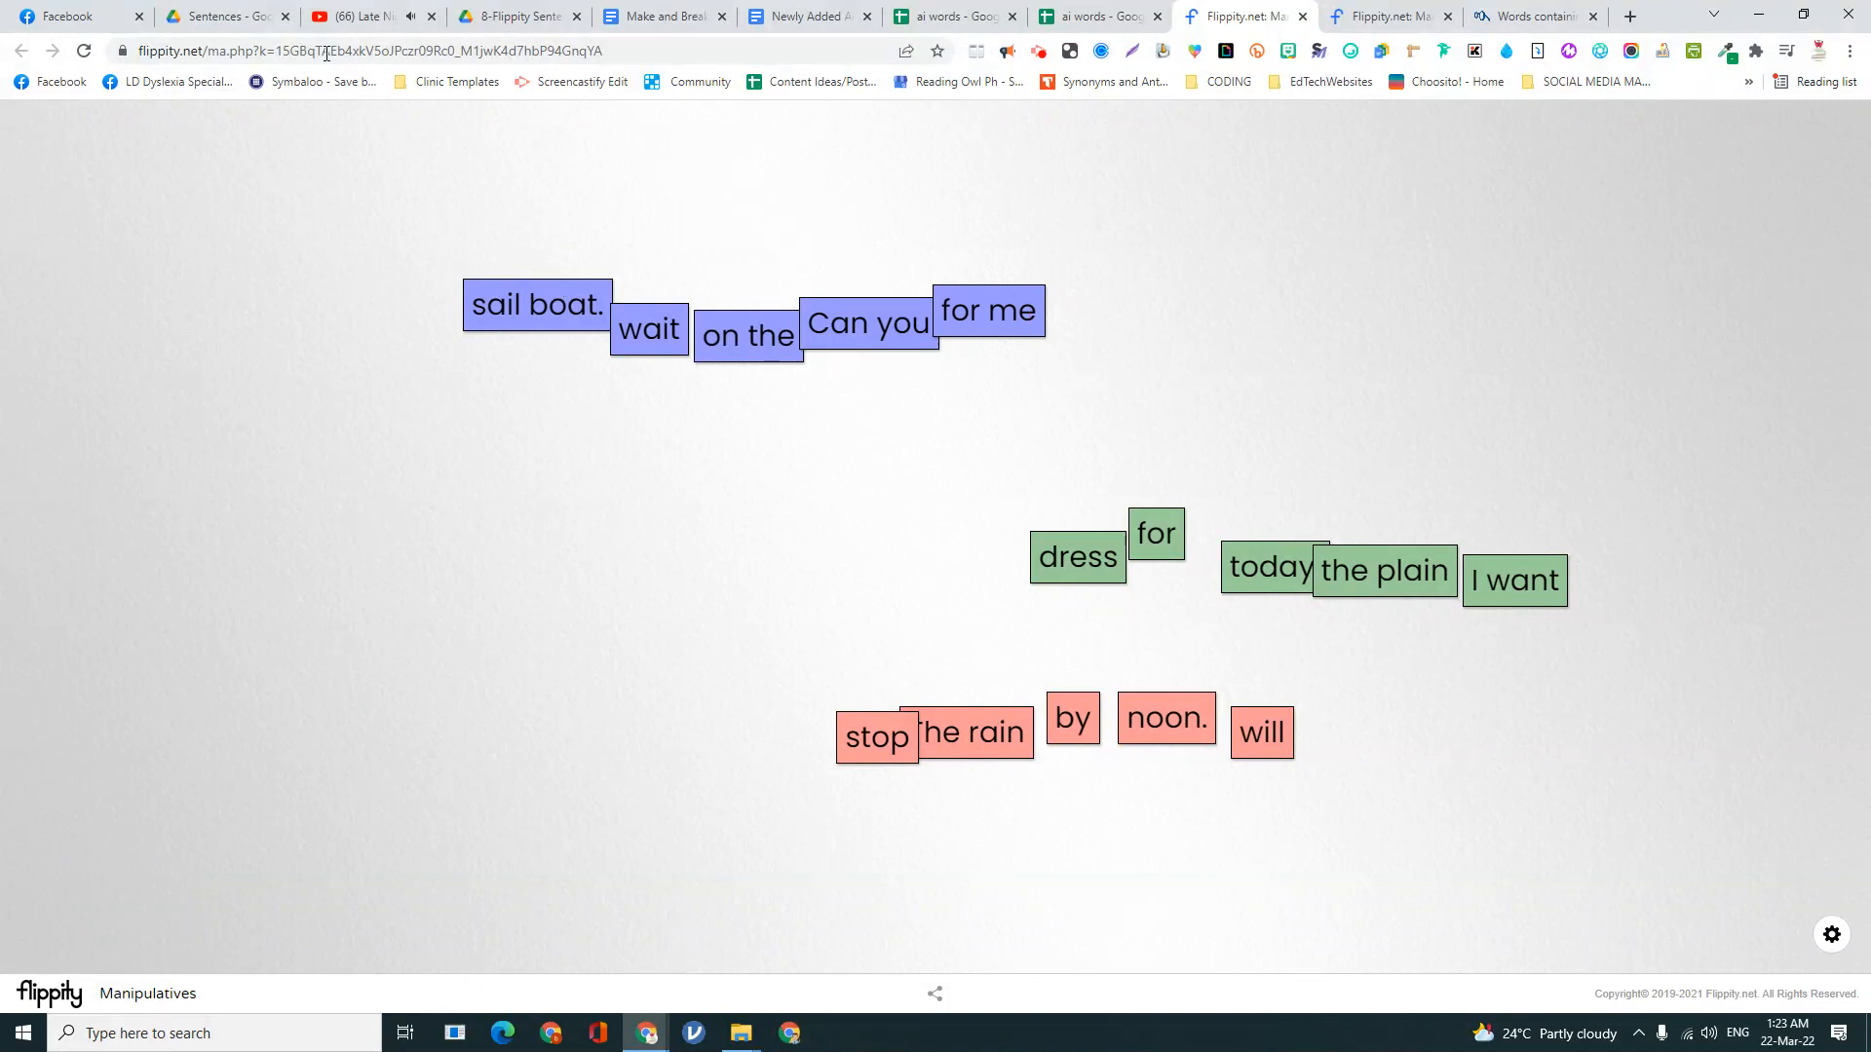
{"action": "right_click", "coordinate": [359, 51]}
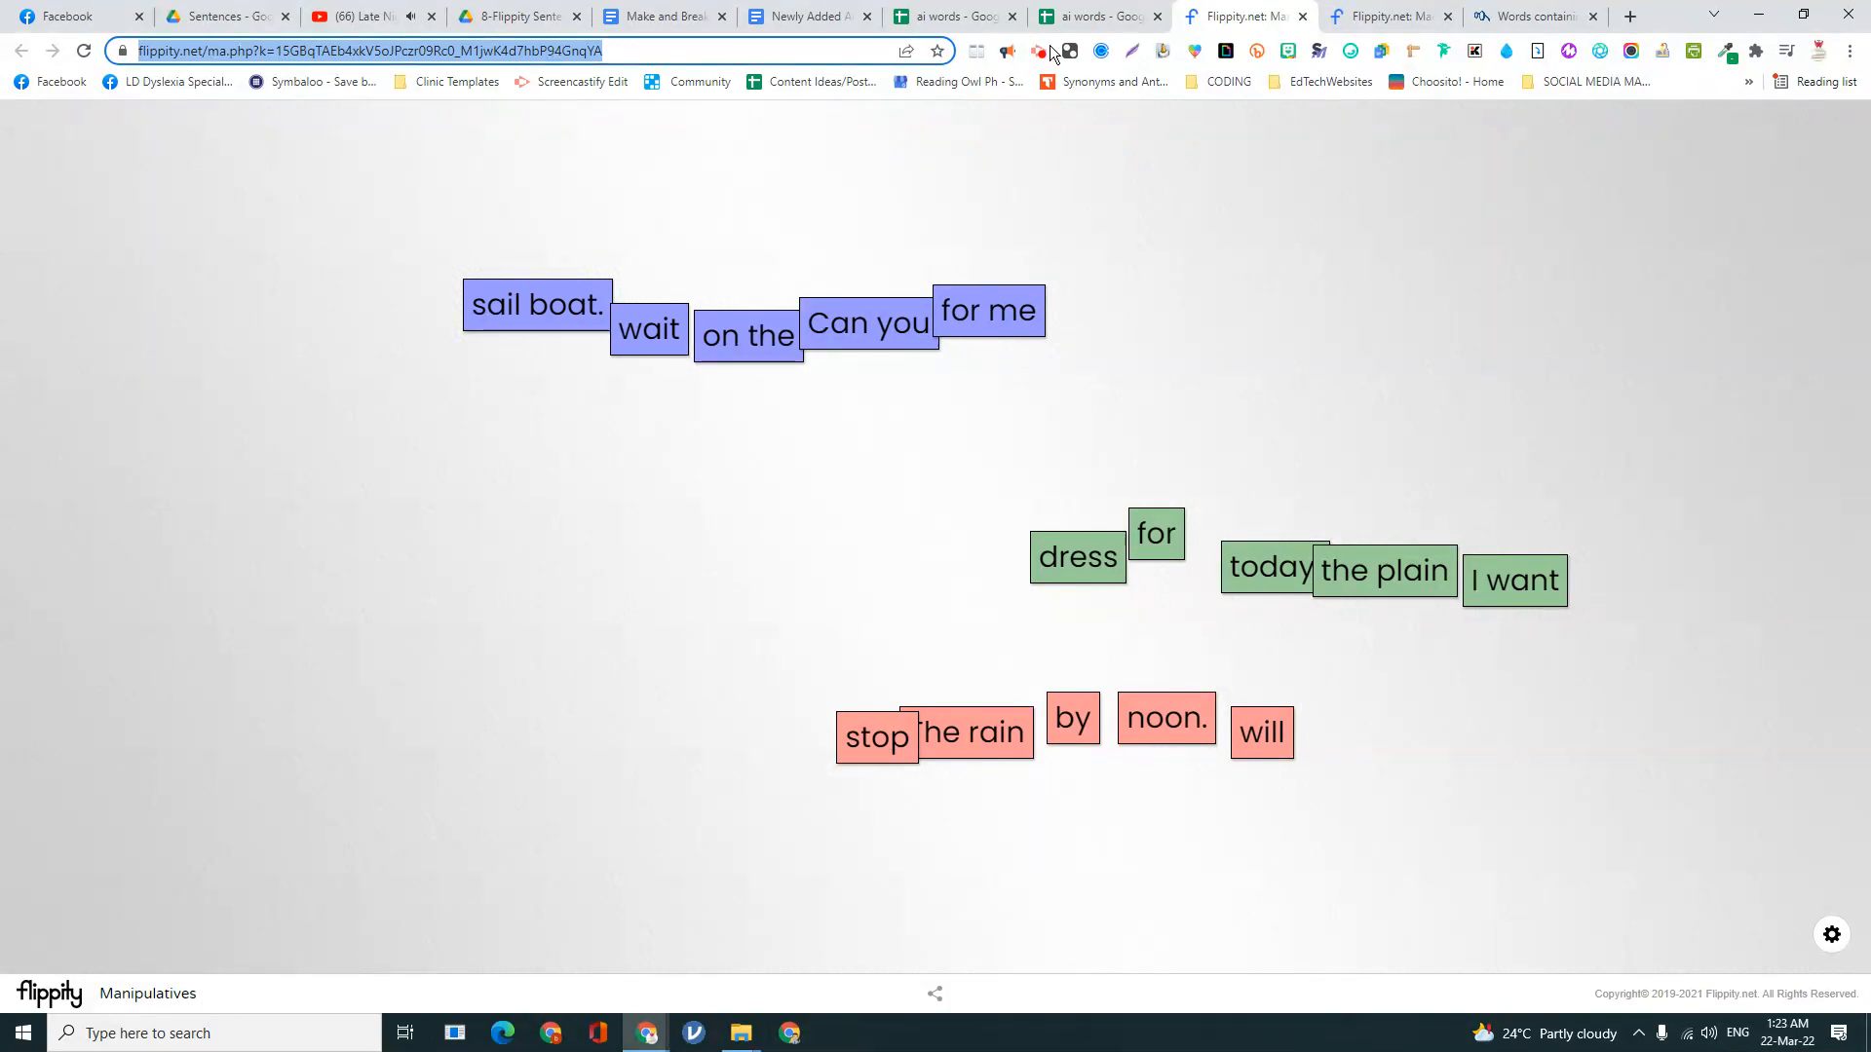
{"action": "left_click", "coordinate": [799, 15]}
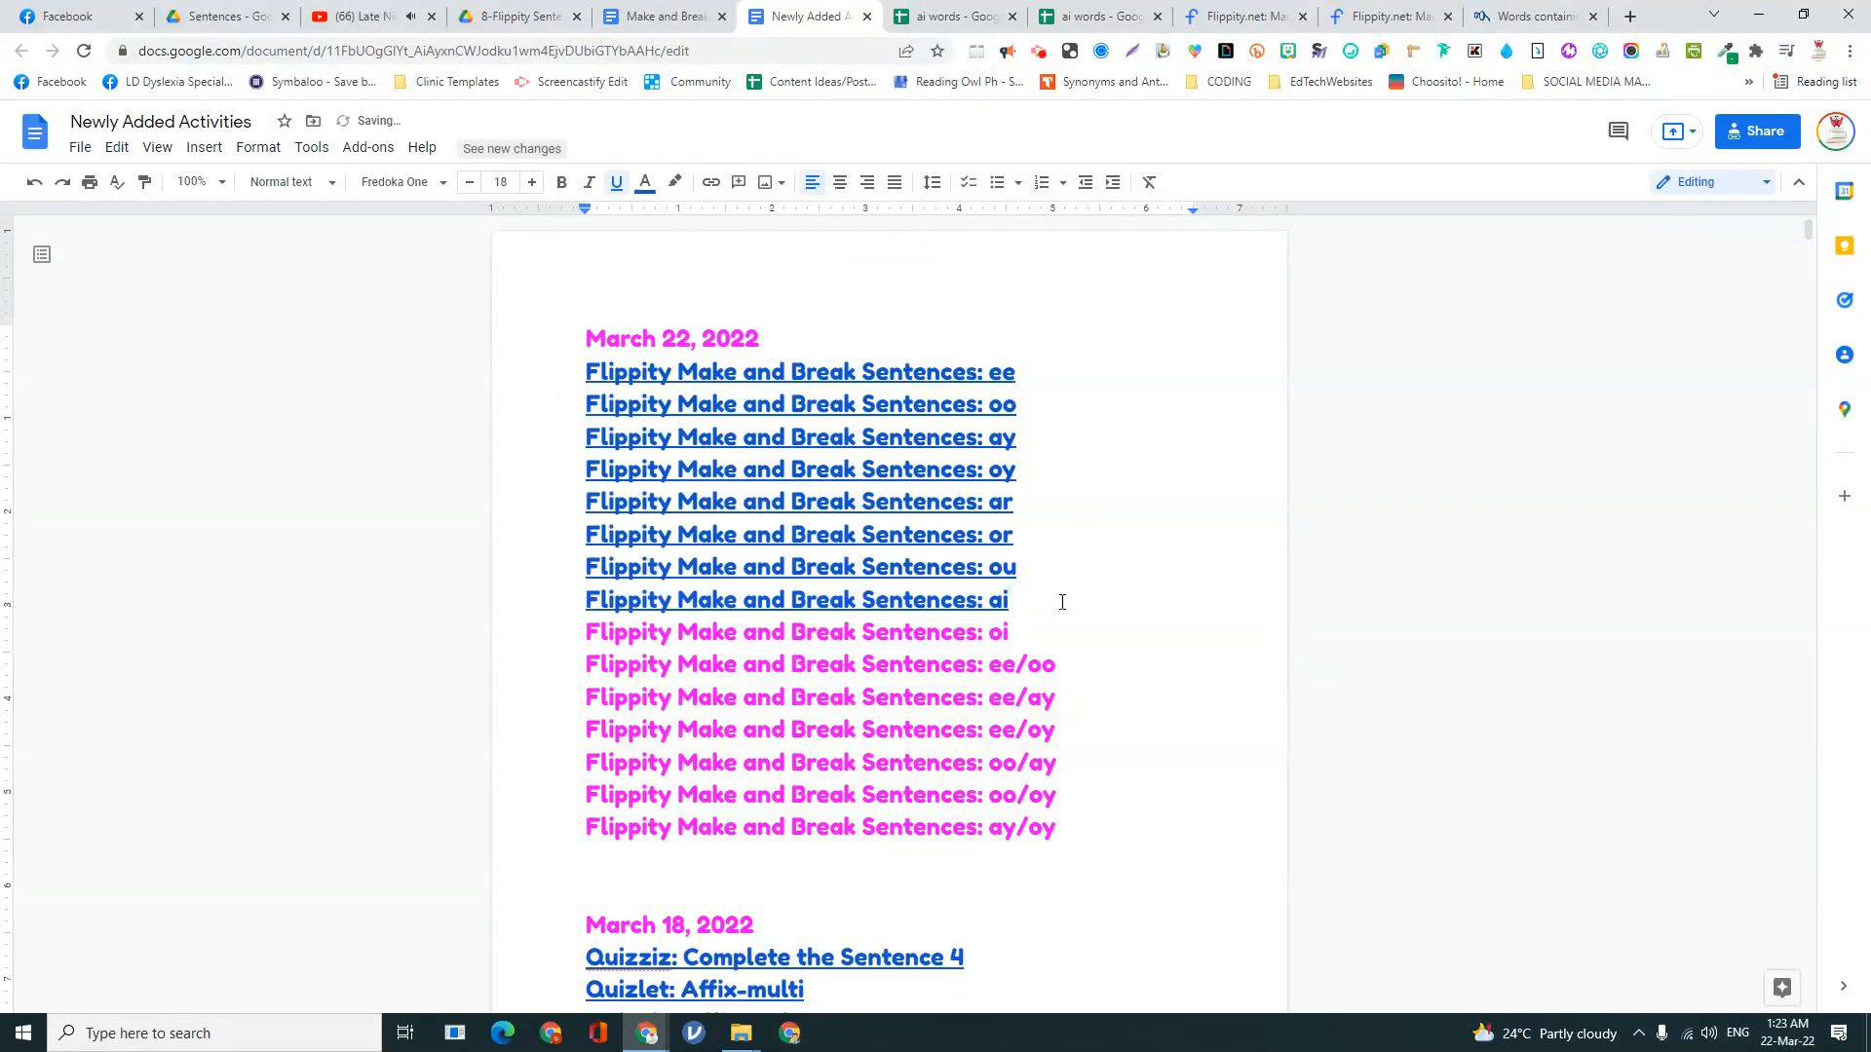
- Link the ai line in the Make and Break Sentences document to the Flippity page
{"action": "left_click", "coordinate": [656, 17]}
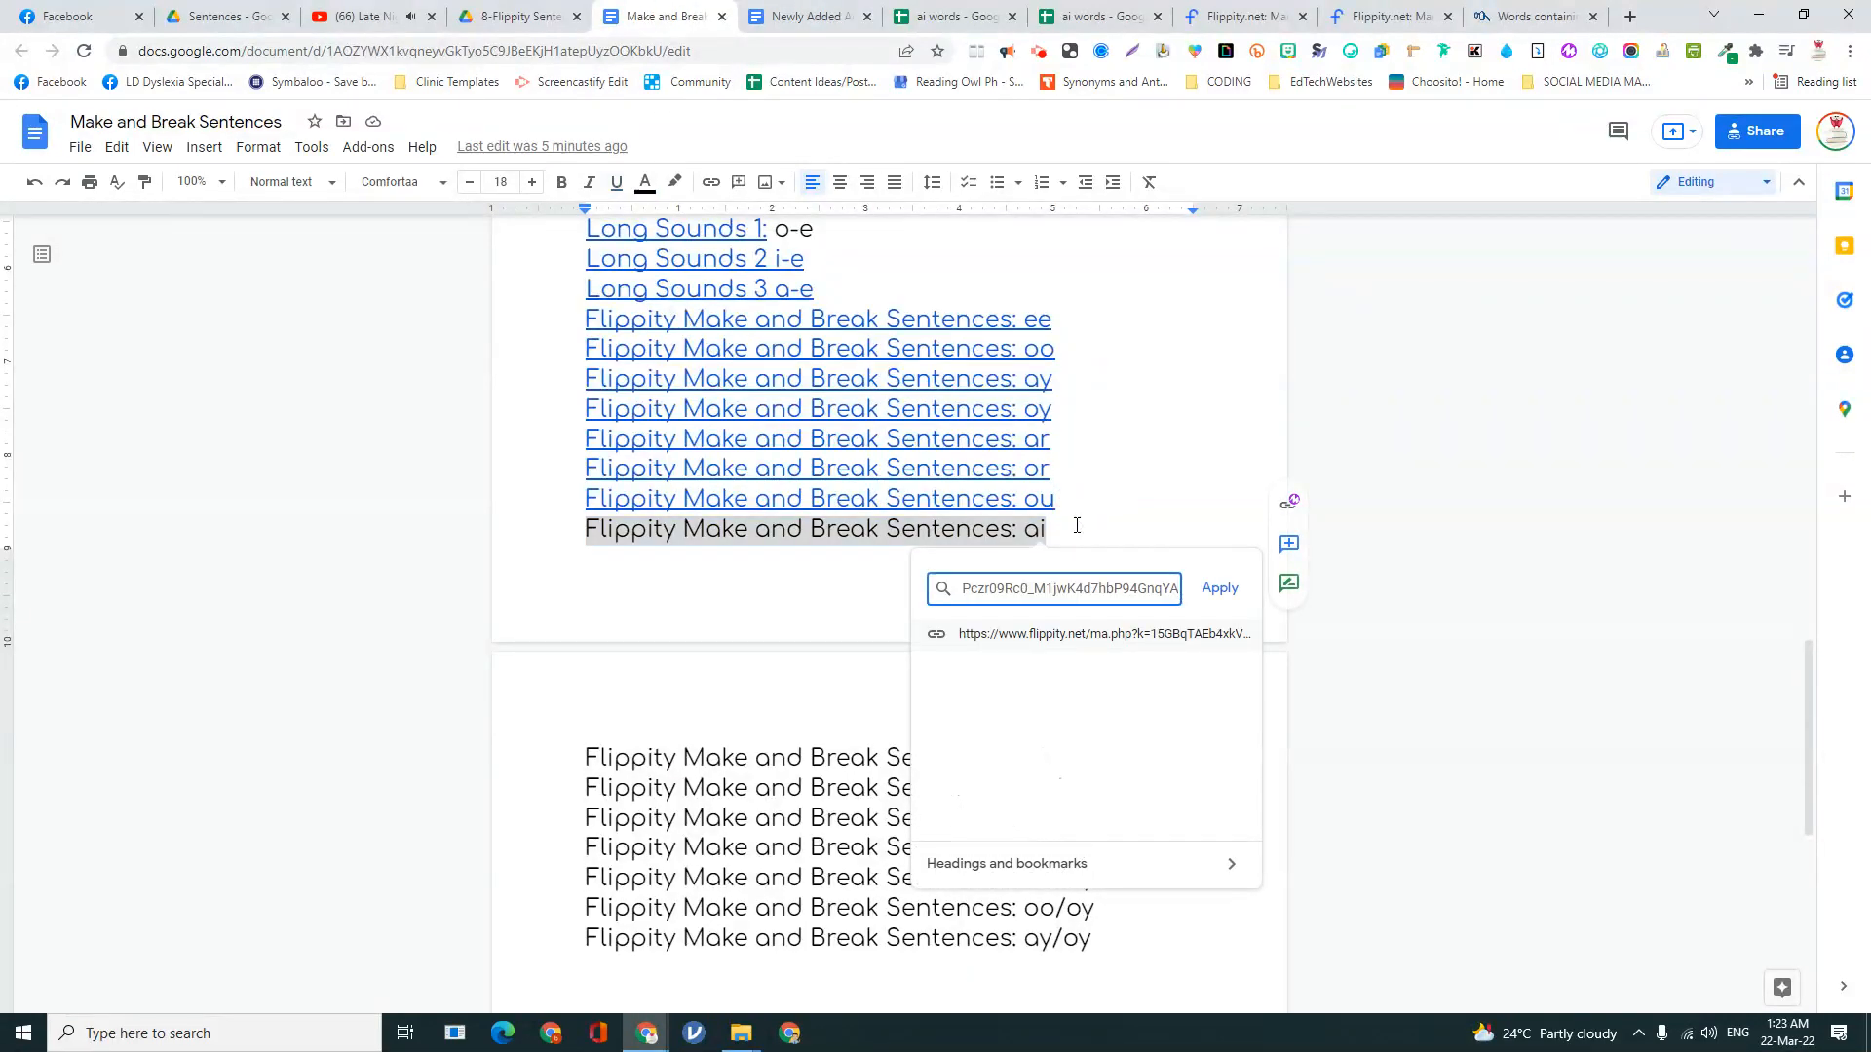
{"action": "left_click", "coordinate": [1220, 587]}
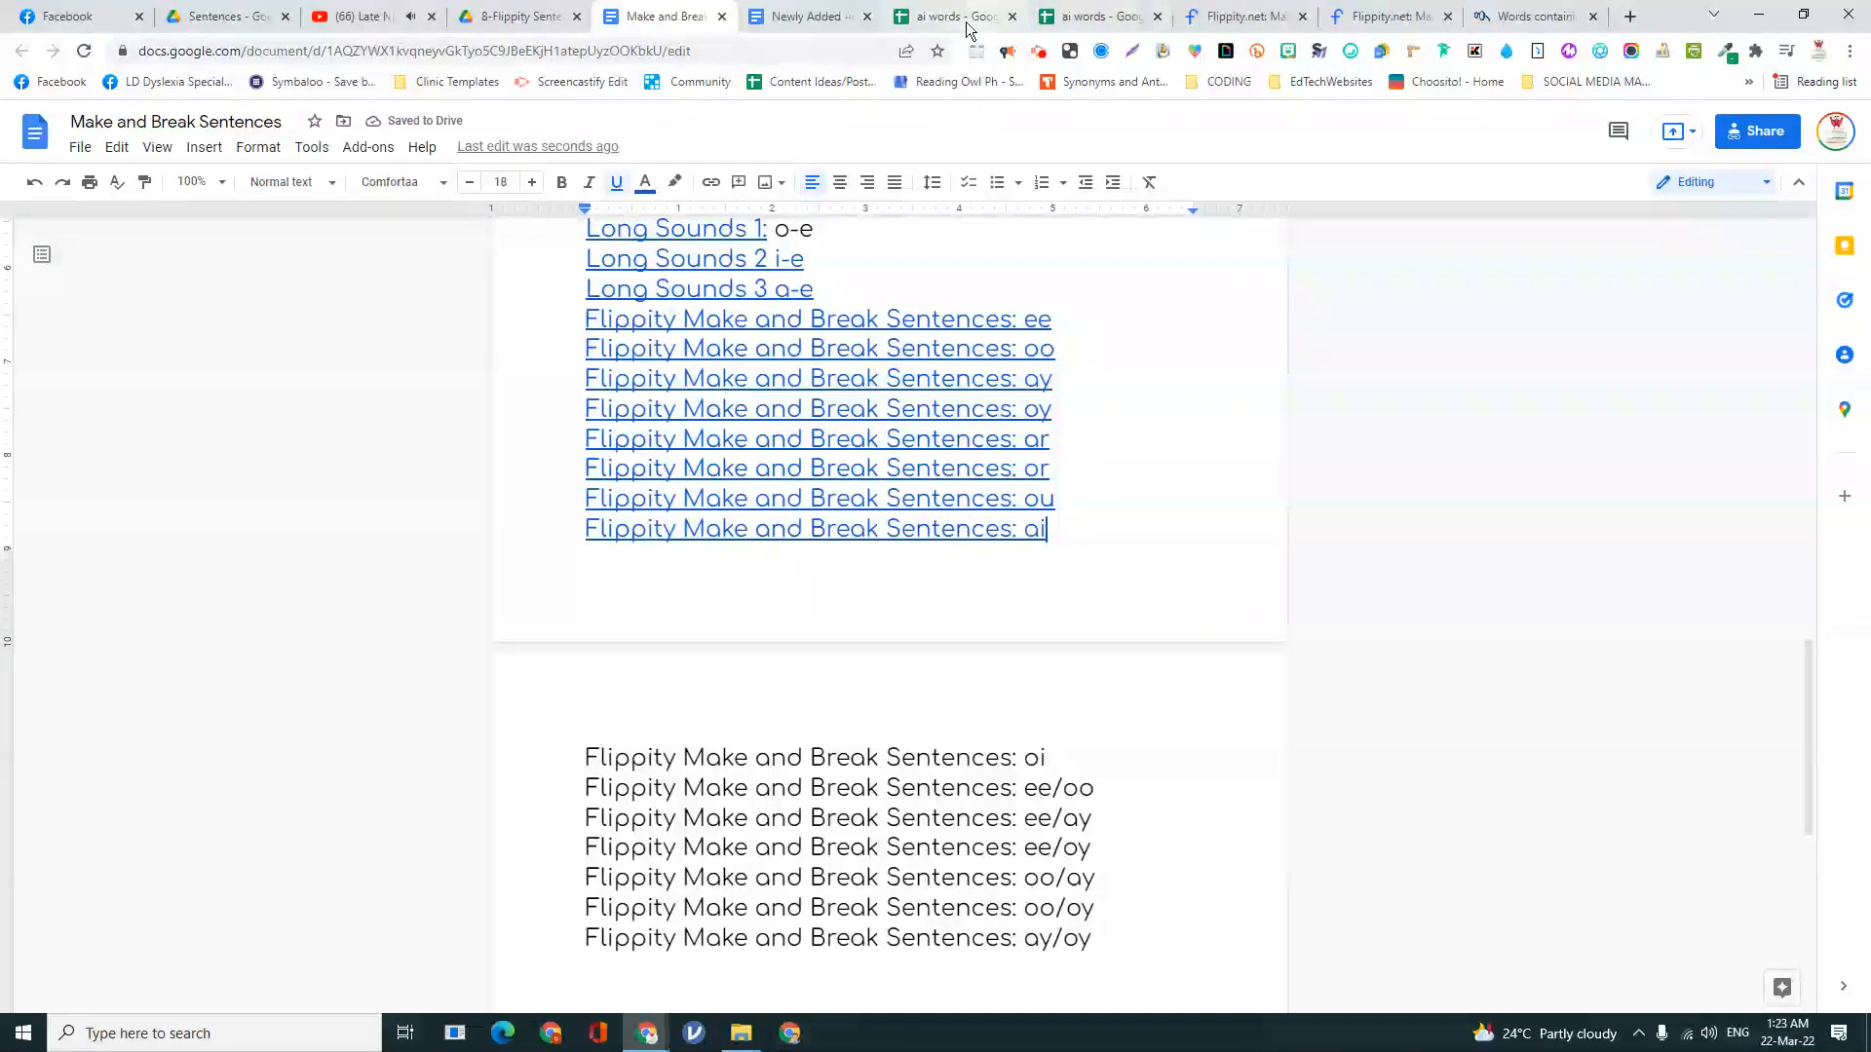
- Close the Flippity page and the Publish to web settings, returning to the ai words sheet
{"action": "left_click", "coordinate": [1085, 15]}
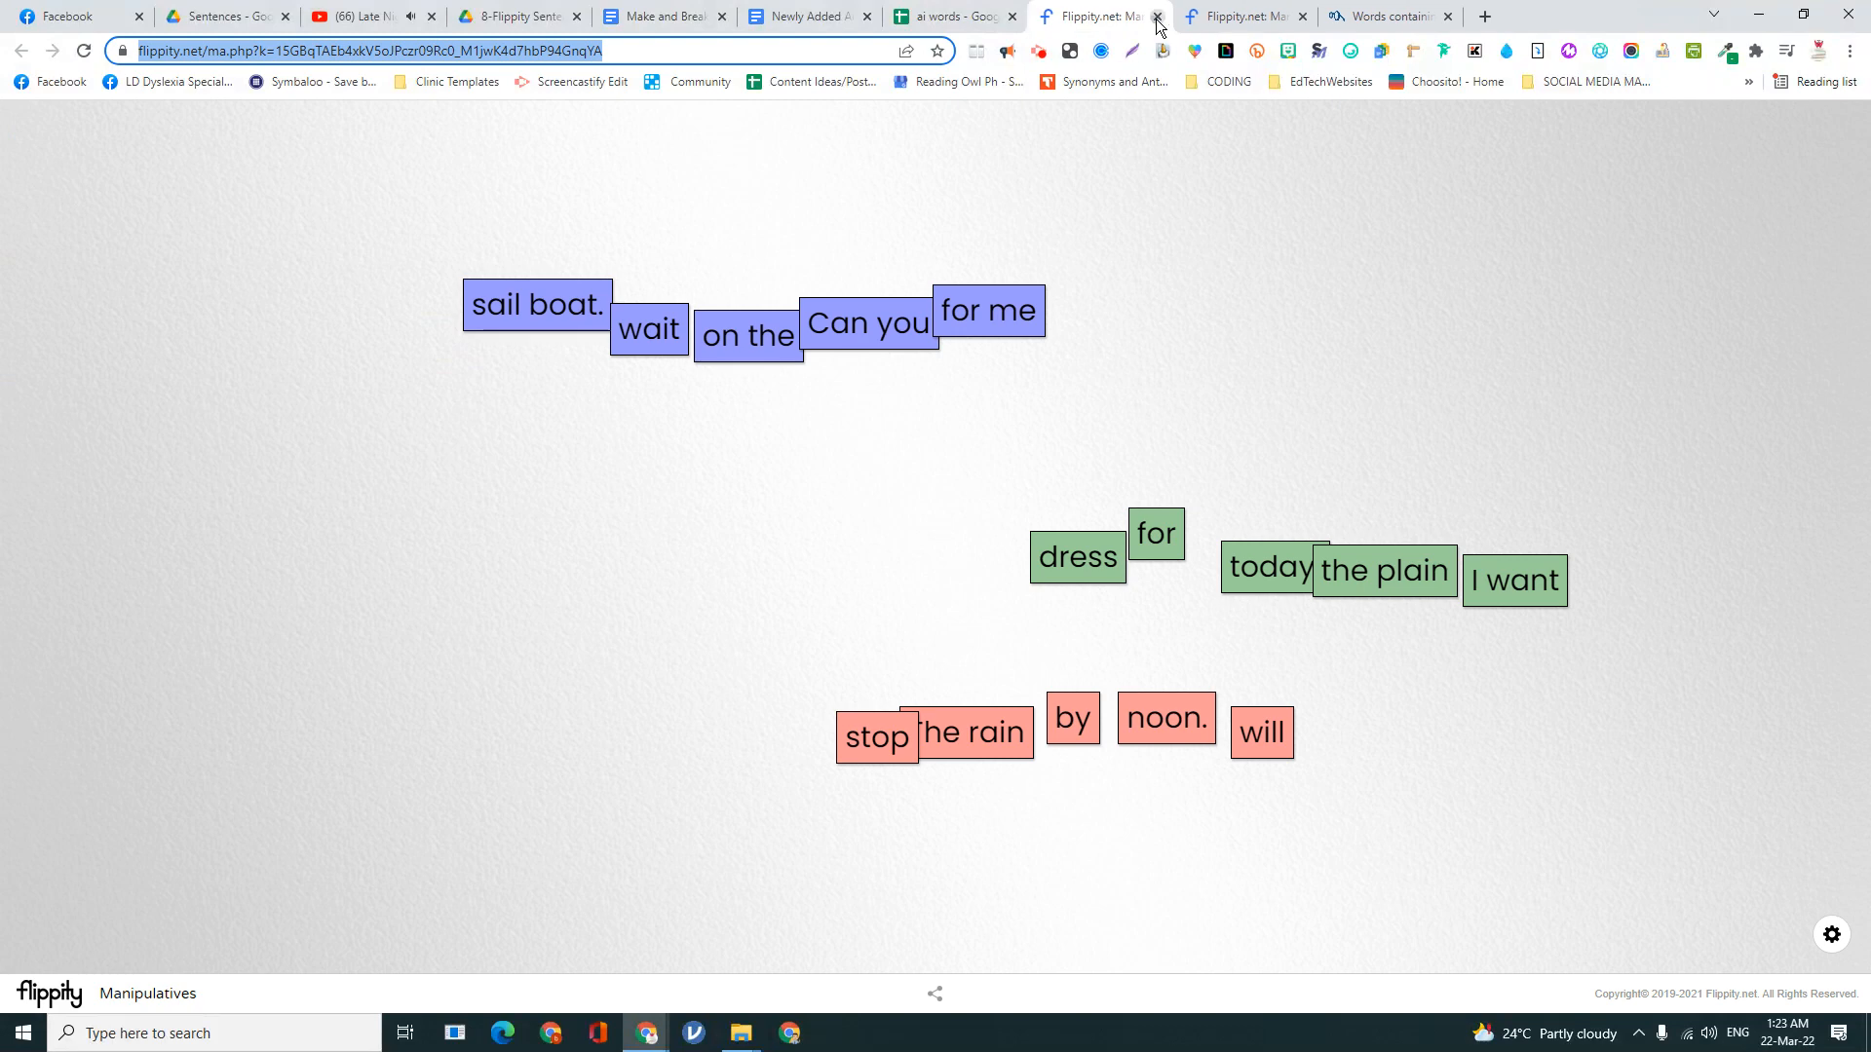
{"action": "left_click", "coordinate": [1154, 16]}
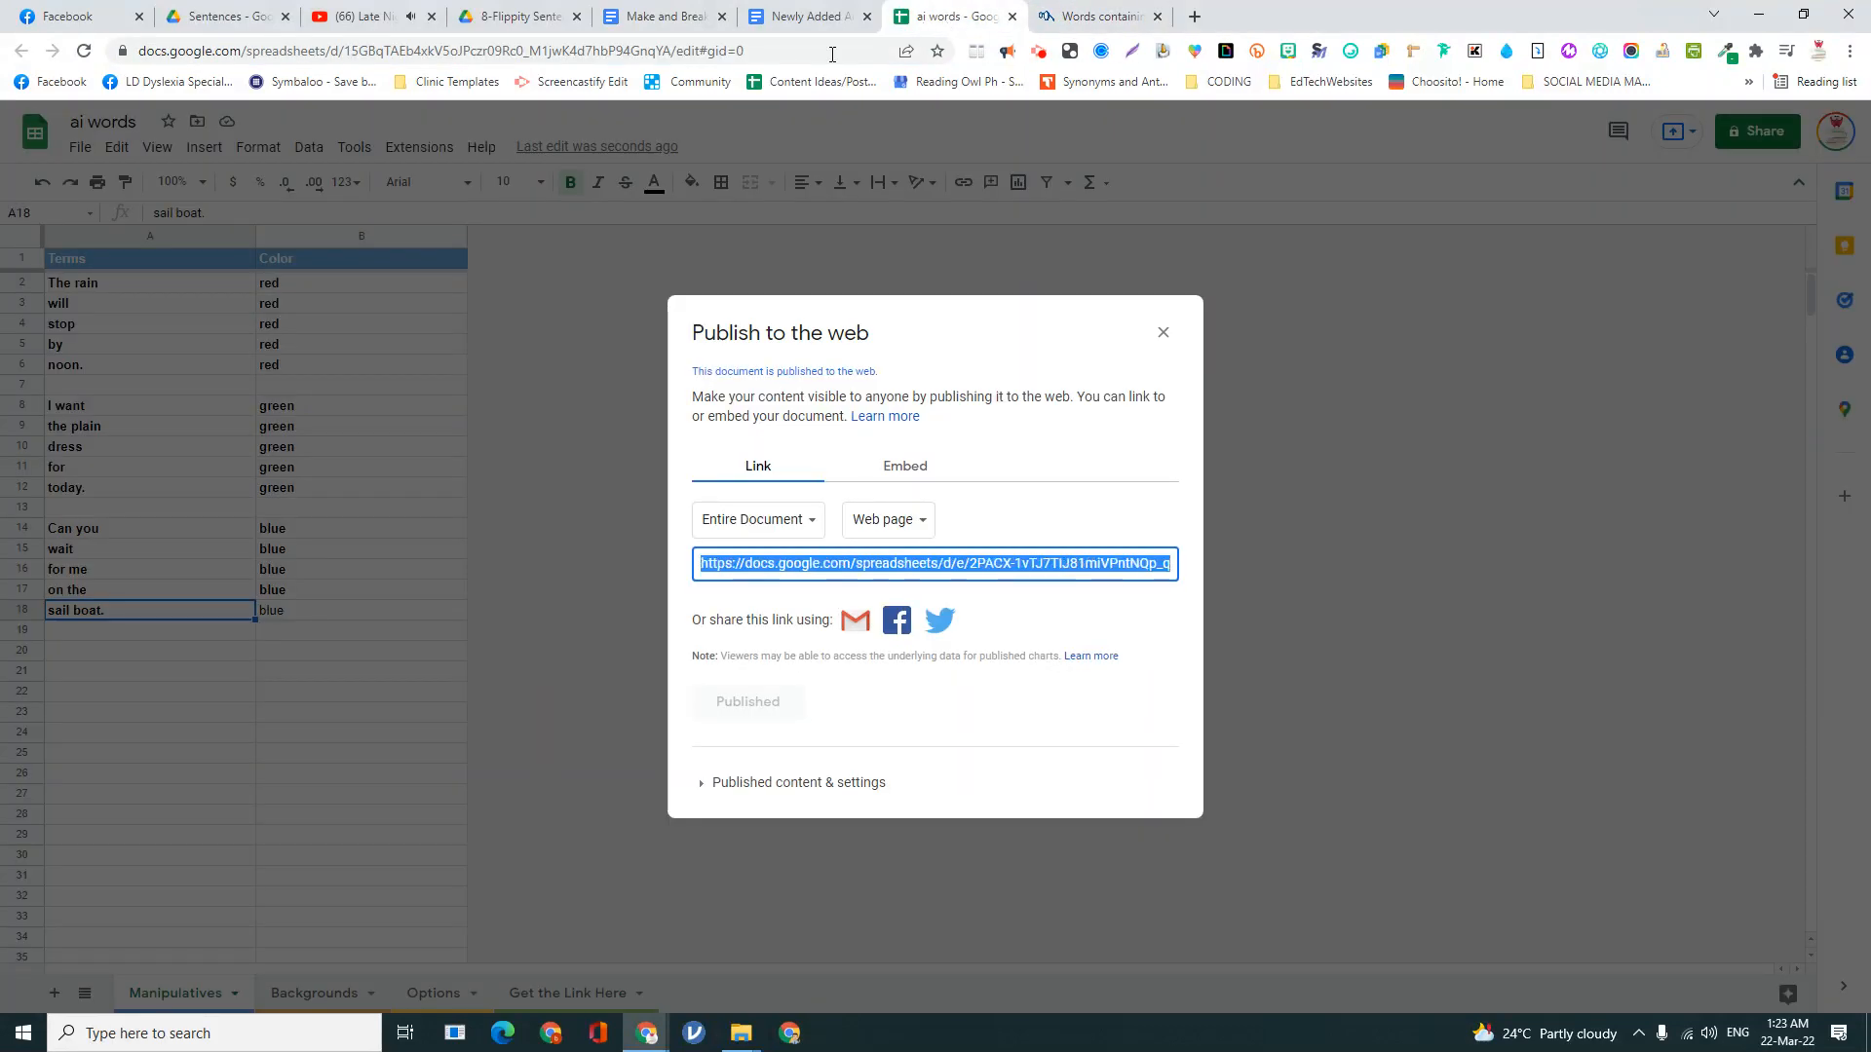
{"action": "left_click", "coordinate": [1161, 331]}
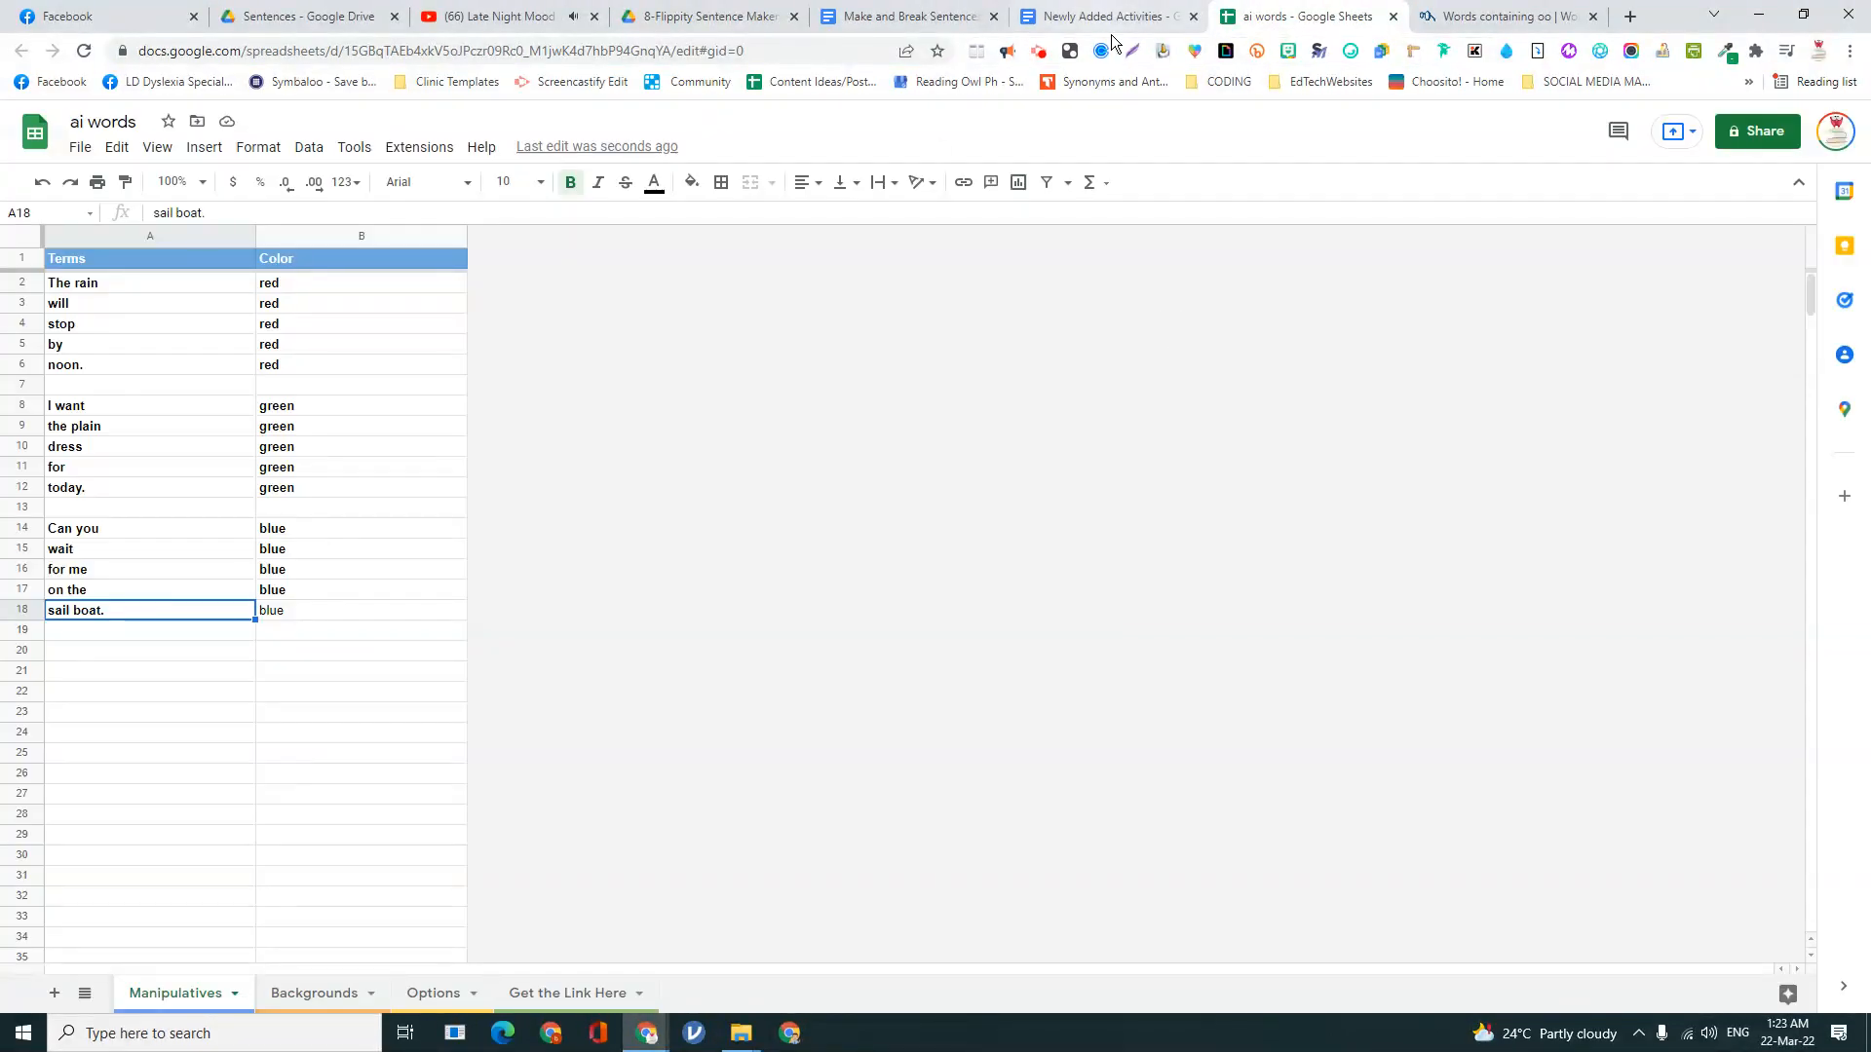
{"action": "mouse_move", "coordinate": [376, 300]}
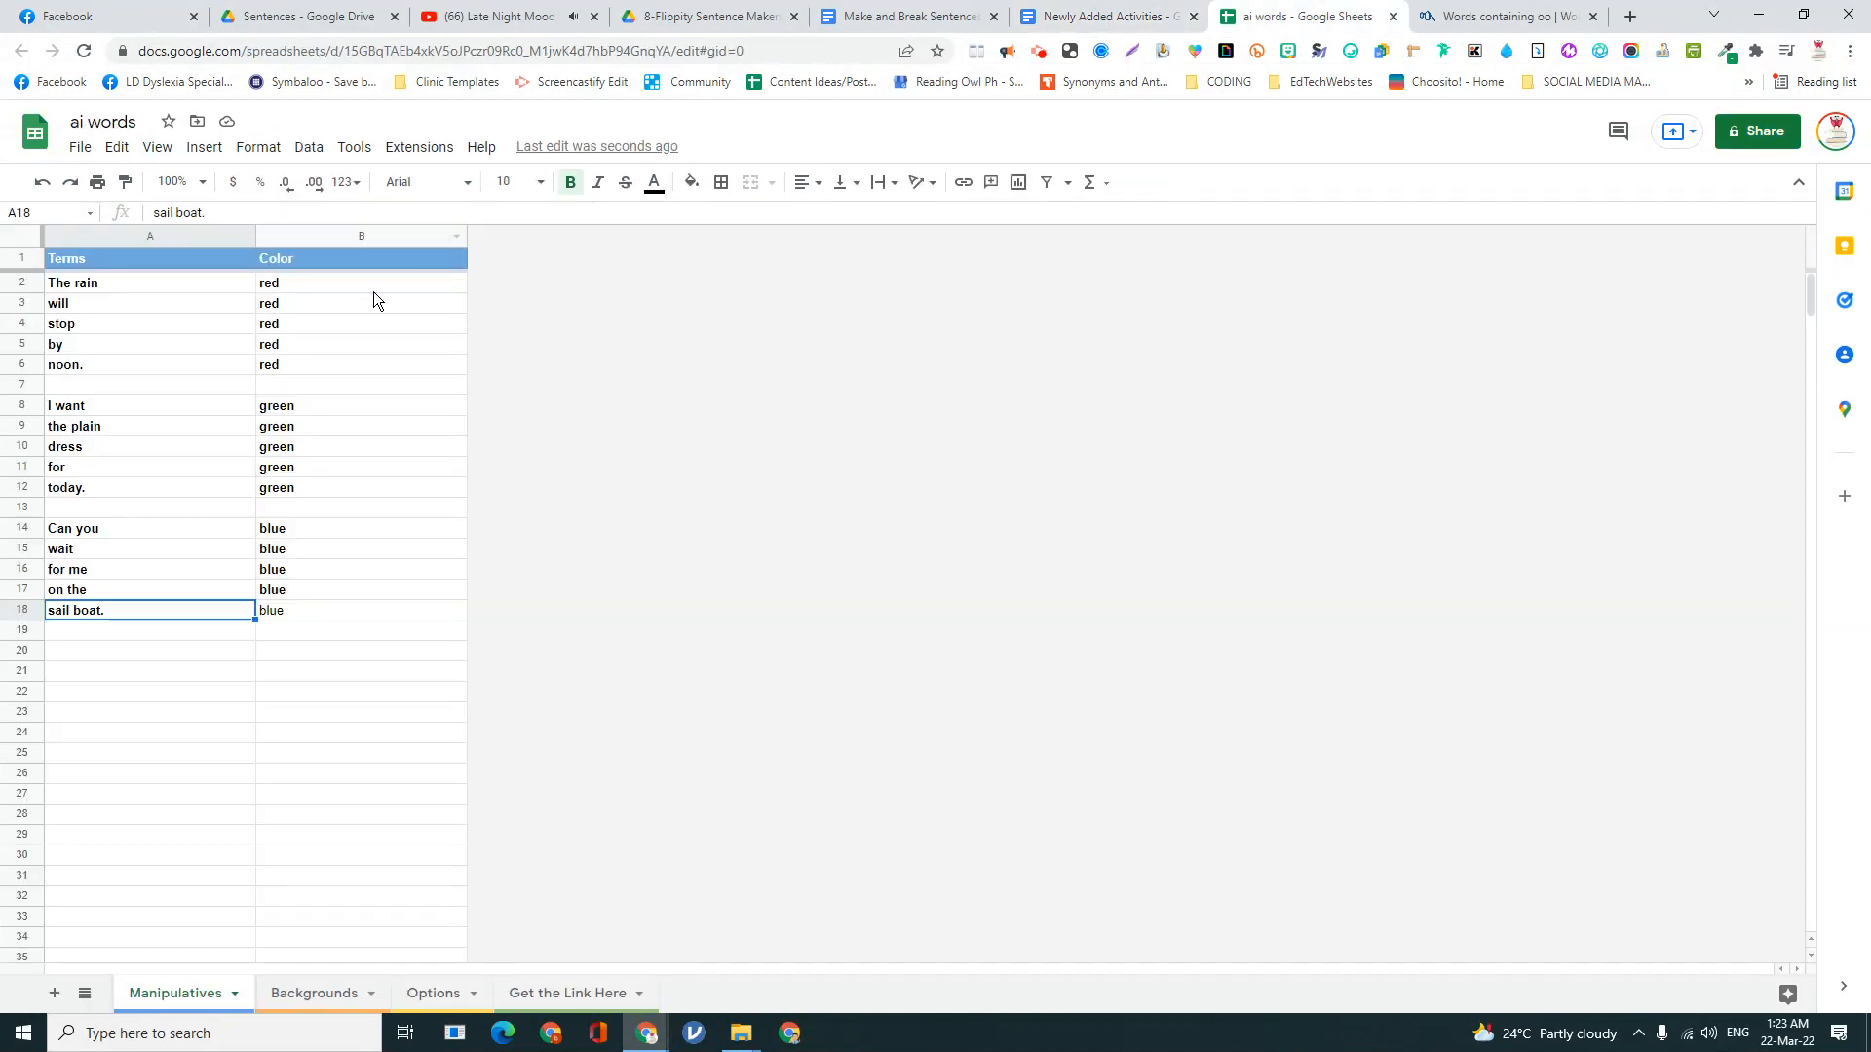
- Make a copy of the ai words sheet named 'oi words'
{"action": "left_click", "coordinate": [78, 146]}
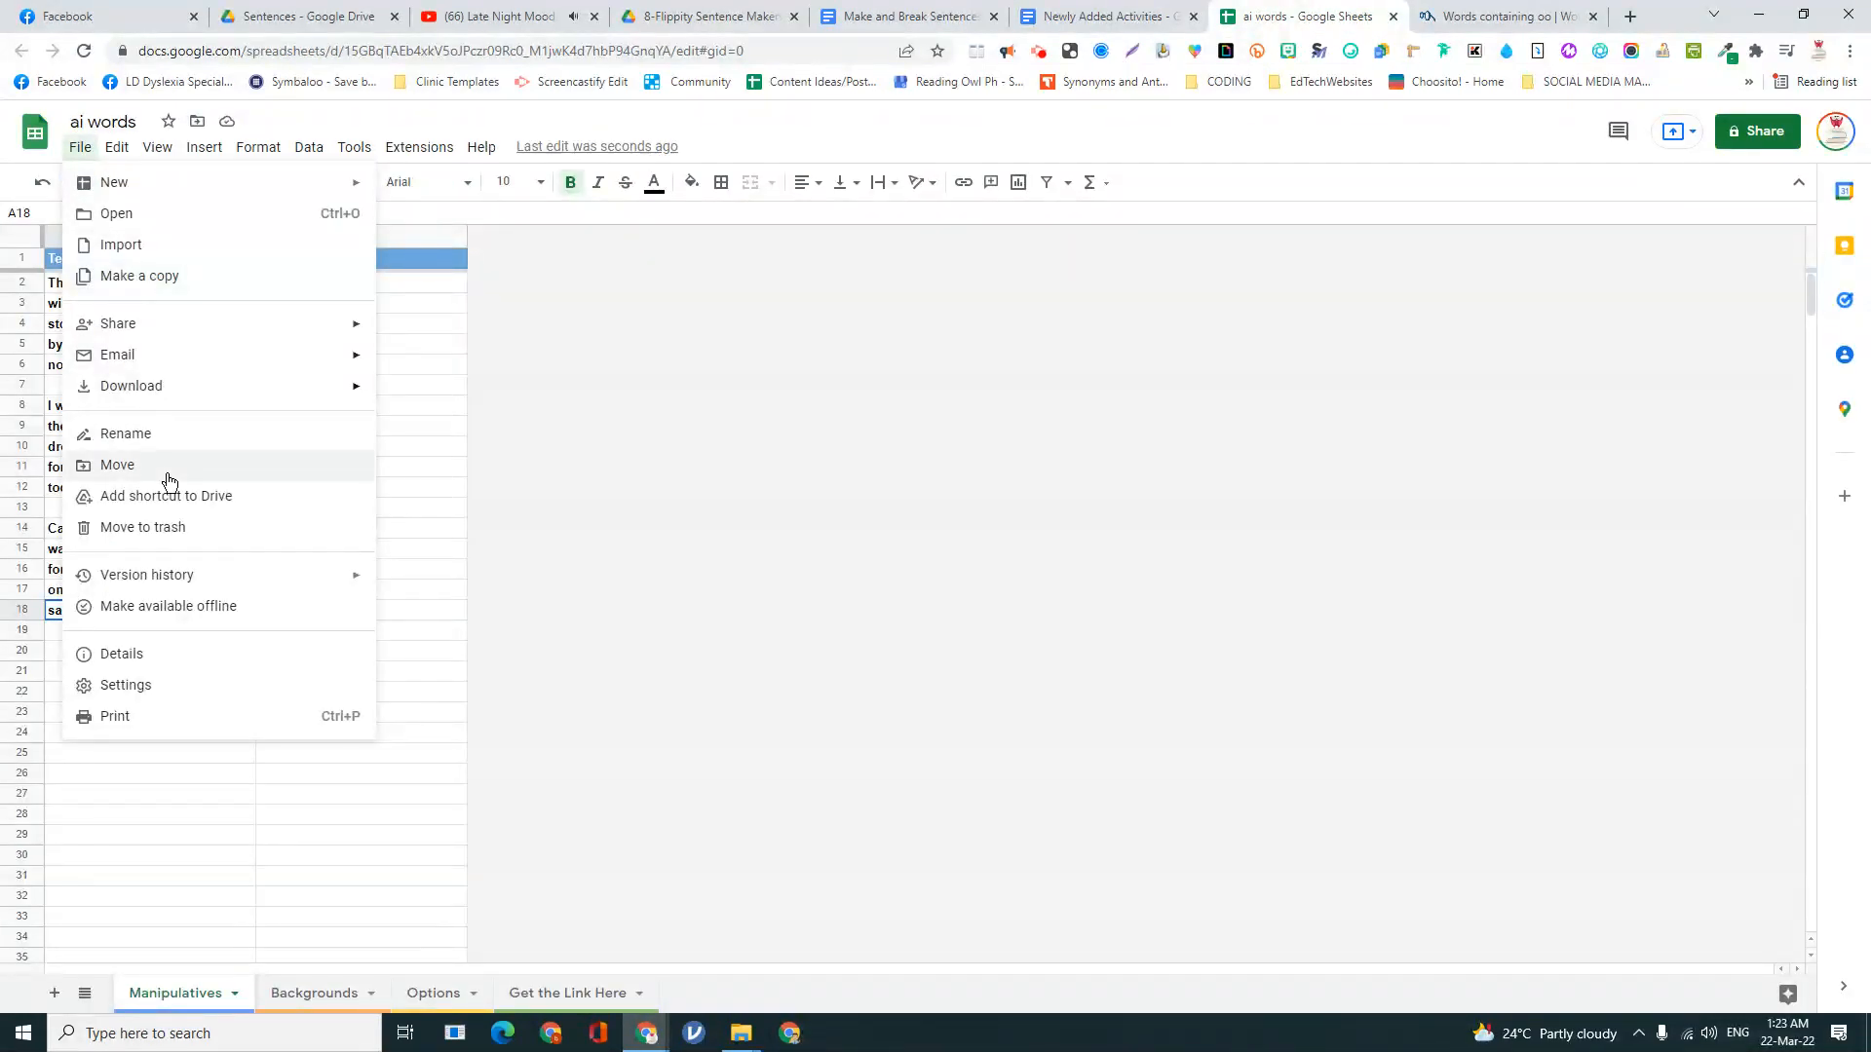
{"action": "left_click", "coordinate": [138, 274]}
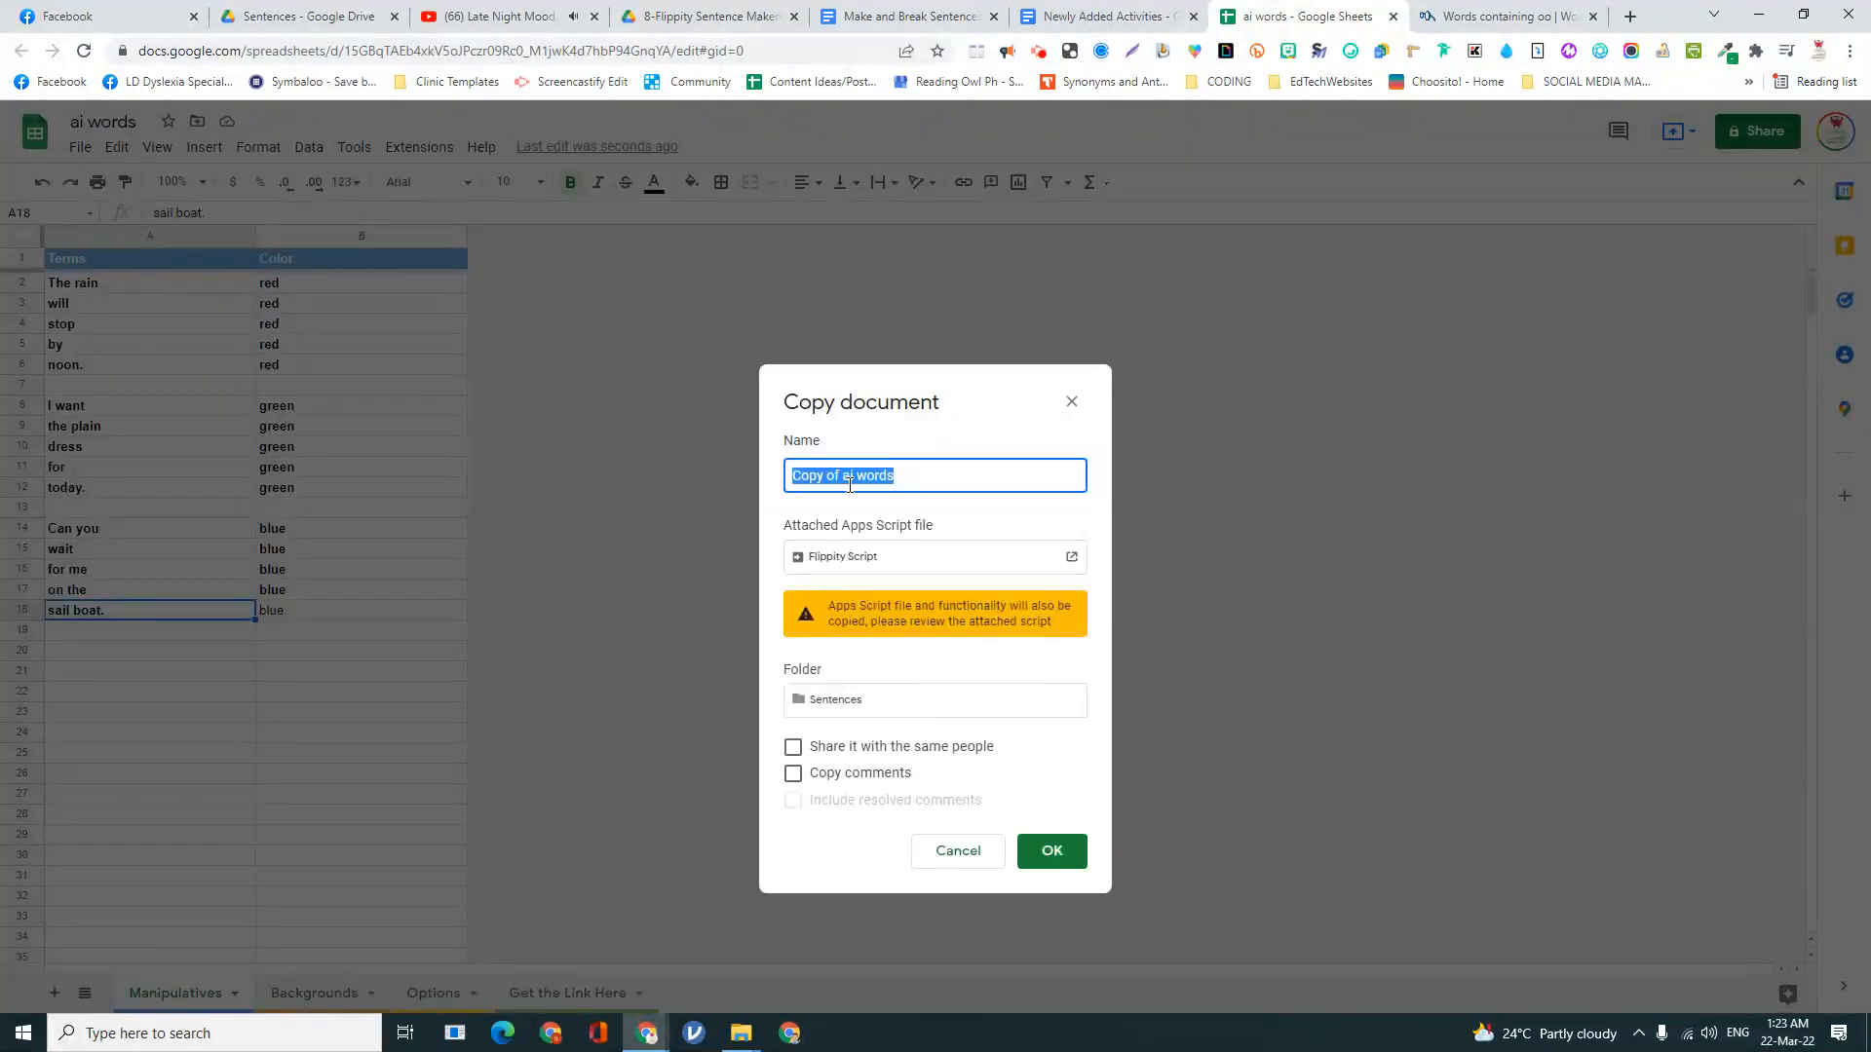
{"action": "type", "text": "oo words"}
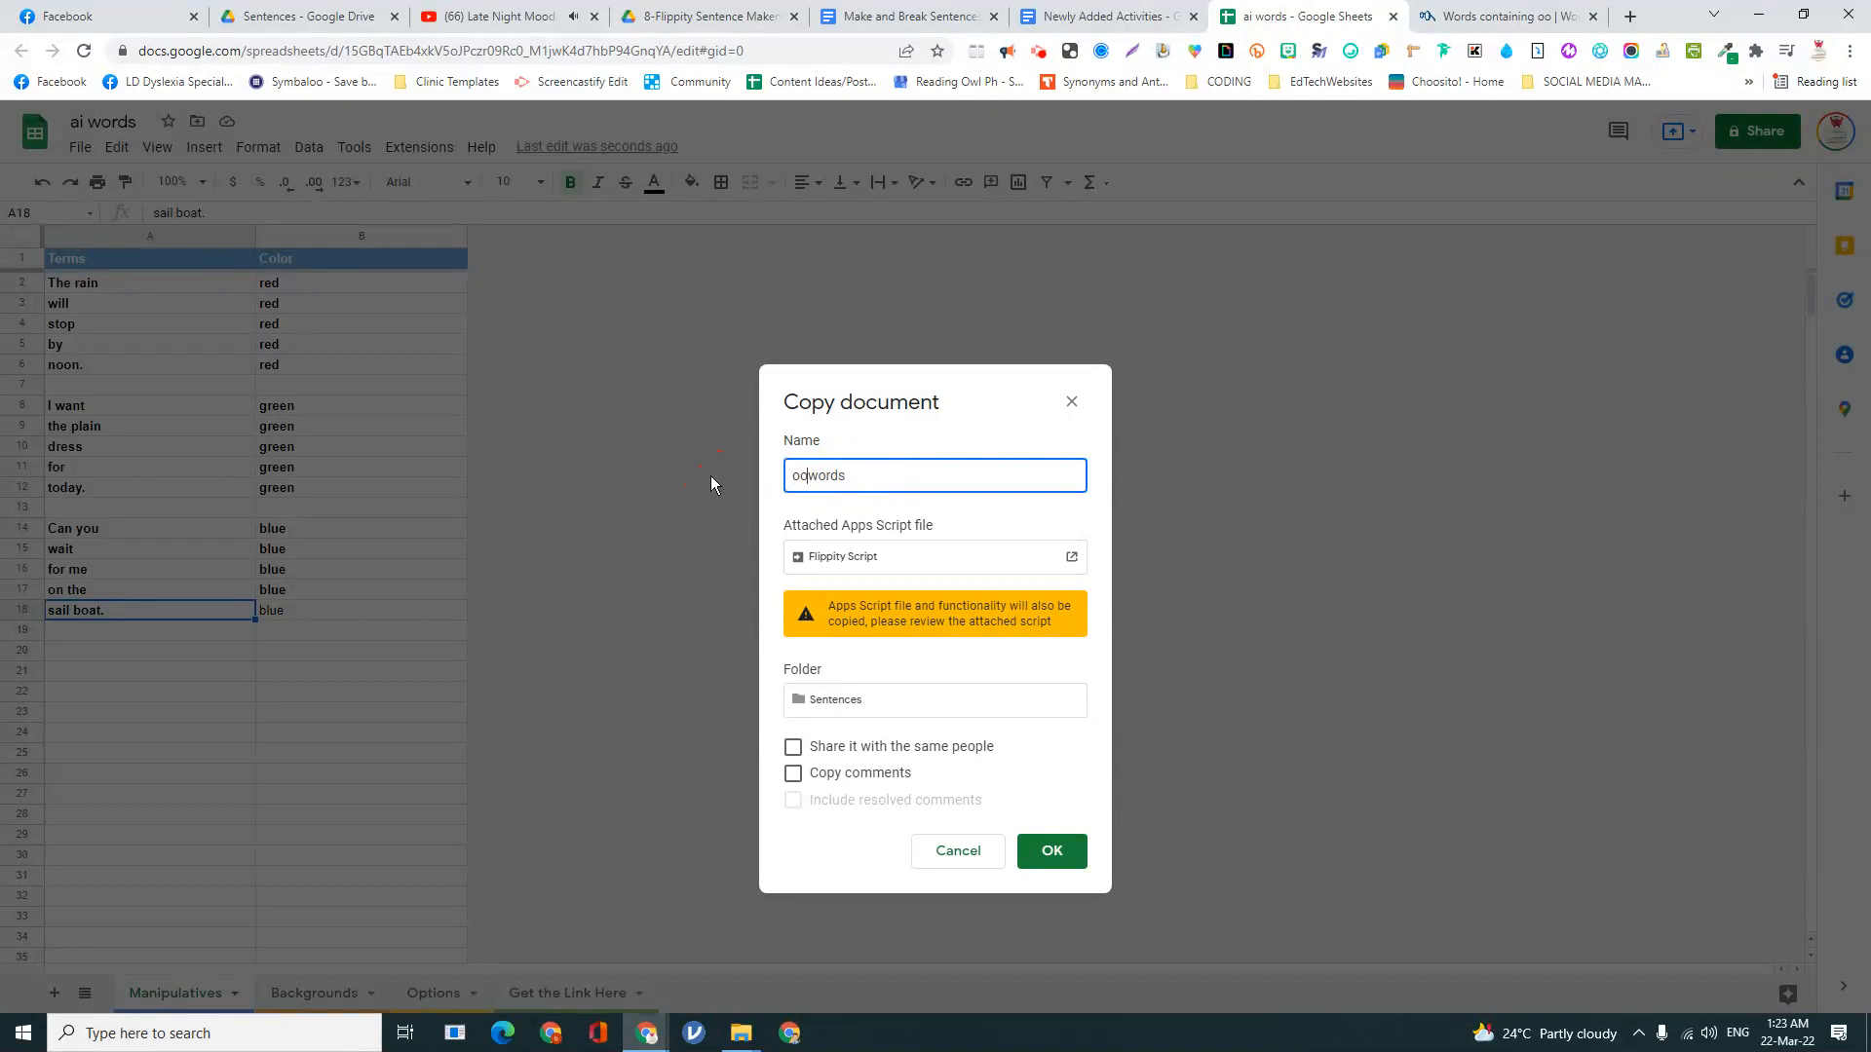
{"action": "type", "text": "oi words"}
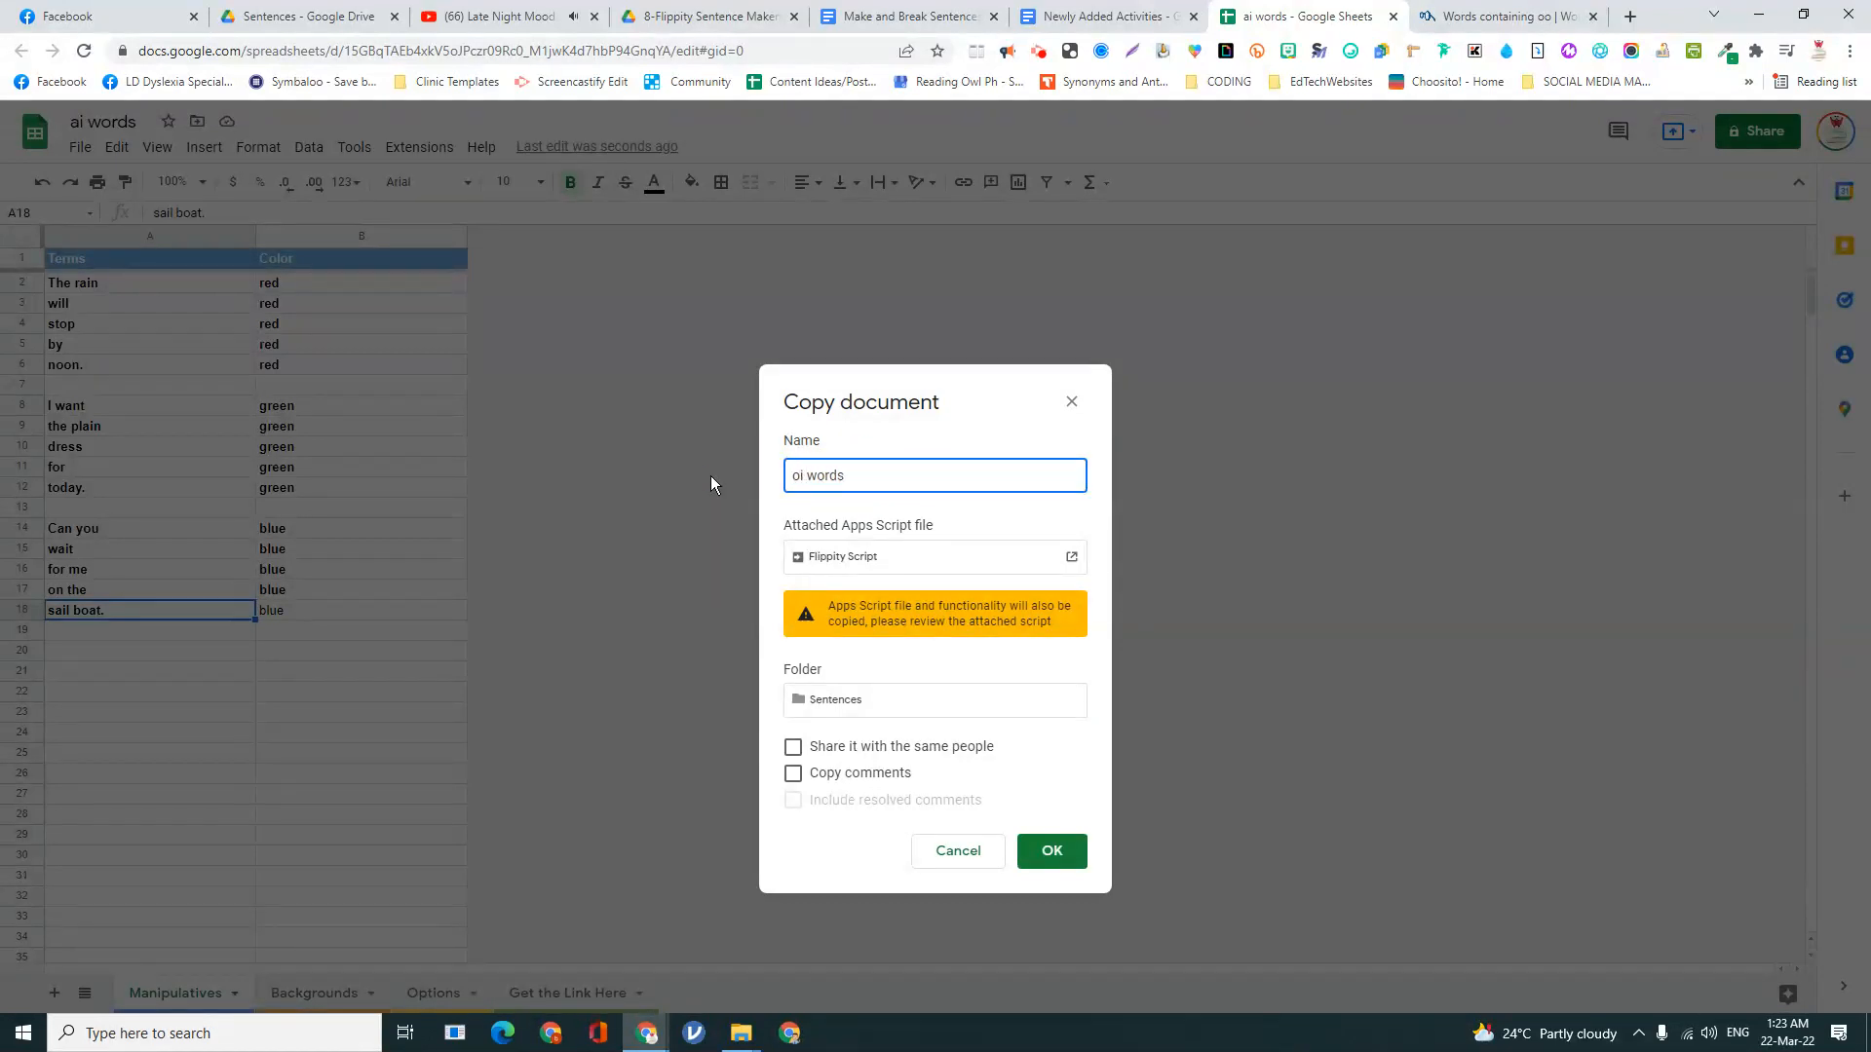
{"action": "left_click", "coordinate": [1049, 852]}
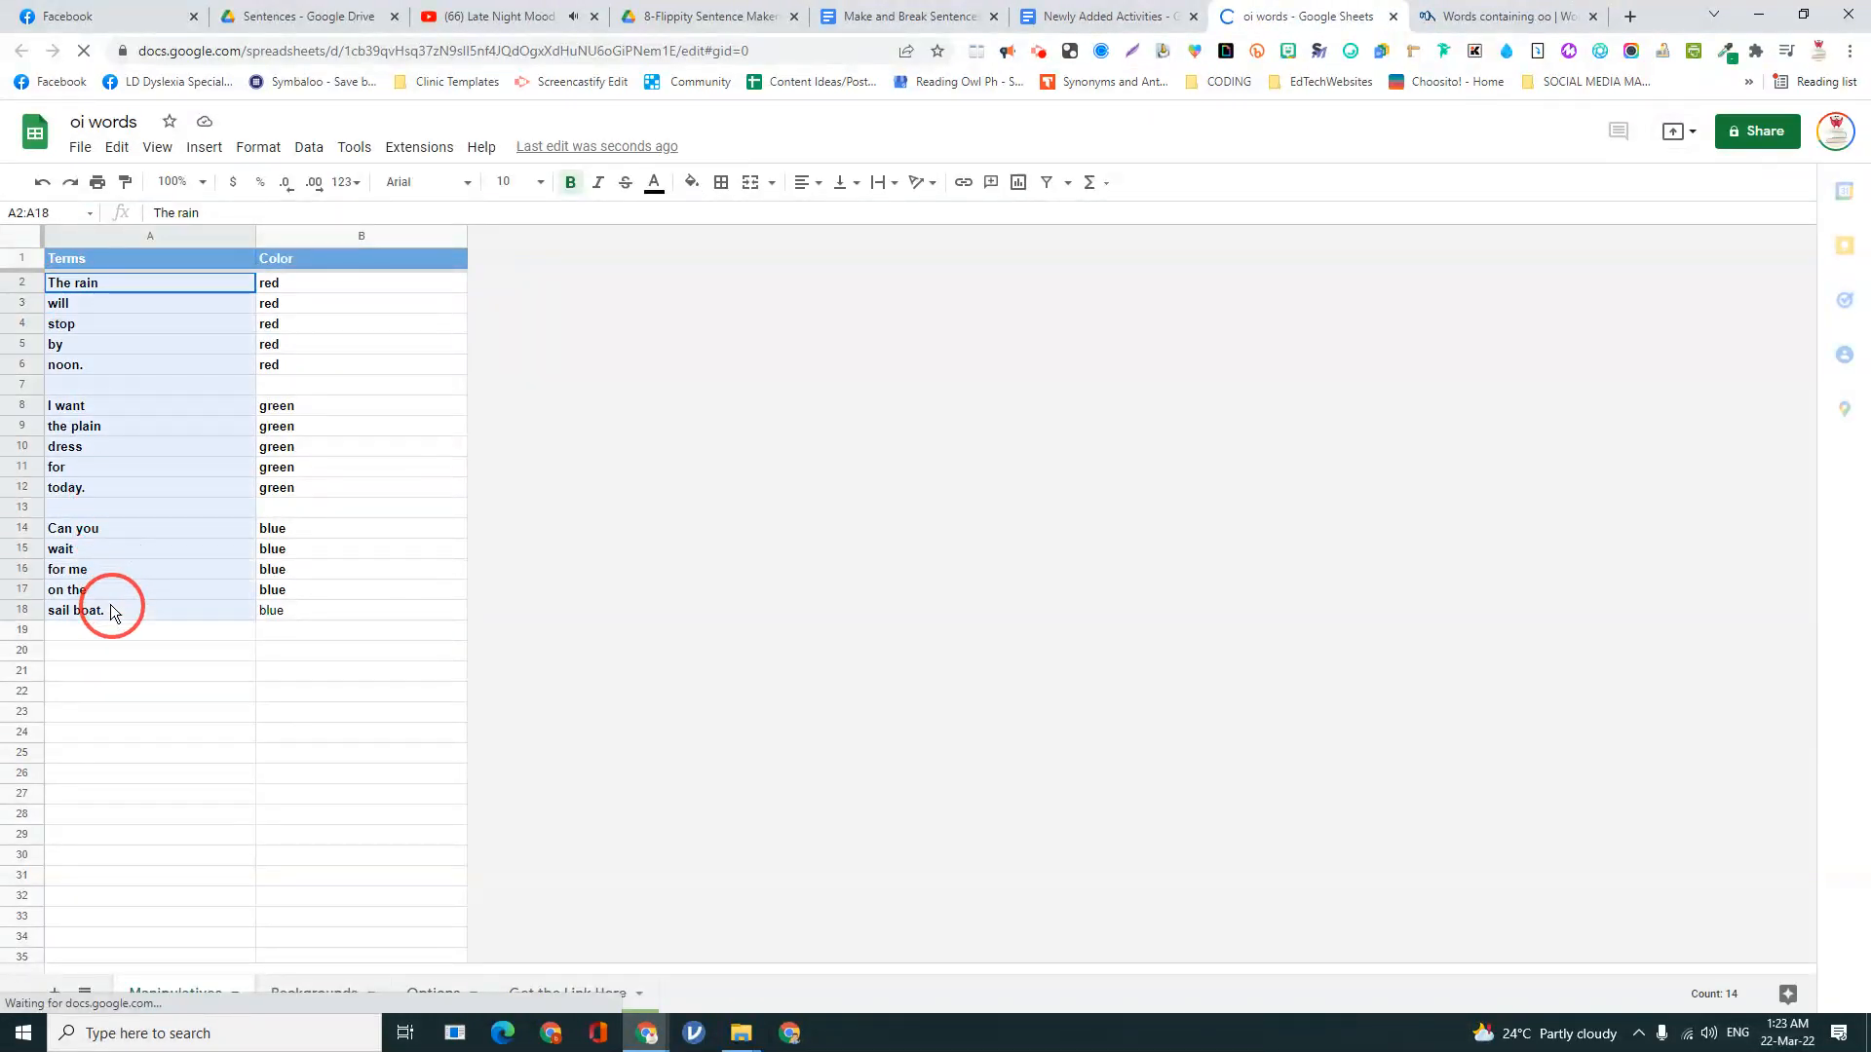
- Clear the Terms column in oi words and select A2 for new phrases
{"action": "key", "text": "Delete"}
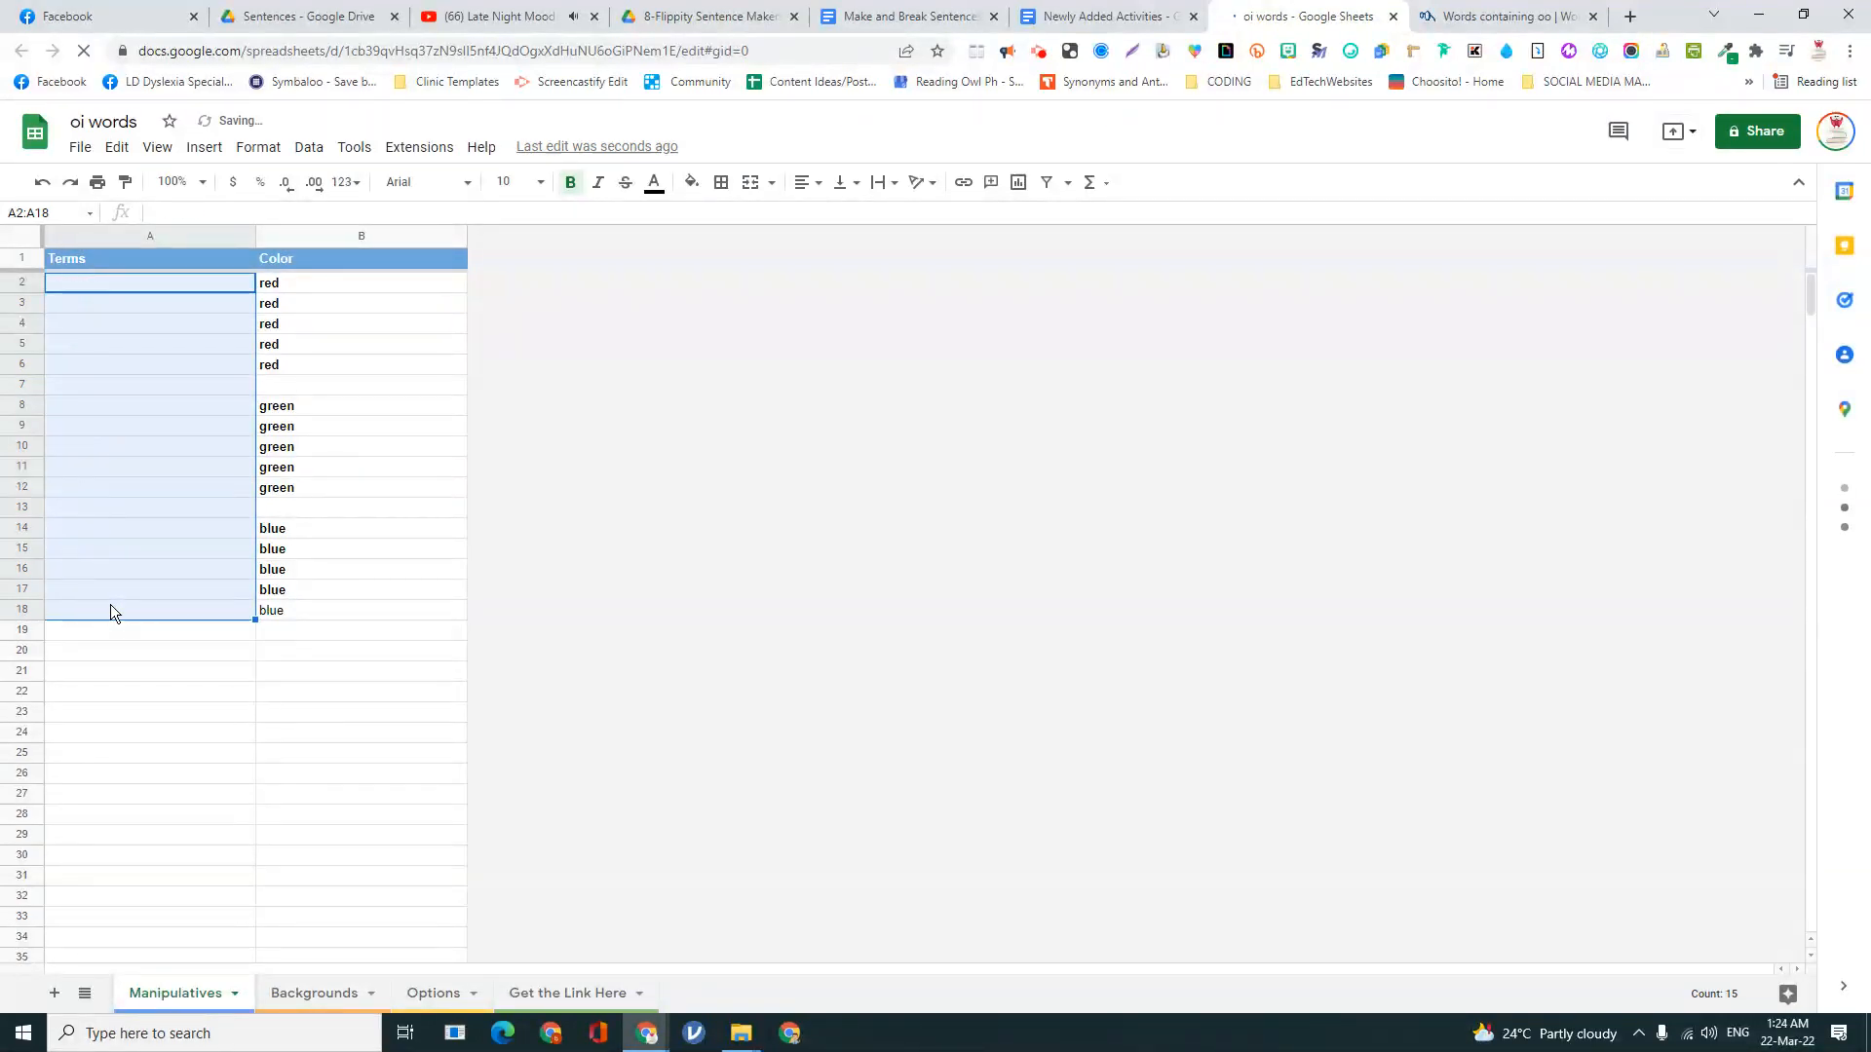
{"action": "left_click", "coordinate": [150, 283]}
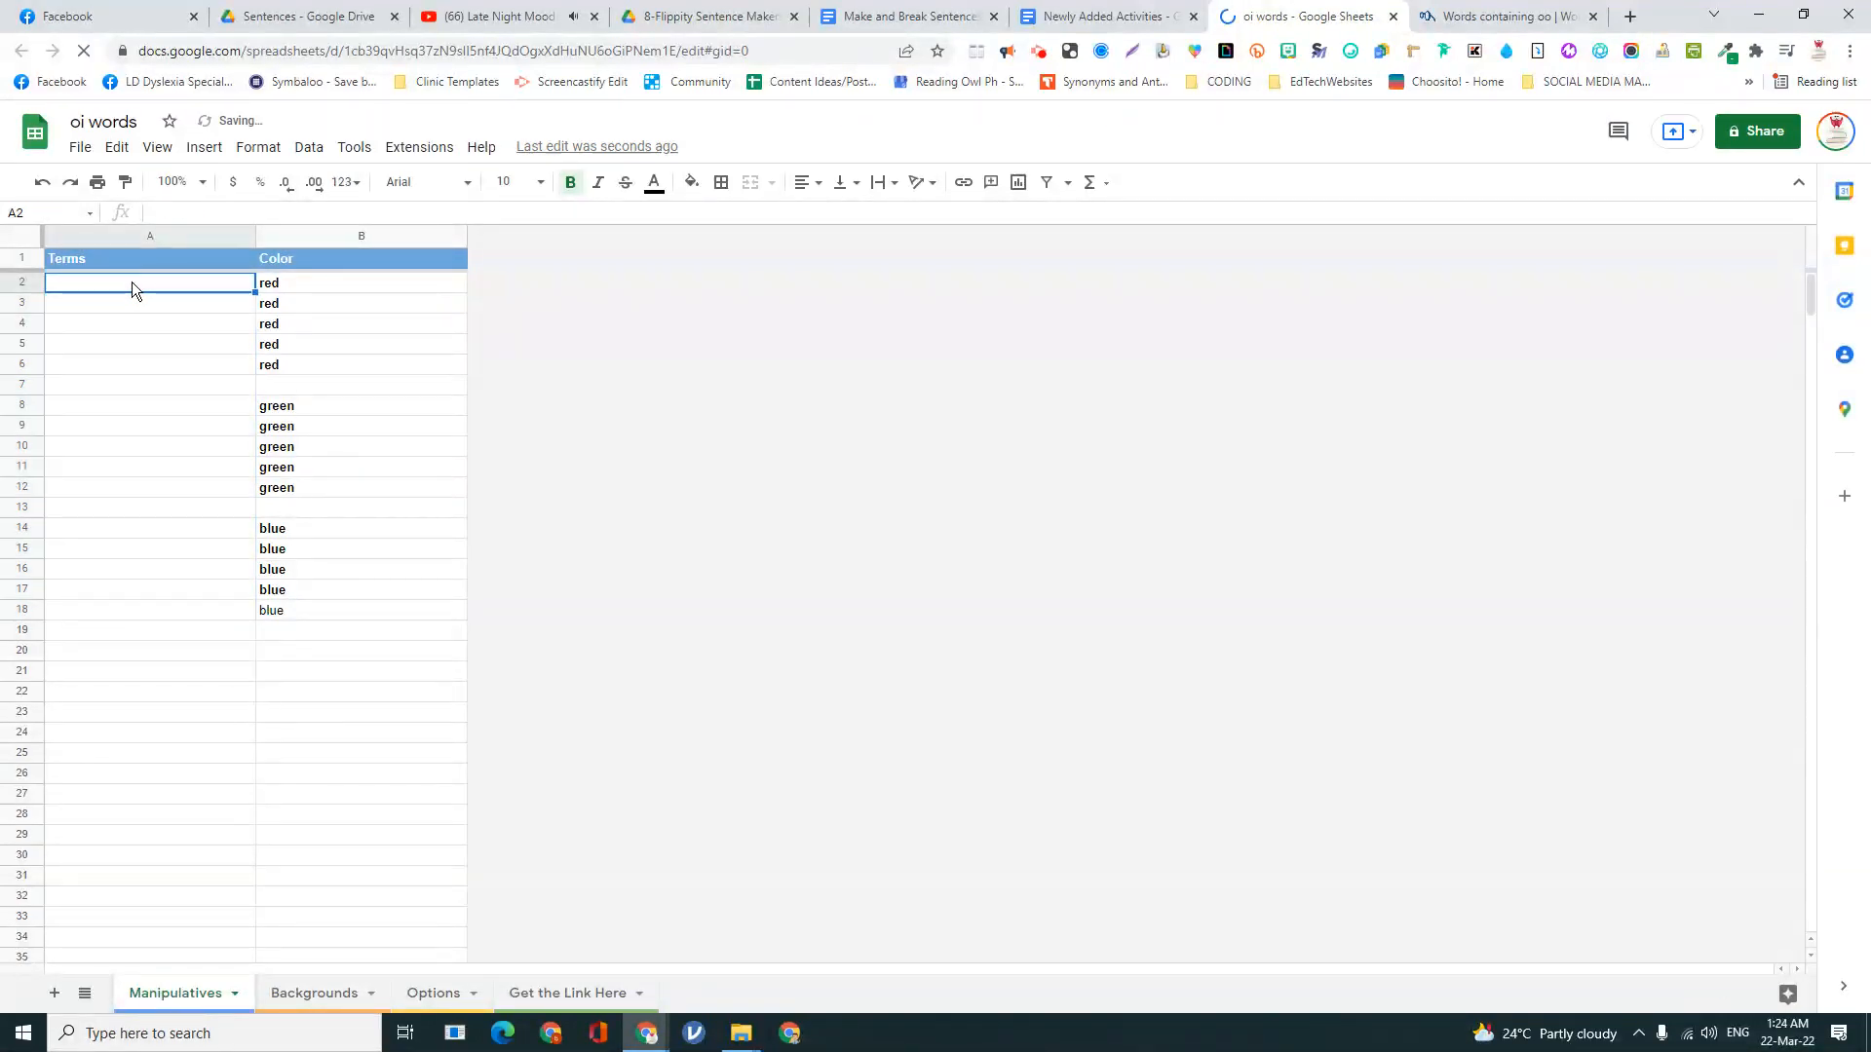